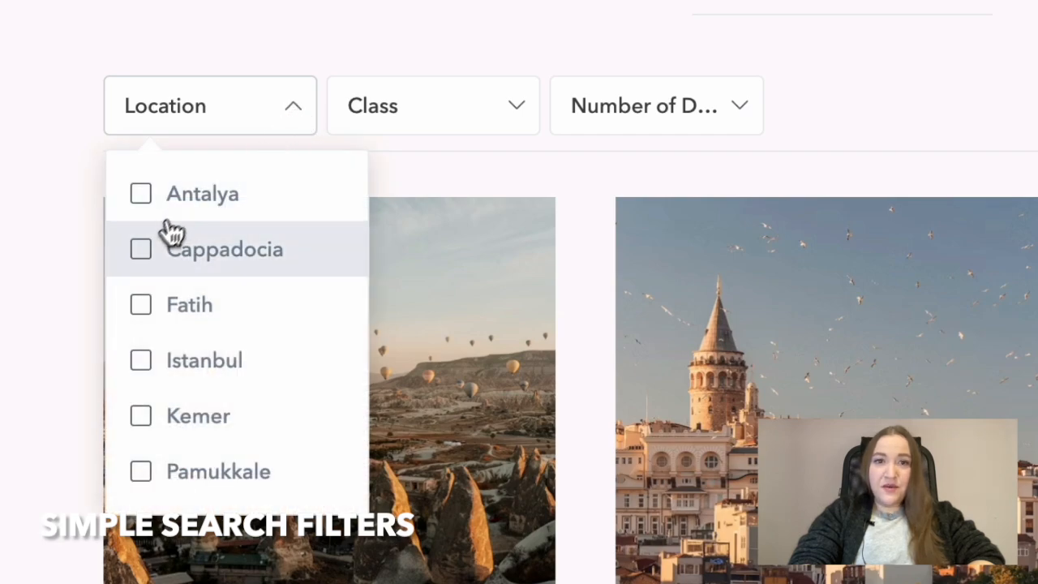
# Filter tours to Cappadocia, Economy class and 3 Days, then open the Cappadocia Retreat tour
pyautogui.click(140, 250)
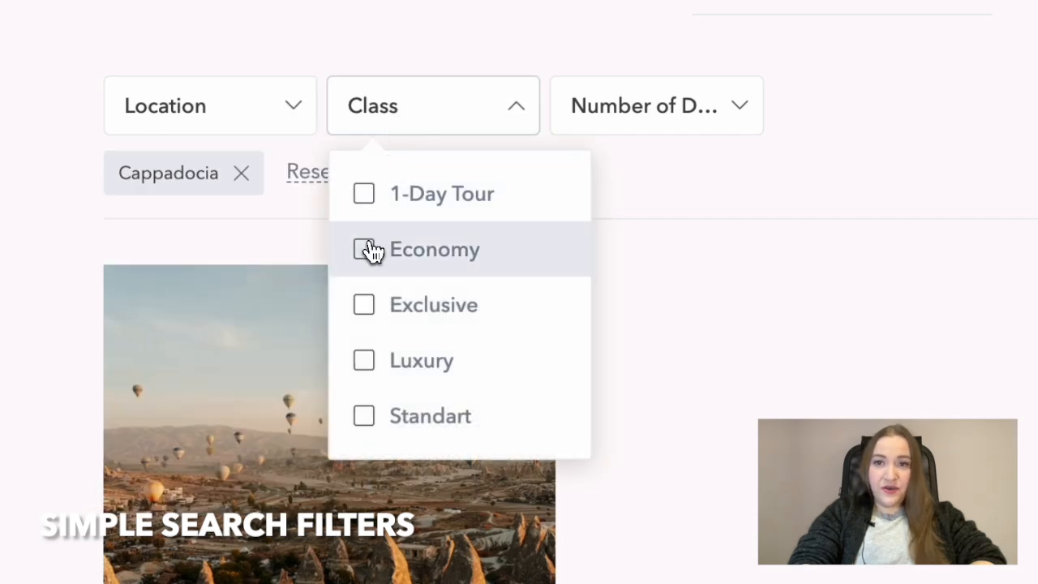
pyautogui.click(649, 105)
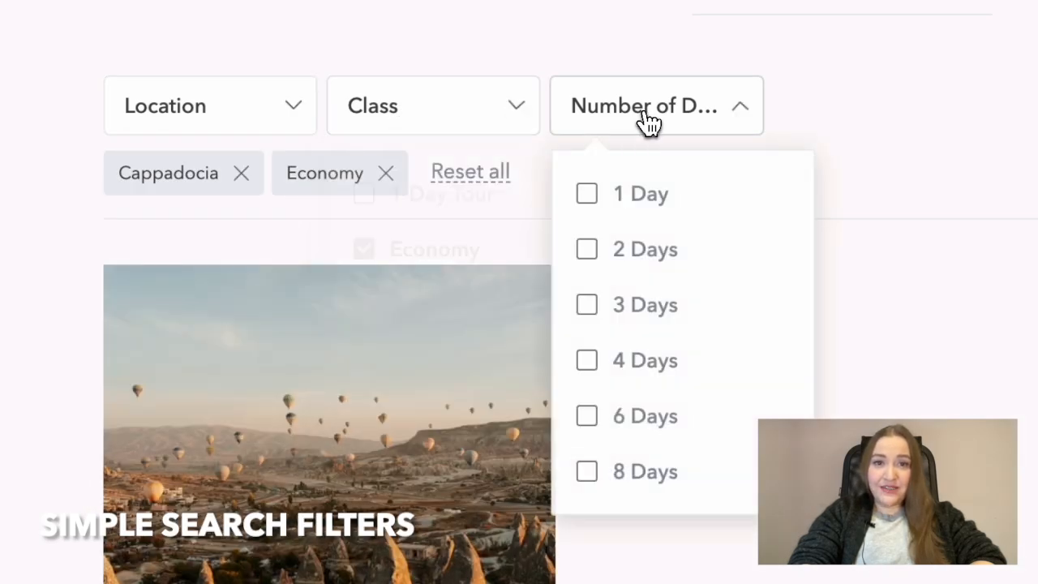
pyautogui.click(587, 304)
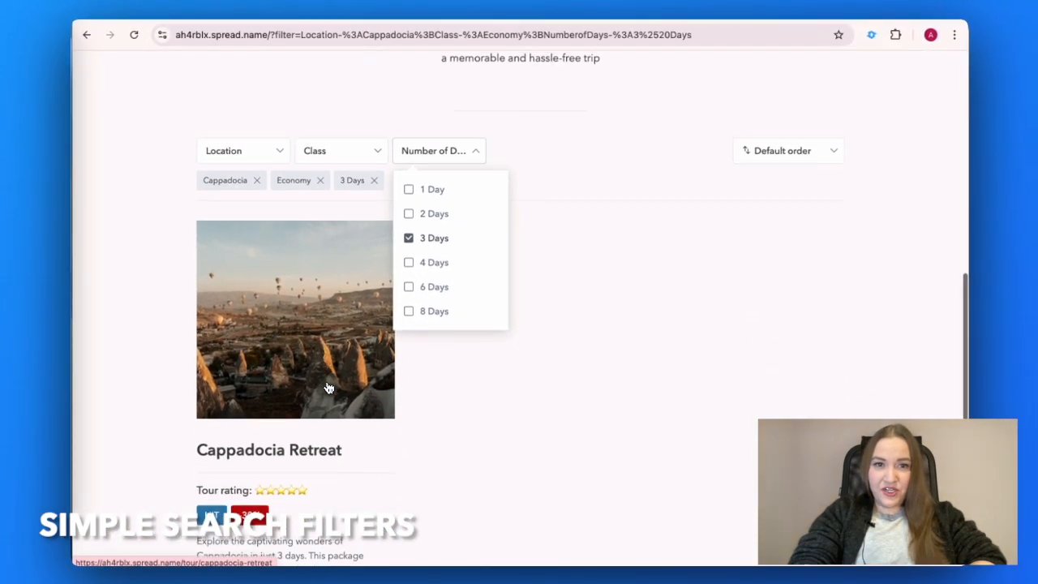
pyautogui.click(295, 320)
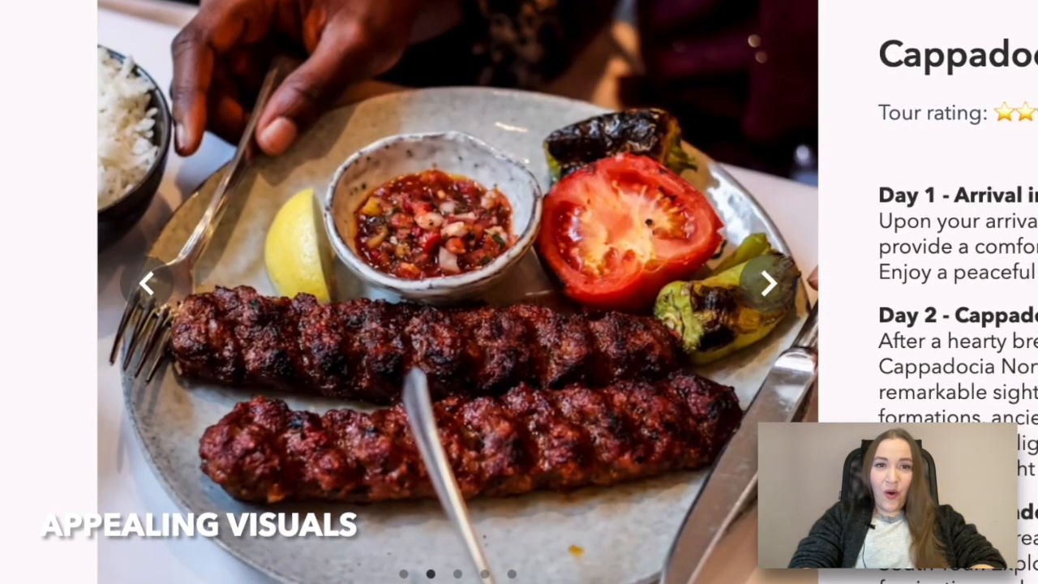
# Step through the image carousels of several tour pages to view their photos
pyautogui.click(769, 283)
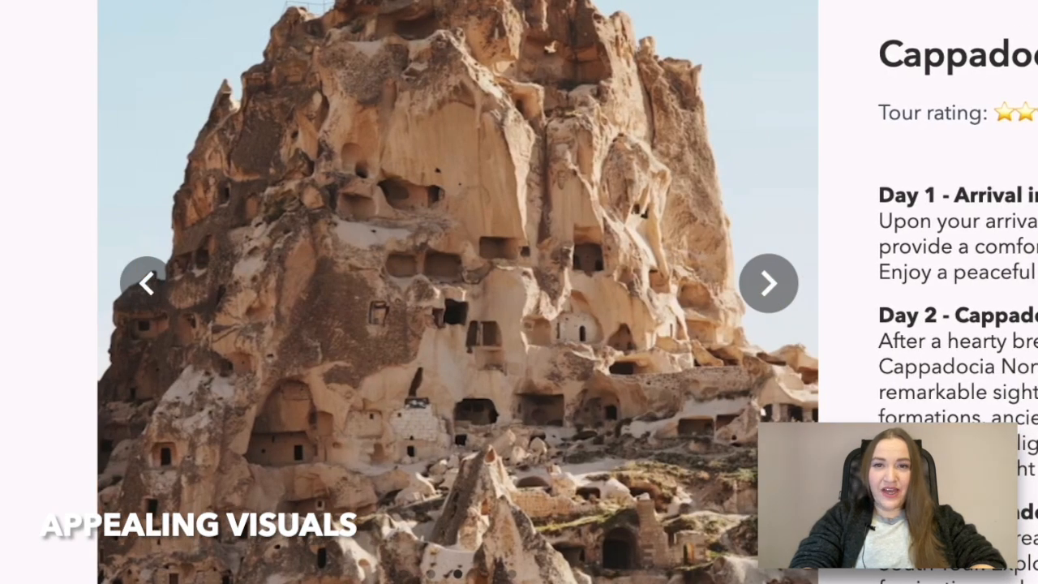
pyautogui.click(769, 282)
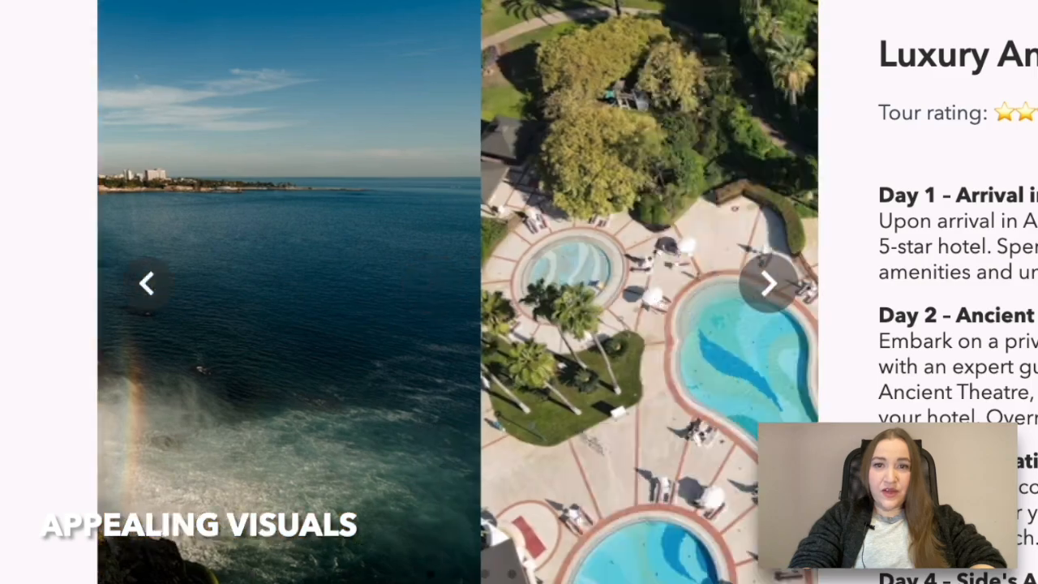
pyautogui.click(768, 284)
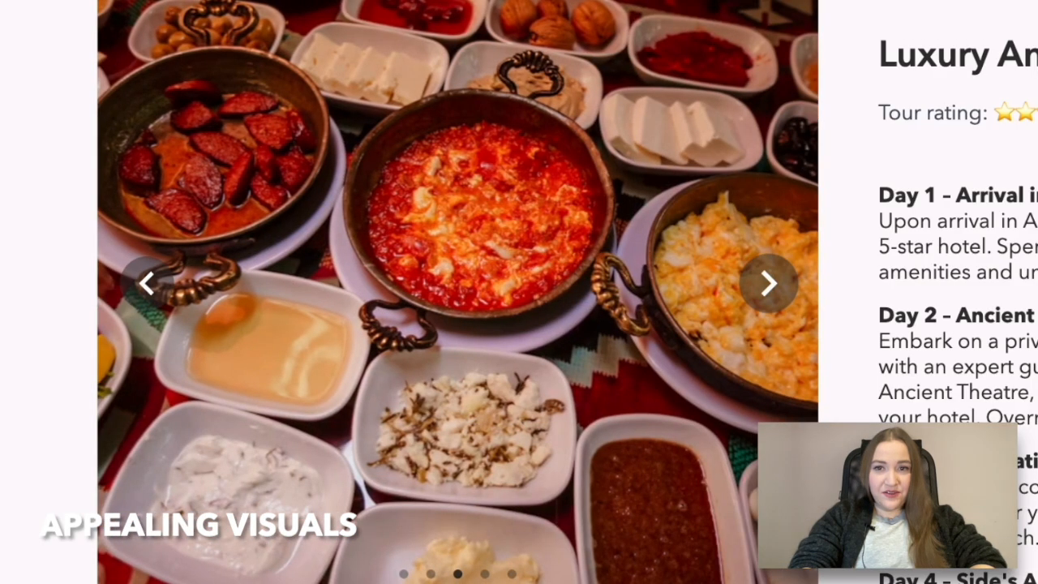
pyautogui.click(769, 282)
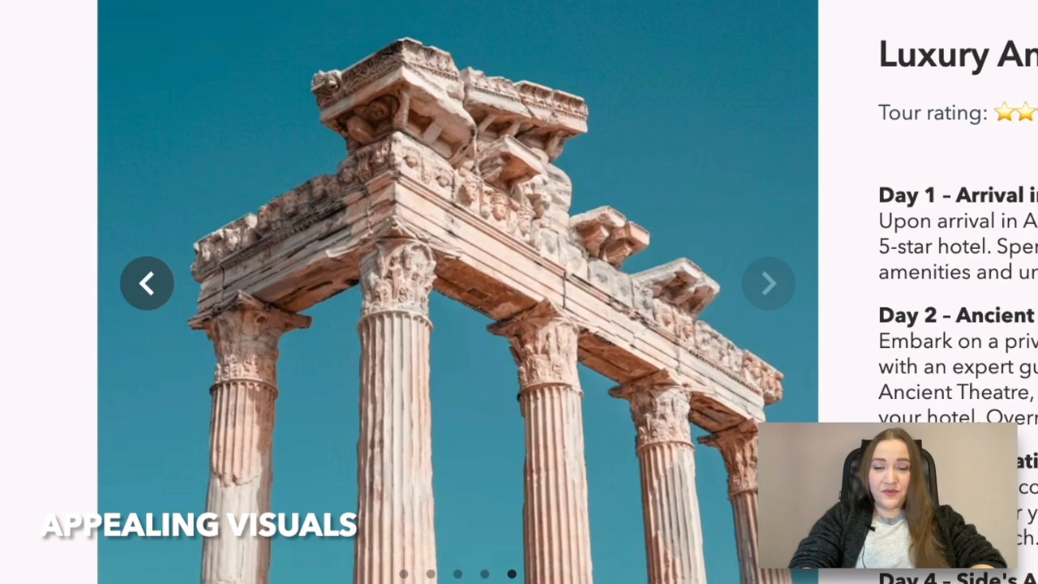
pyautogui.click(769, 283)
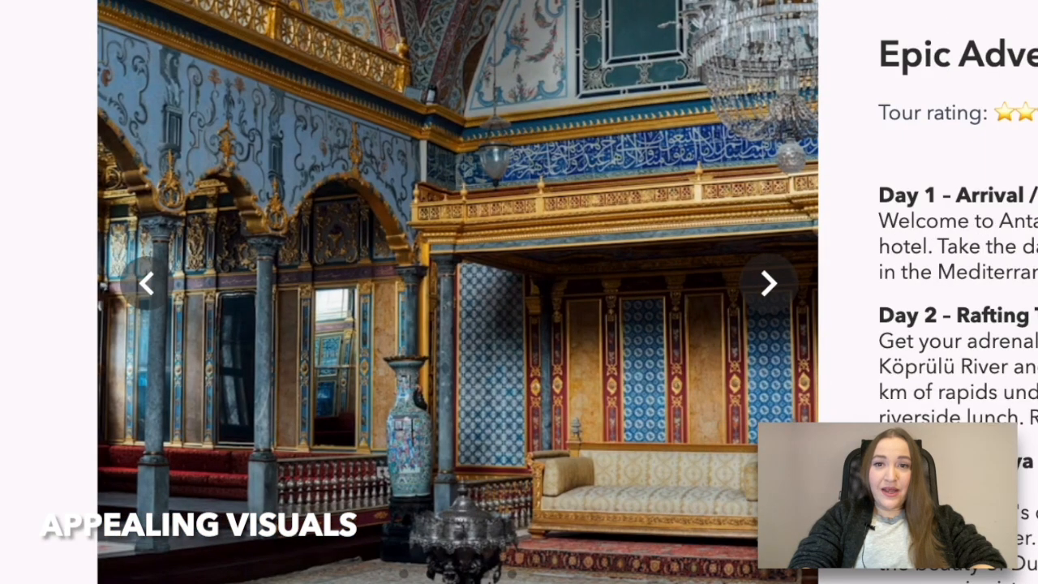
pyautogui.click(769, 282)
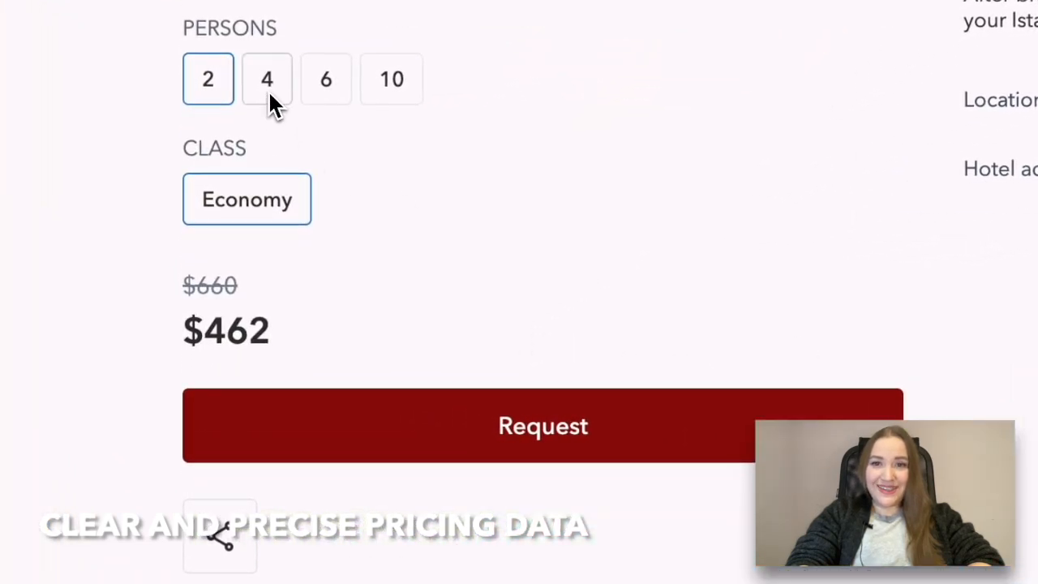
# Select a larger group size under PERSONS so the tour's discounted price recalculates
pyautogui.click(542, 425)
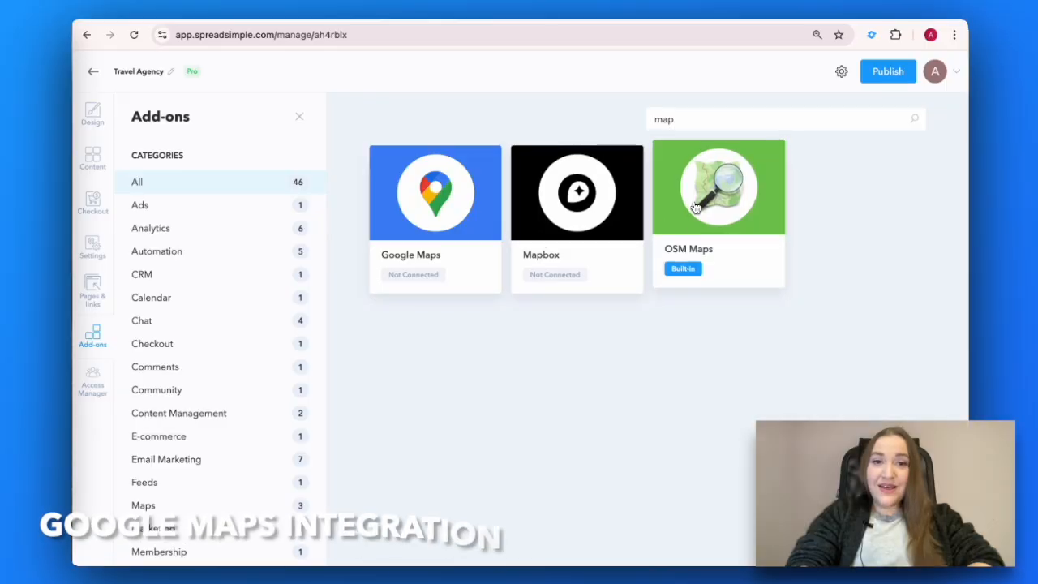
# From the map add-on search results, open the built-in OSM Maps add-on
pyautogui.click(717, 186)
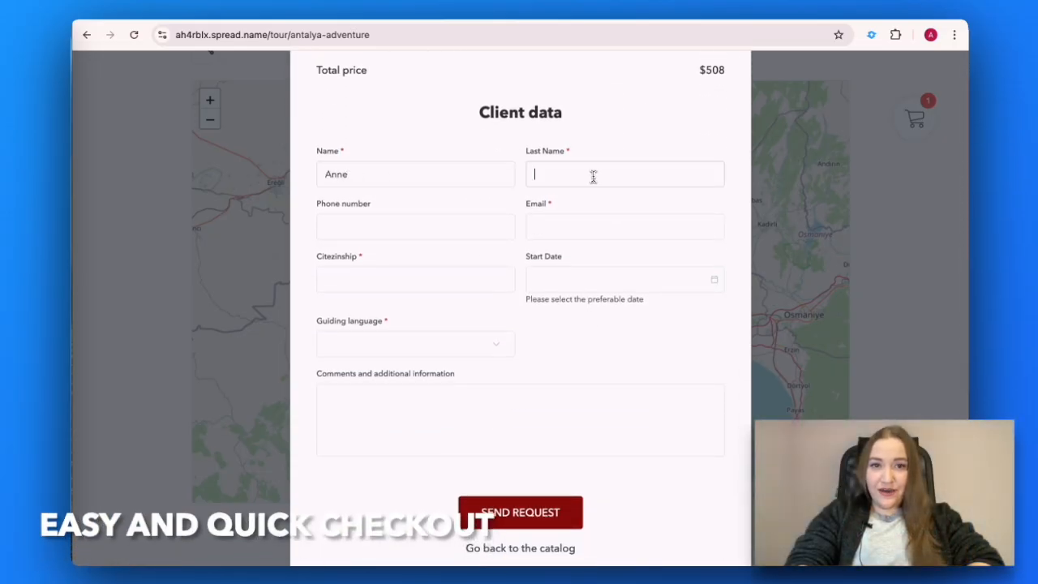
# Fill the client data with 111 and Singapore citizenship, send the request and dismiss the thank-you message
pyautogui.write('111111111111111')
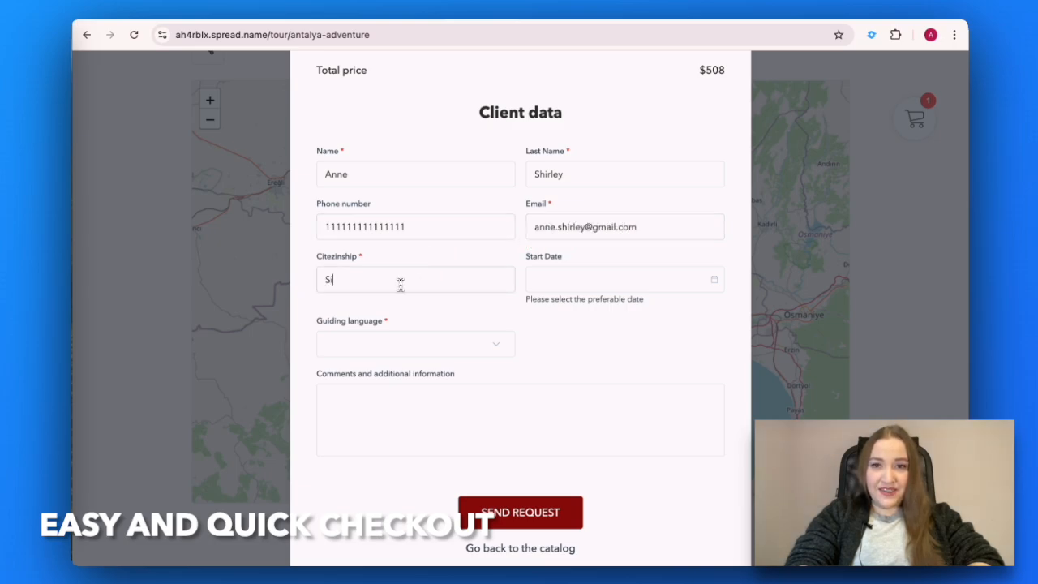
pyautogui.write('Singapore')
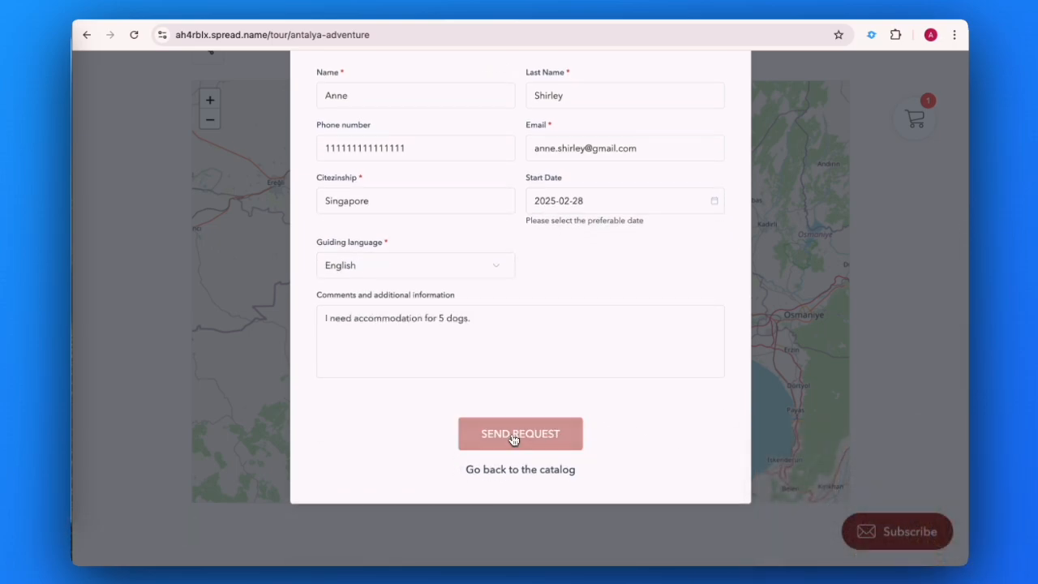
pyautogui.click(519, 433)
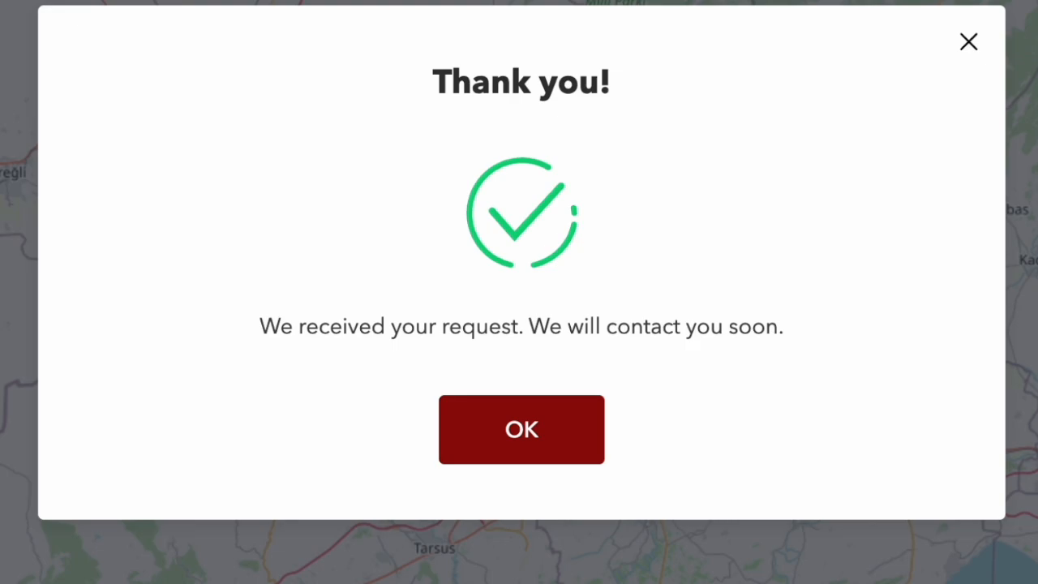
pyautogui.click(522, 428)
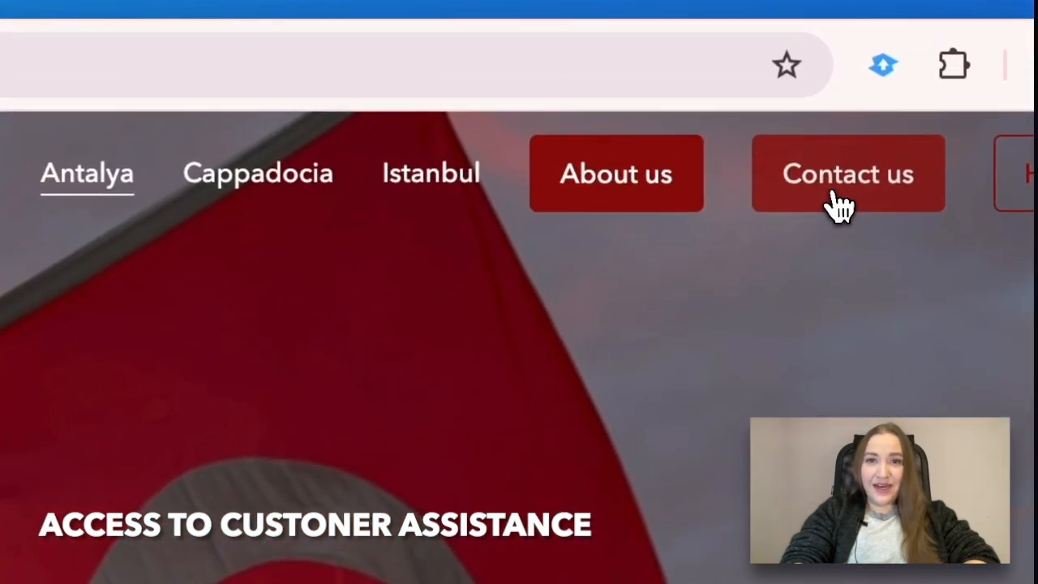
# Go to the travel agency site's Contact us page from the top navigation
pyautogui.click(848, 174)
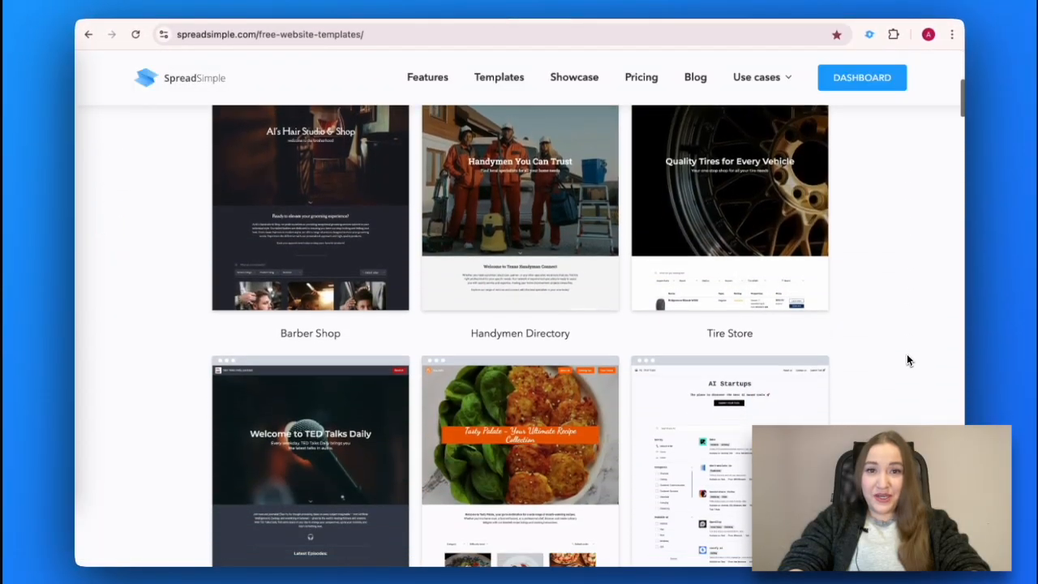
# Browse the travel agency template's tour catalogue and open the Luxury Antalya Escape tour
pyautogui.scroll(-3)
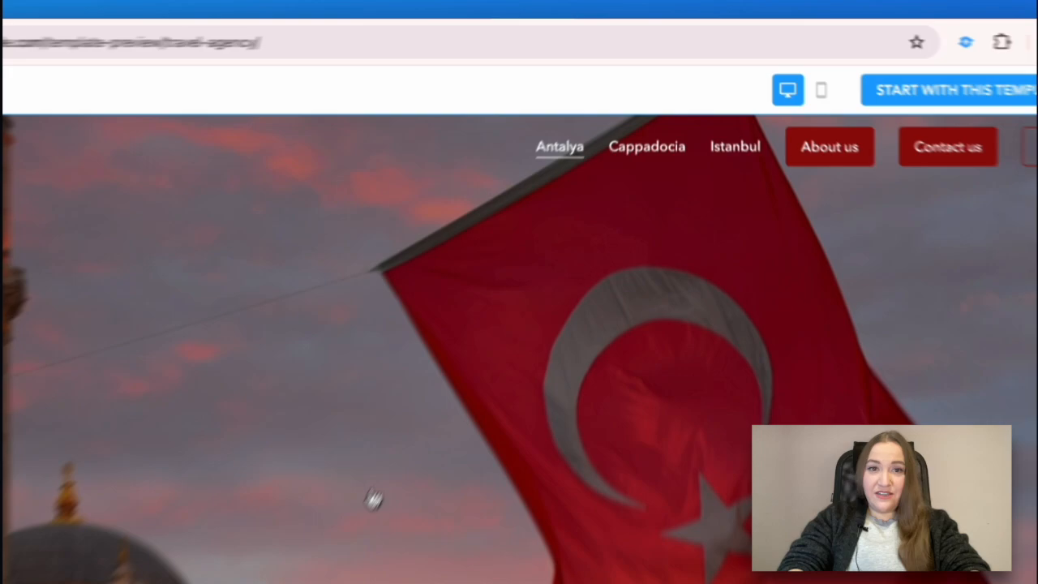
pyautogui.scroll(-3)
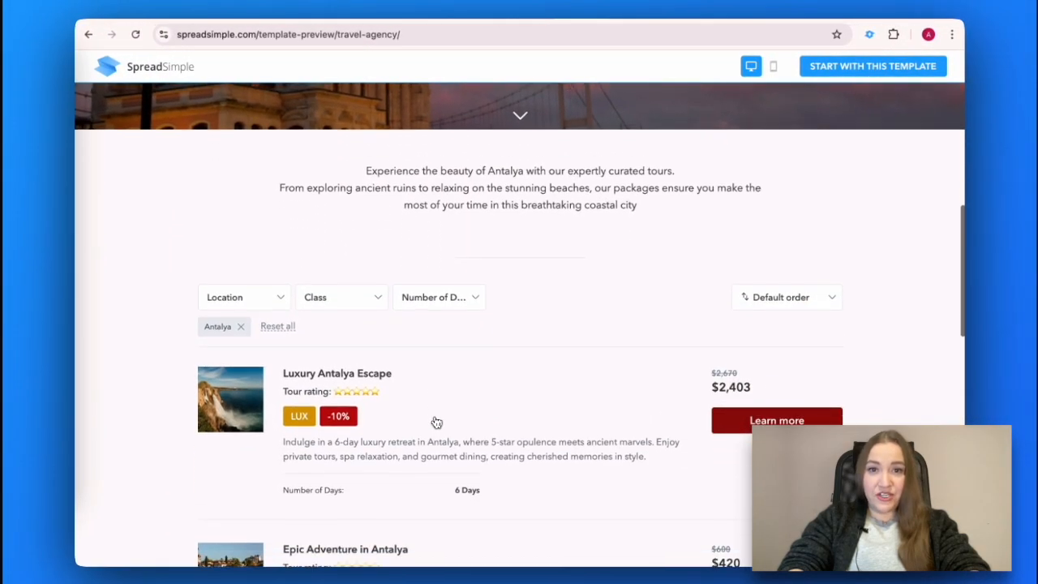
pyautogui.scroll(-3)
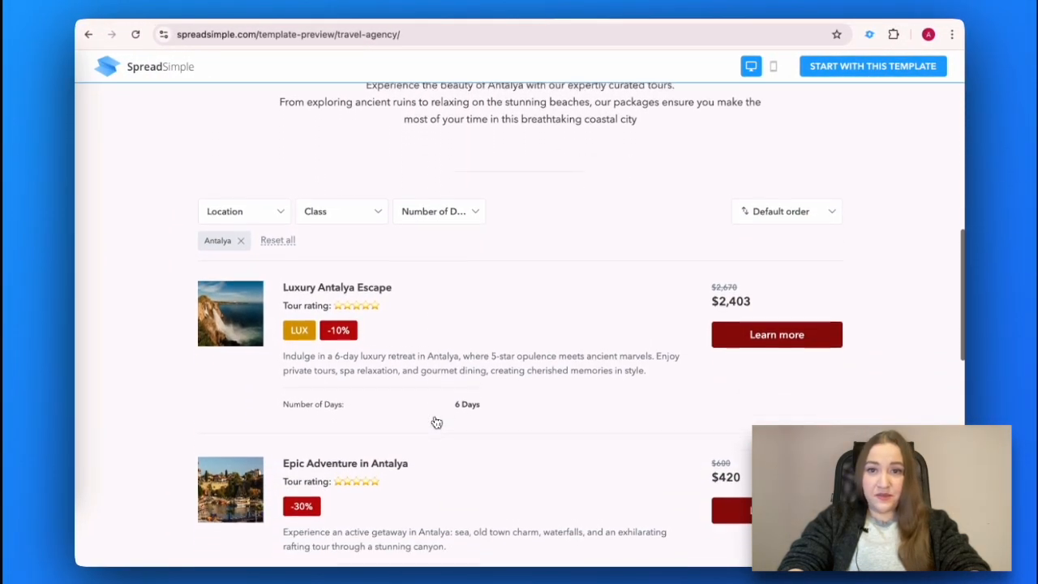
pyautogui.scroll(-3)
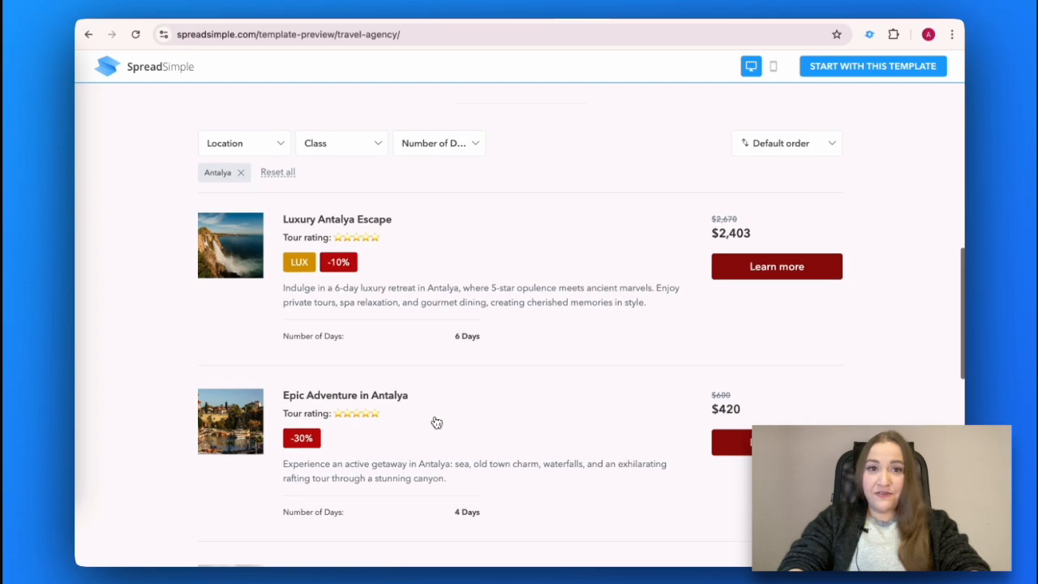
pyautogui.click(776, 266)
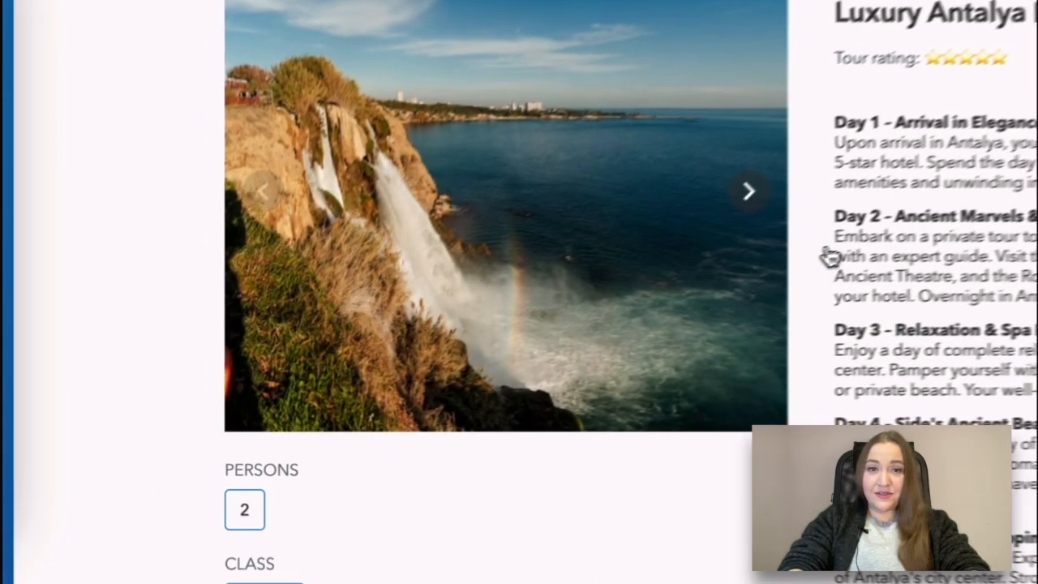
# Start a $2,643 request for the Luxury Antalya Escape tour, then close the request form
pyautogui.scroll(-3)
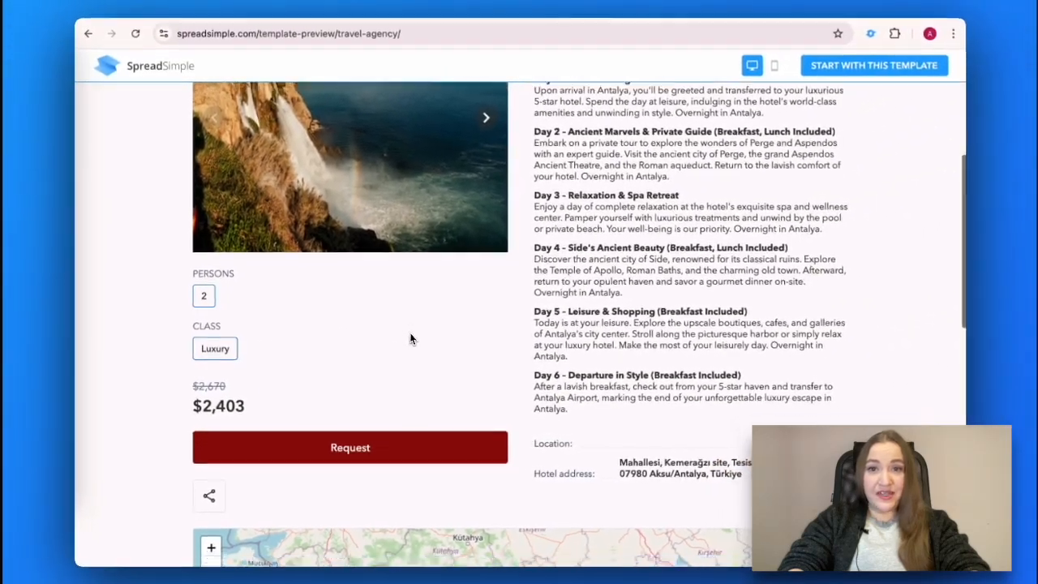
pyautogui.scroll(-3)
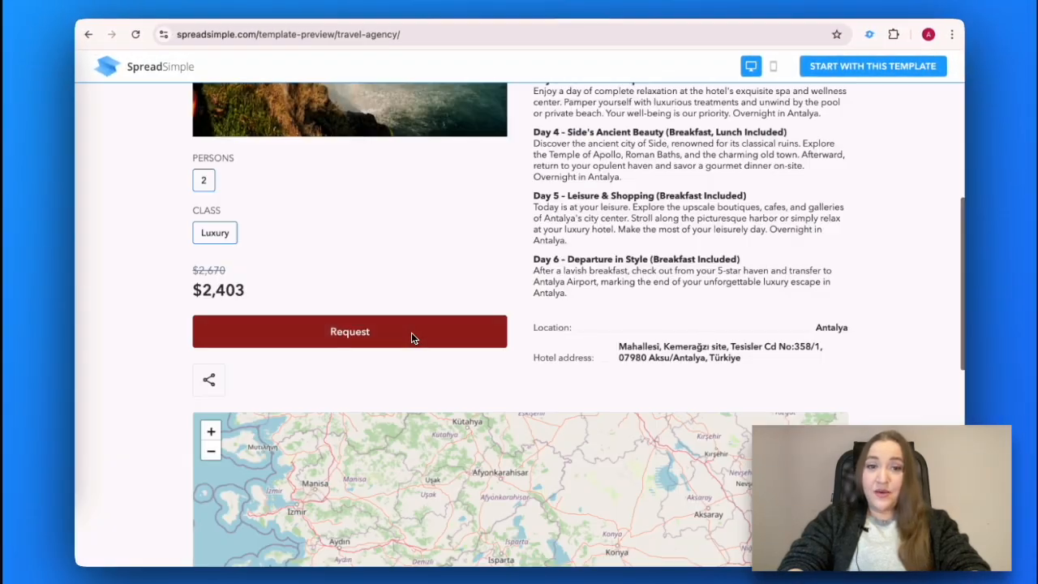
pyautogui.click(349, 331)
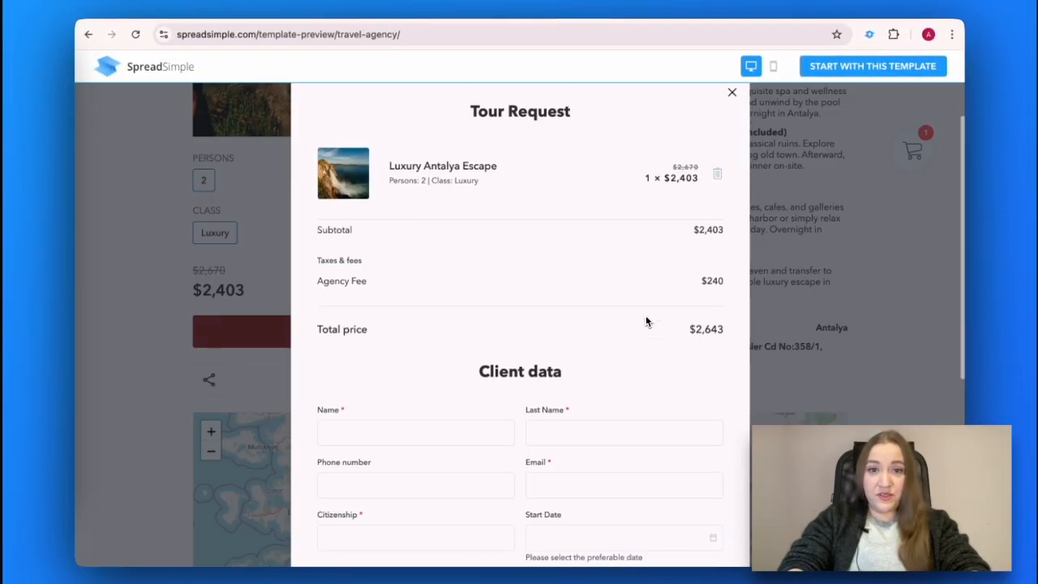
pyautogui.click(733, 91)
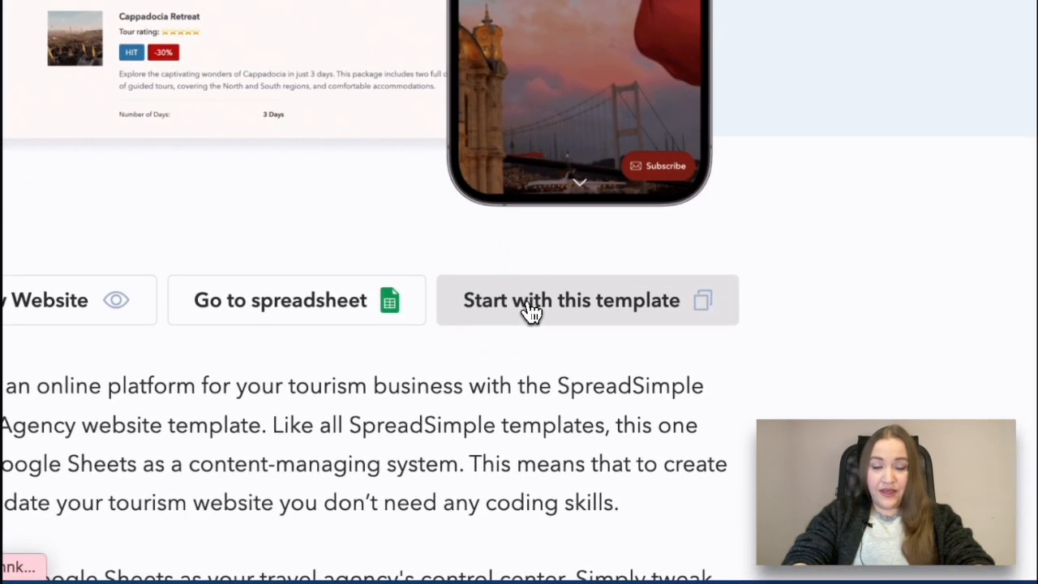
# Create a new website from the Travel Agency template and wait for it to build
pyautogui.click(571, 300)
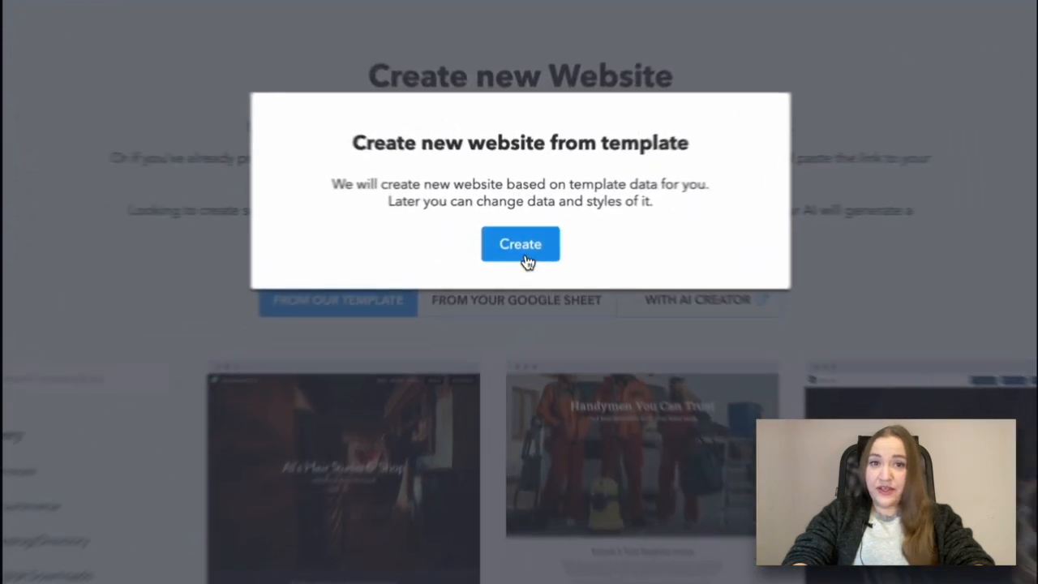
pyautogui.click(519, 243)
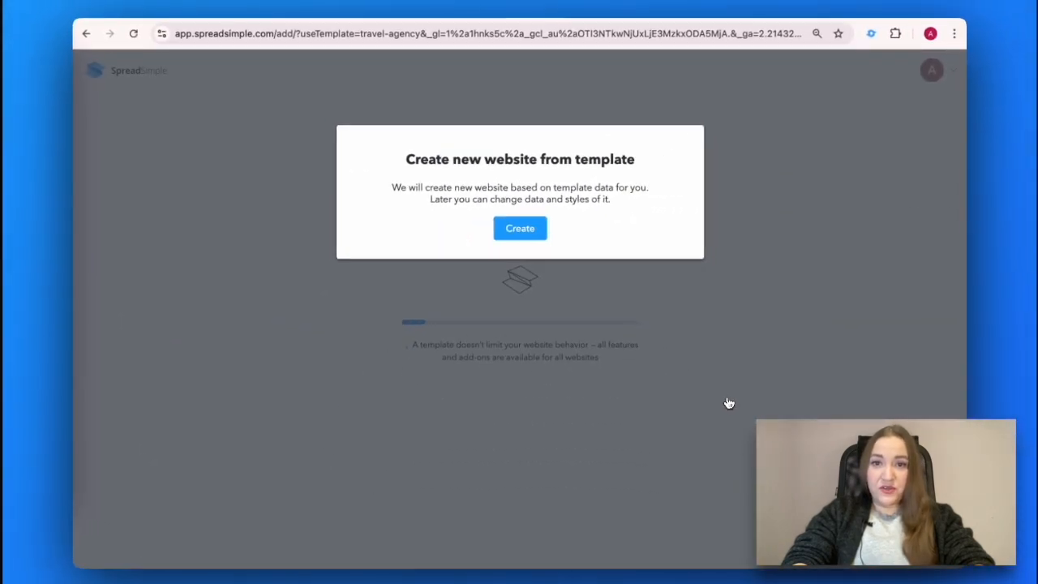
pyautogui.click(519, 227)
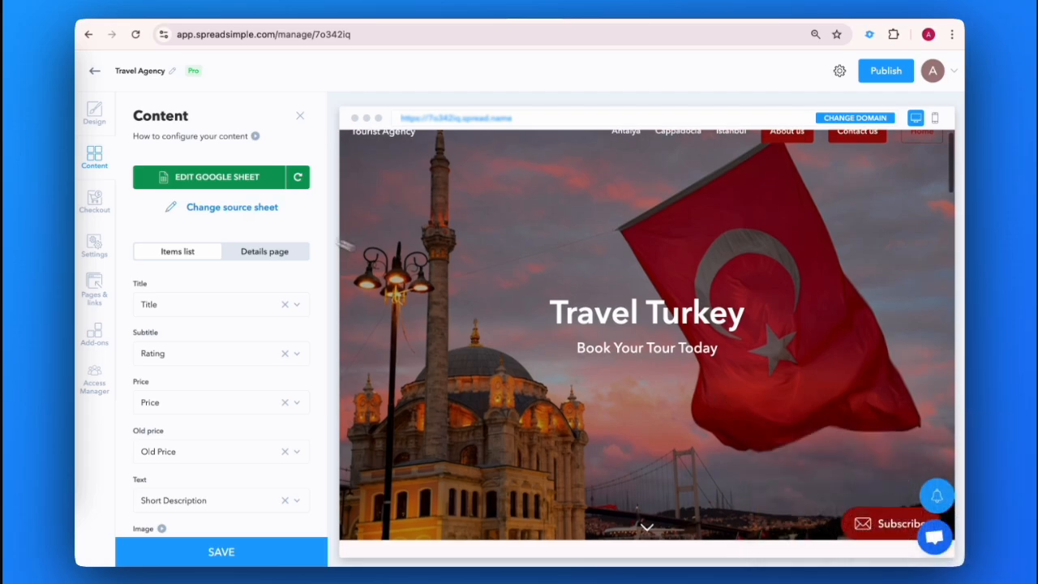
# Open the Travel Agency Template Google Sheet holding the tour data and review its columns
pyautogui.click(217, 177)
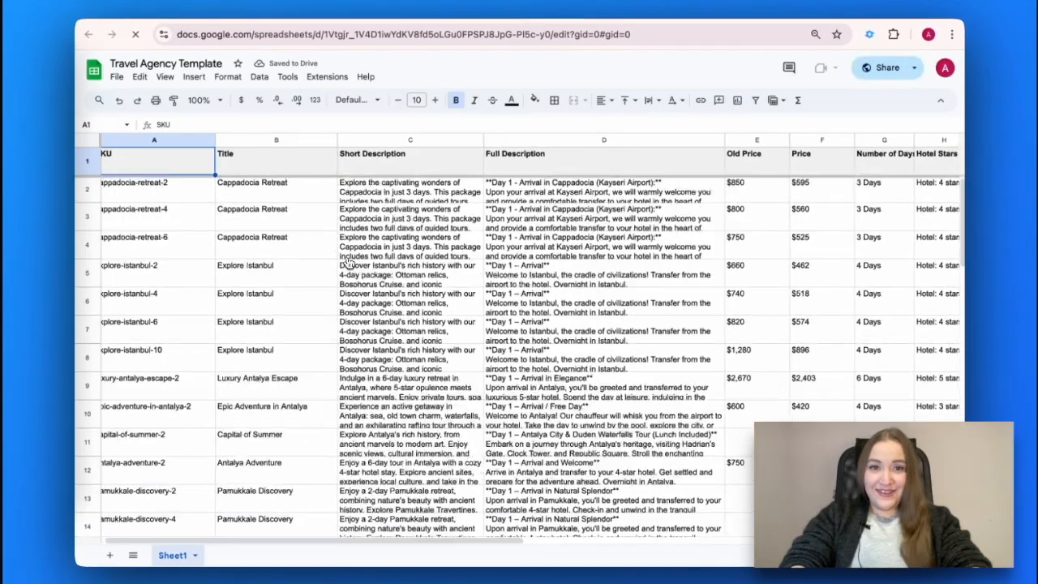
pyautogui.hscroll(3)
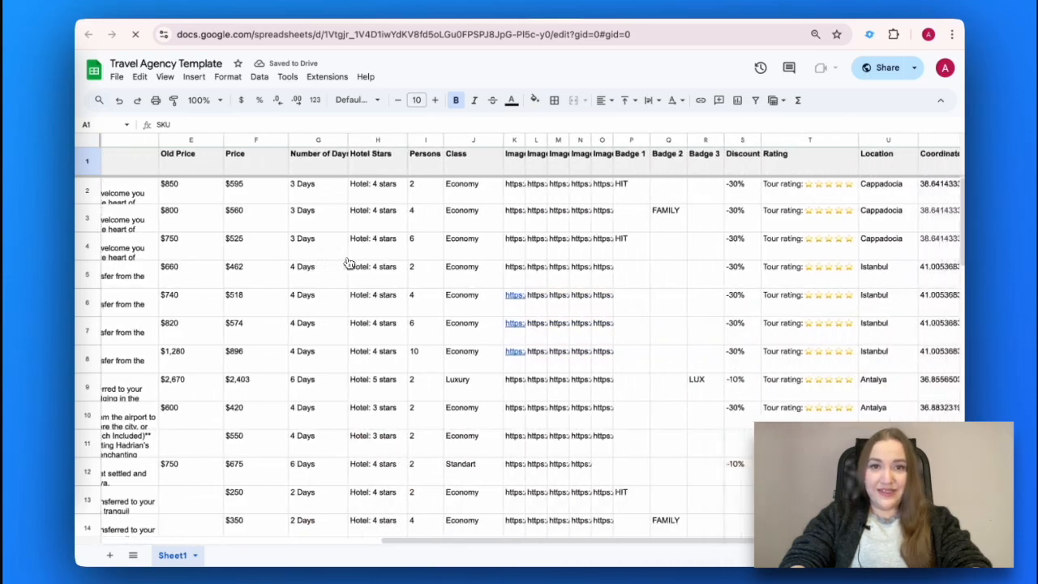
pyautogui.hscroll(3)
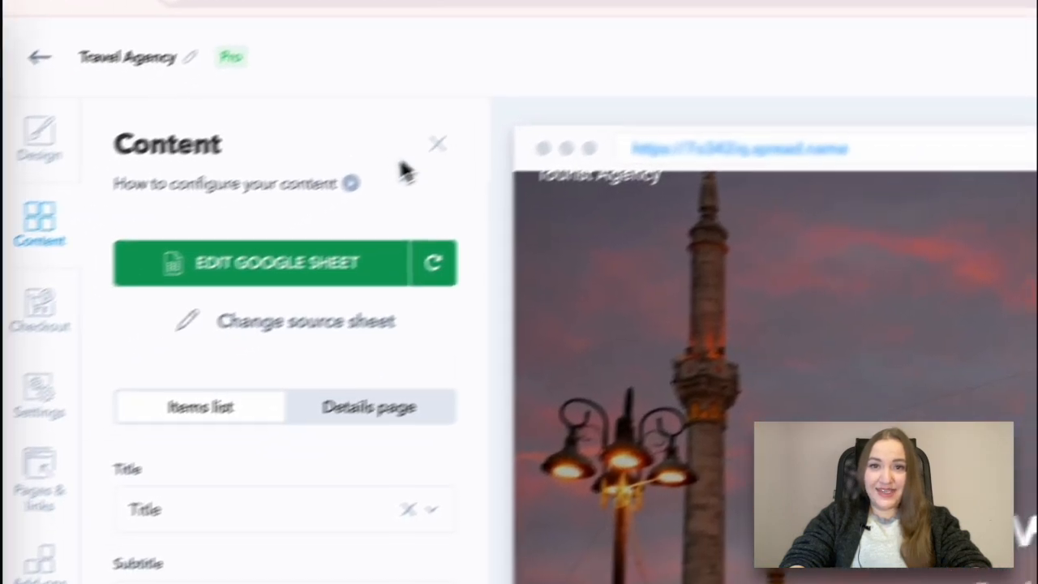
# In Design > Home Page Intro, replace the cover image with the Istanbul waterfront ferry photo
pyautogui.click(42, 137)
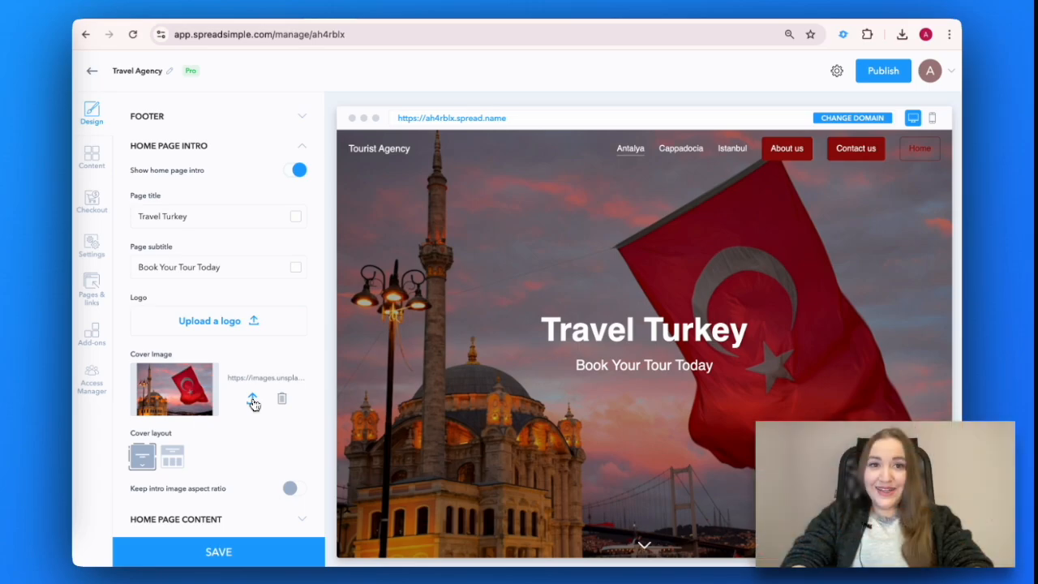
pyautogui.click(253, 399)
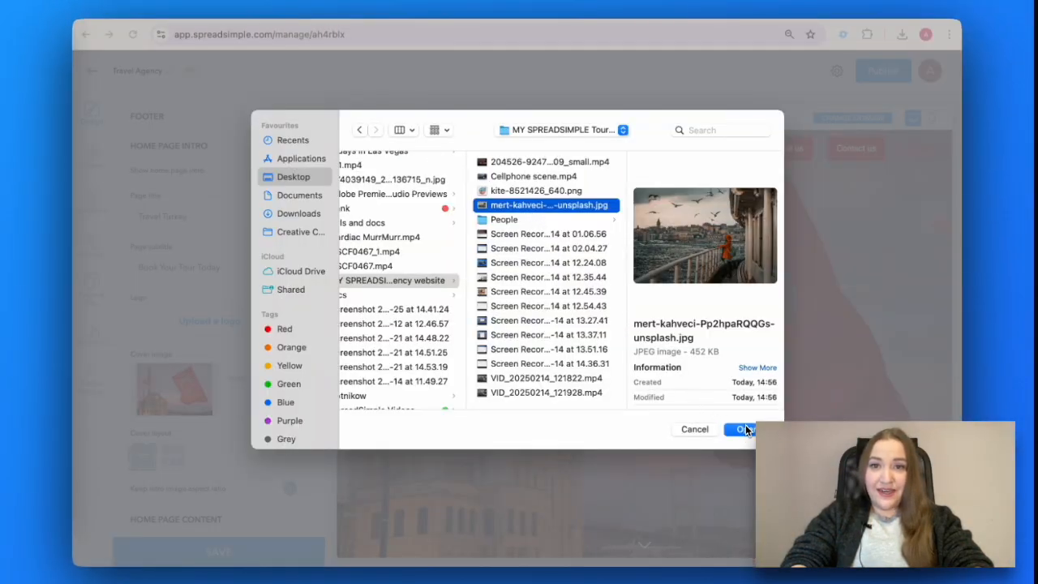
pyautogui.click(744, 429)
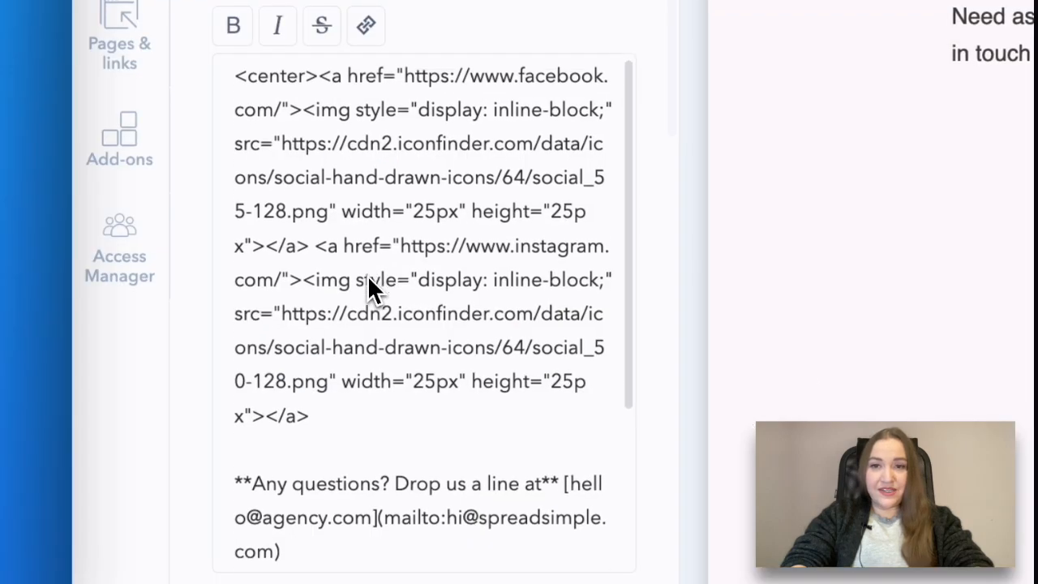
pyautogui.scroll(-3)
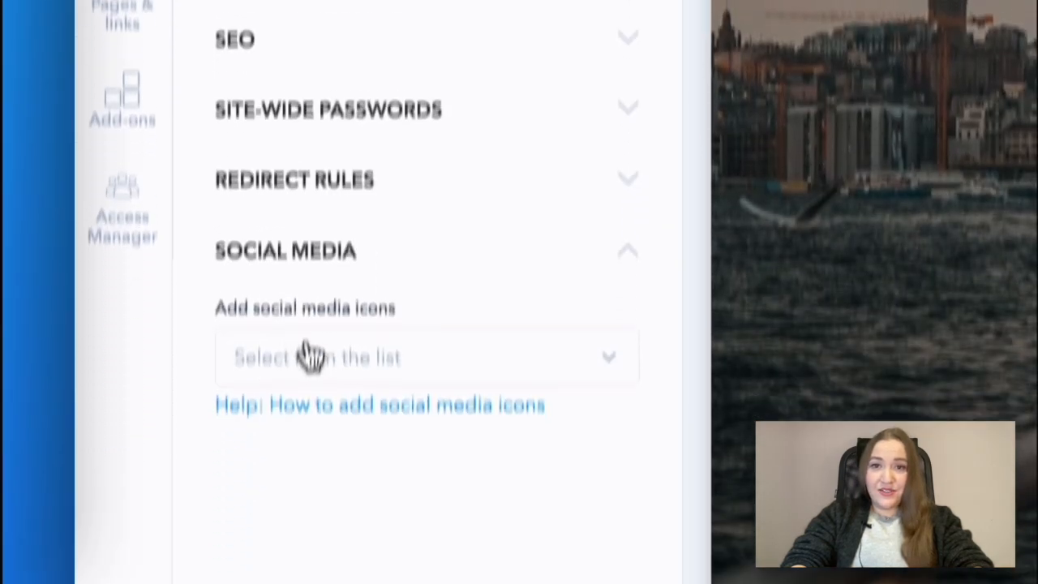
# Add an Instagram icon linking to the bookingcom Instagram page and save the site
pyautogui.click(422, 357)
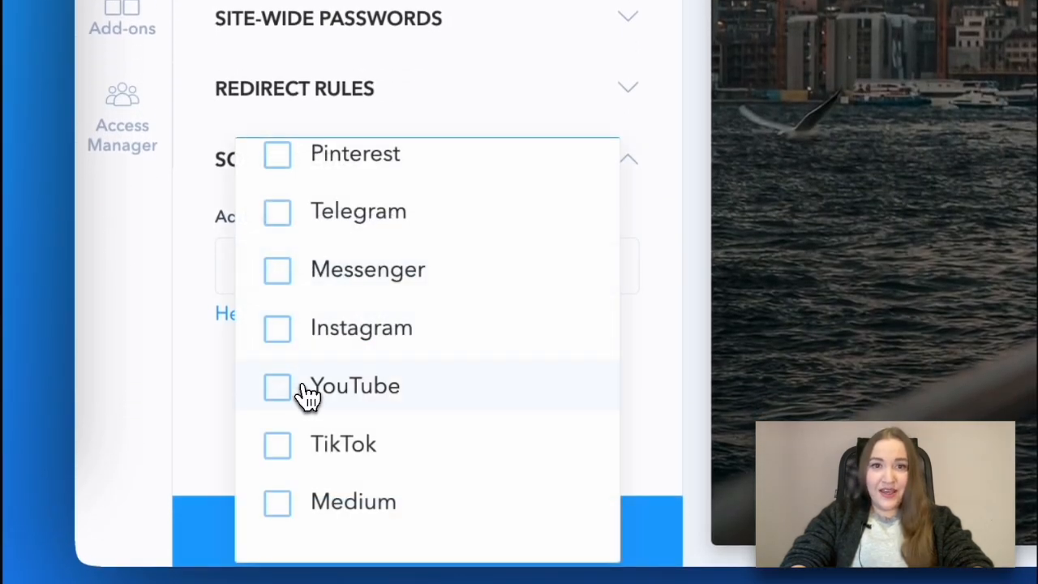
pyautogui.click(277, 328)
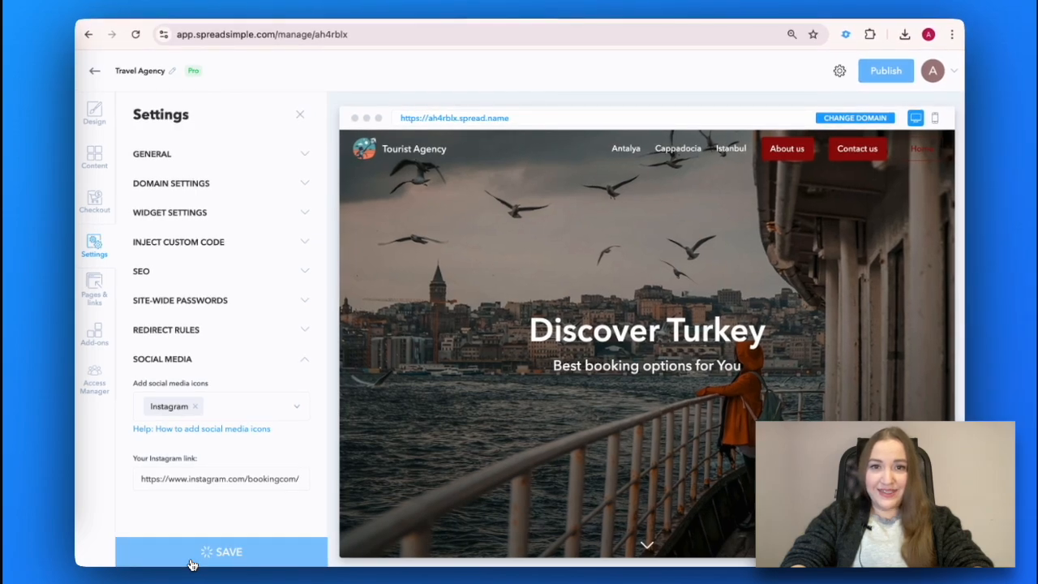
pyautogui.click(220, 551)
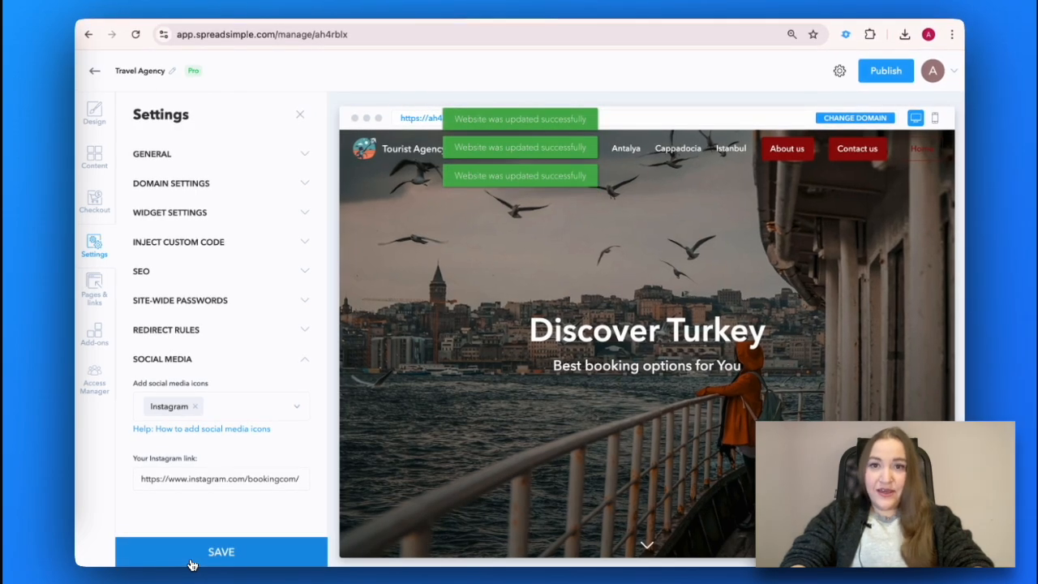
pyautogui.click(94, 114)
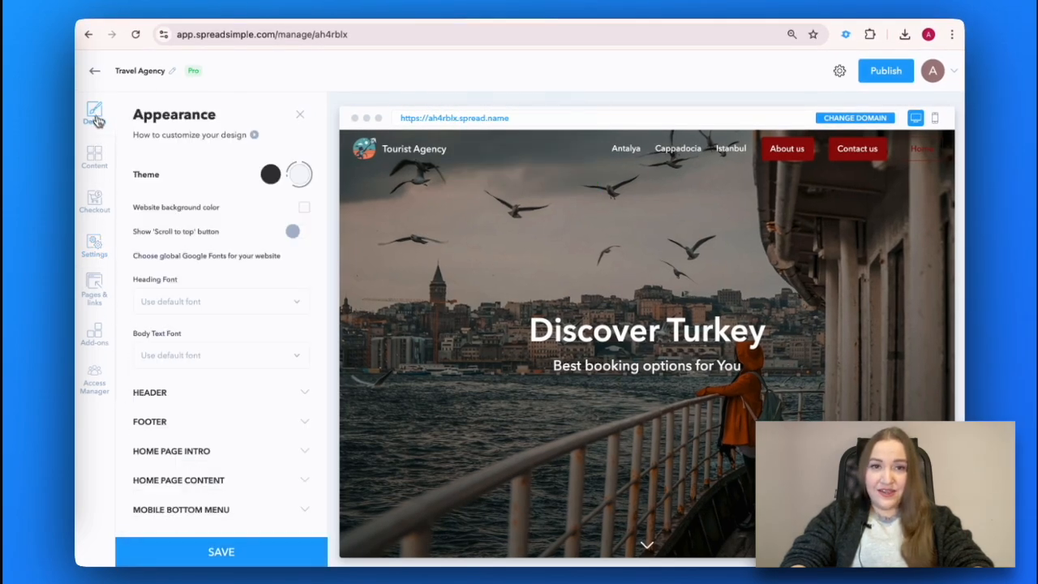
# Expand the Footer section to review the footer HTML and social icons toggle
pyautogui.click(149, 422)
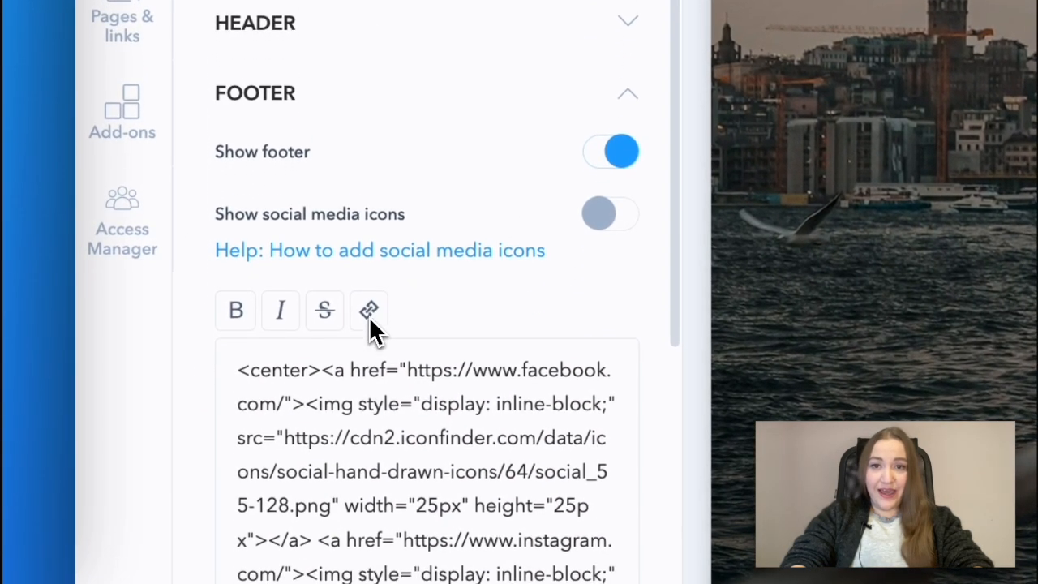
pyautogui.click(609, 214)
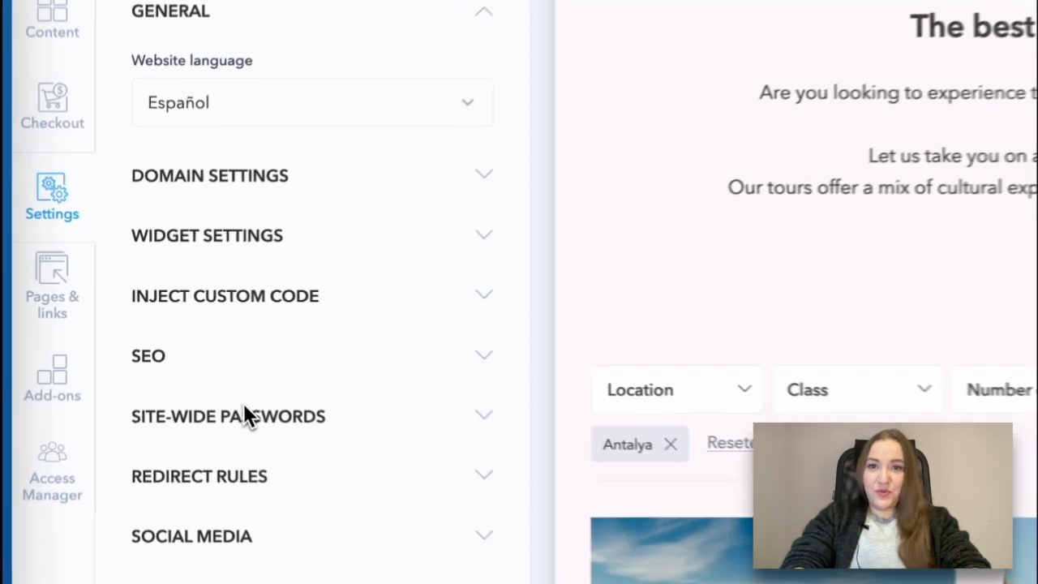
# Set the website language to Français in General settings and save
pyautogui.click(311, 102)
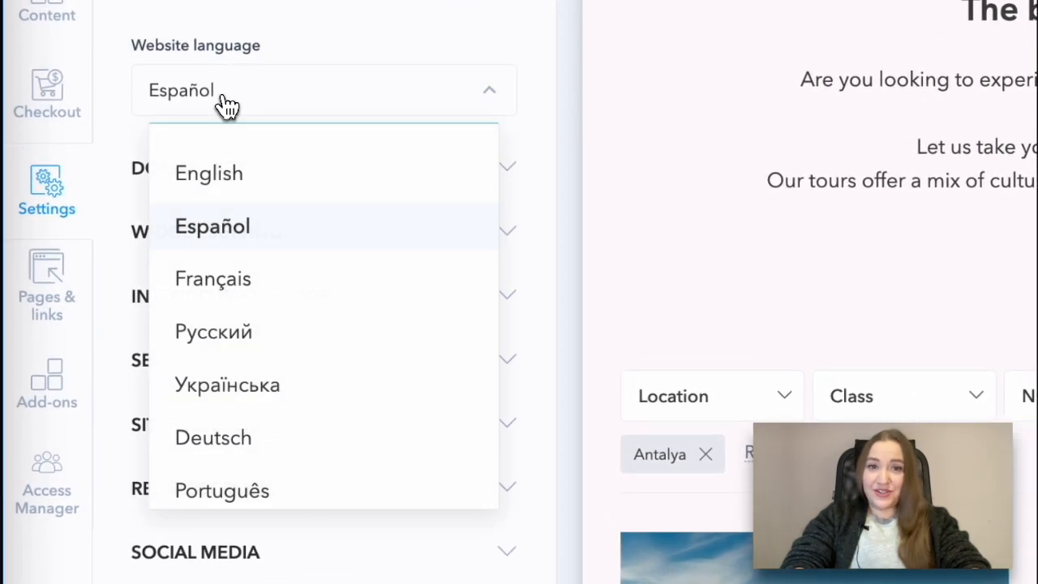
pyautogui.click(213, 279)
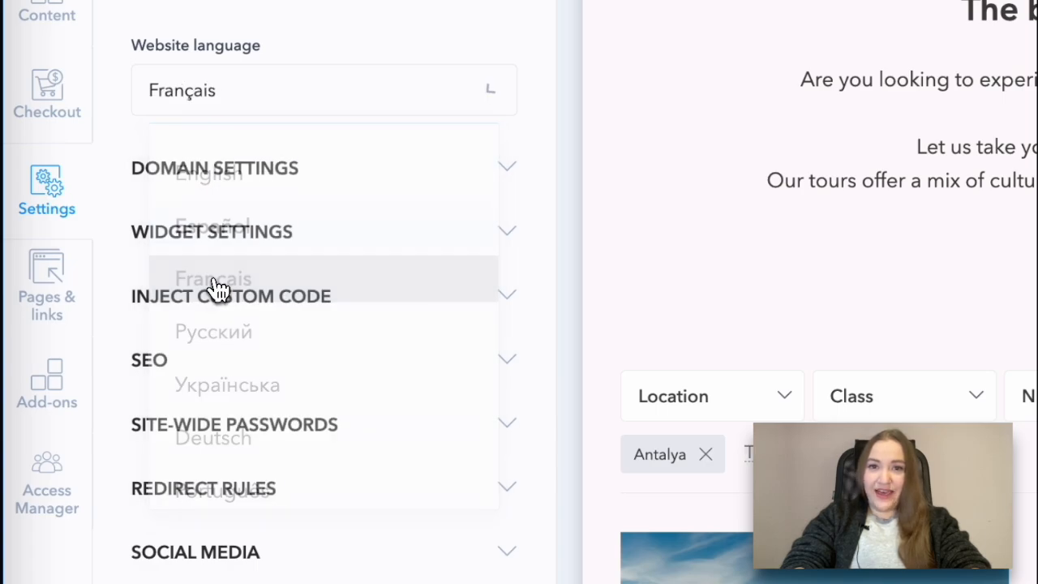
pyautogui.click(214, 279)
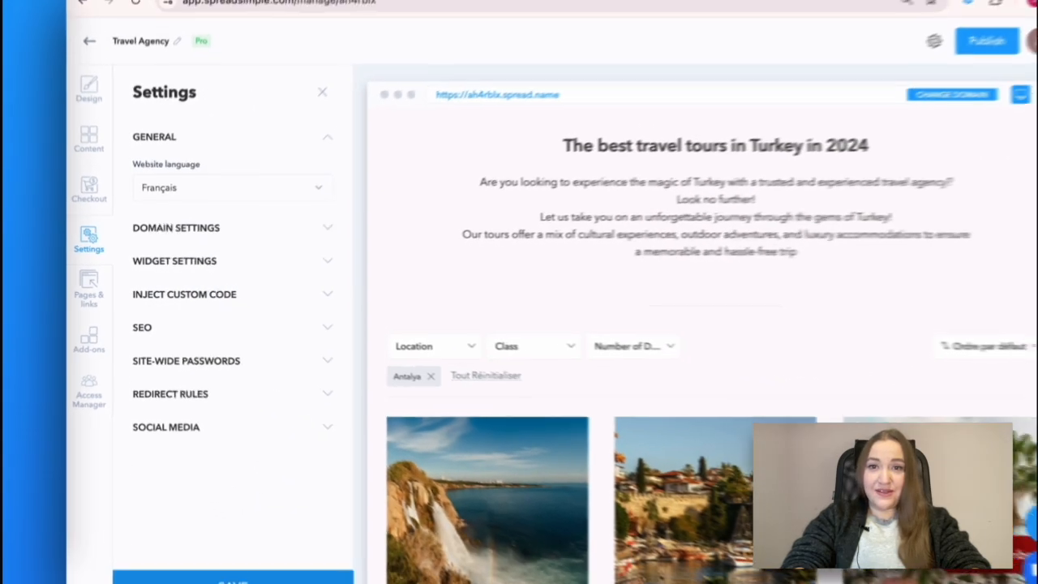
pyautogui.click(221, 551)
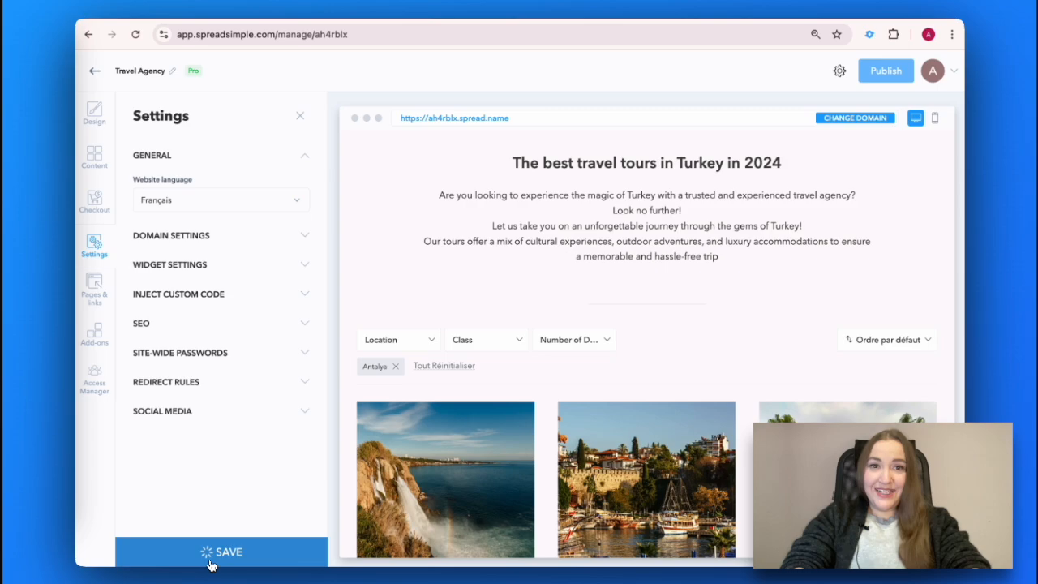
pyautogui.click(221, 551)
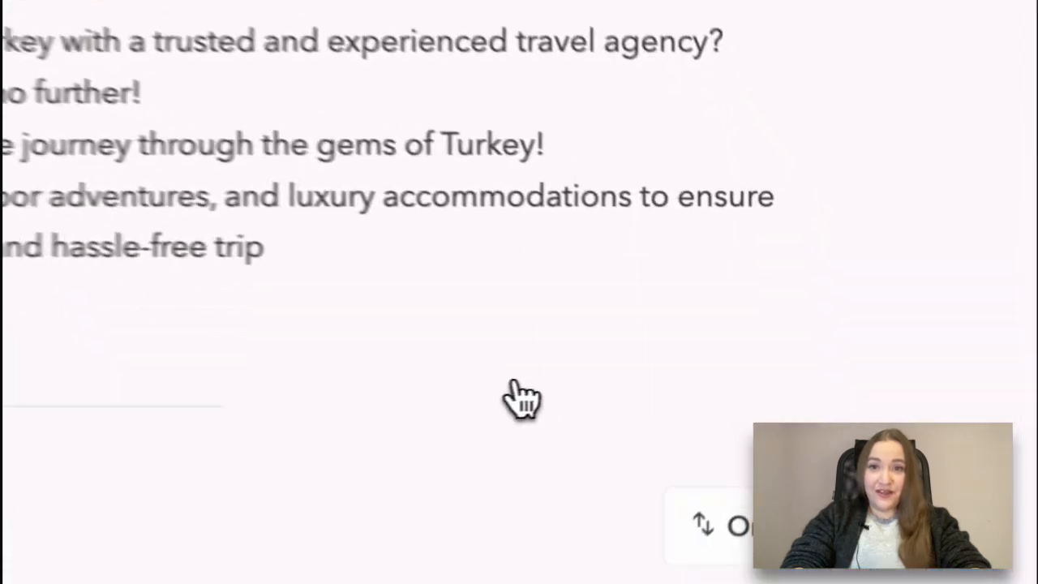
# Scroll the preview to check French labels like Ordre par défaut
pyautogui.scroll(-3)
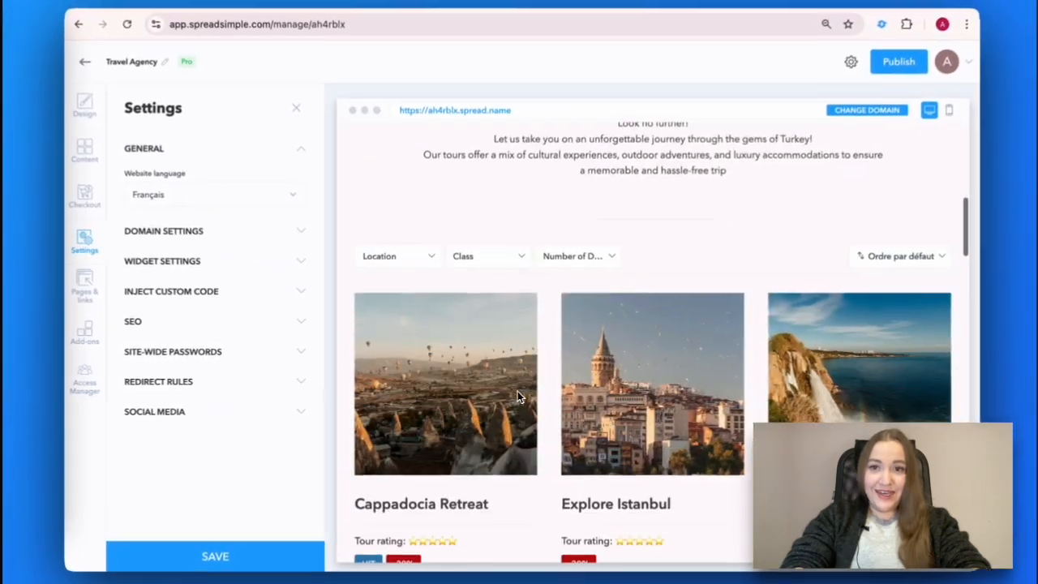
pyautogui.scroll(-3)
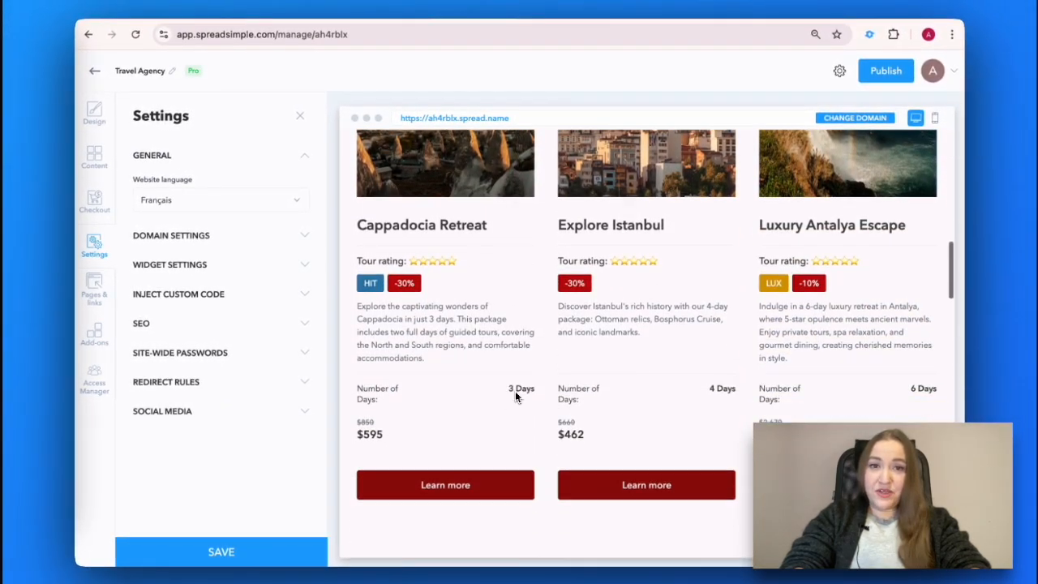
pyautogui.scroll(-3)
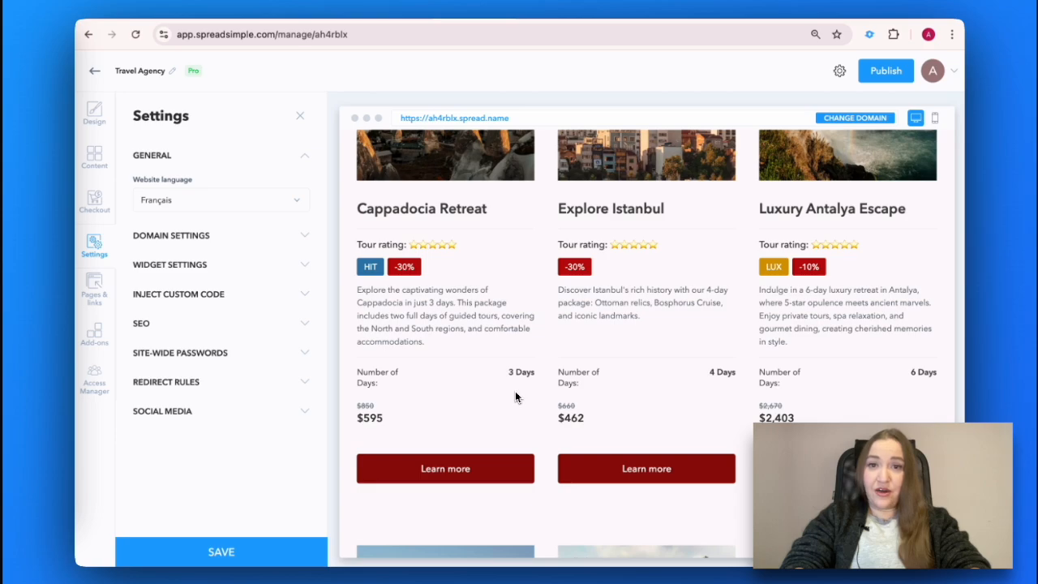
pyautogui.scroll(-3)
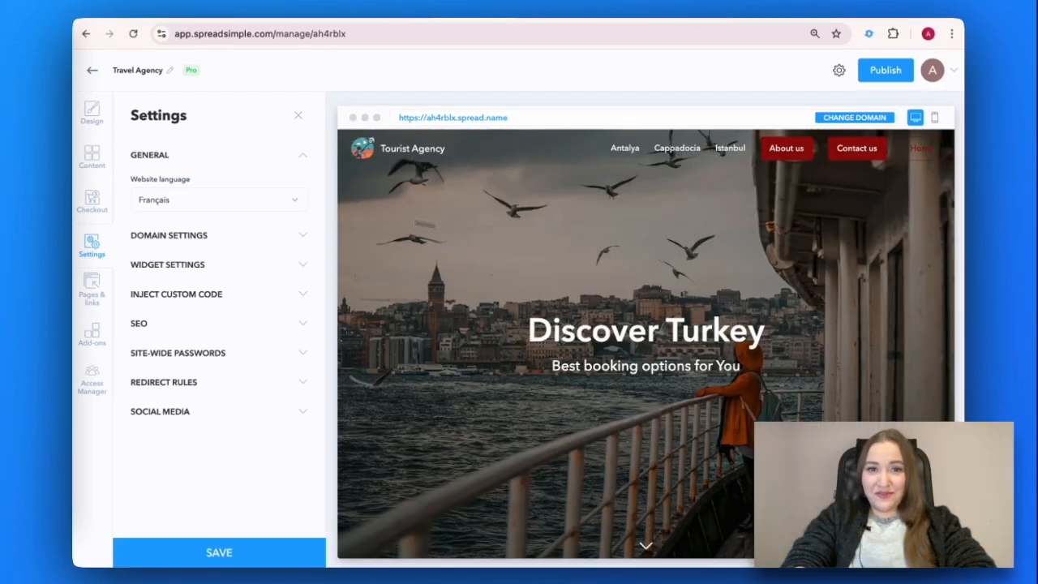
pyautogui.moveTo(91, 114)
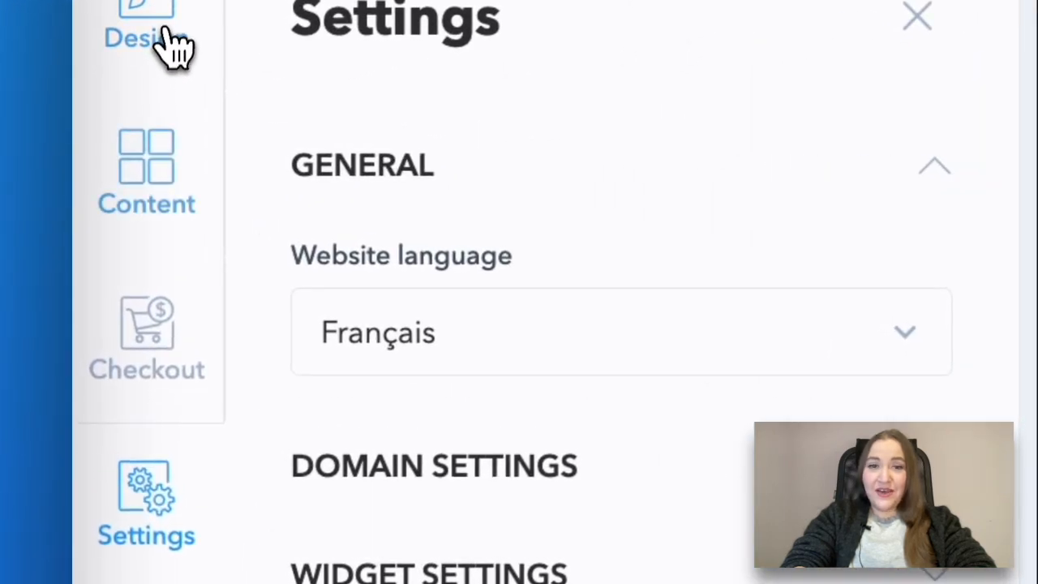
pyautogui.click(146, 163)
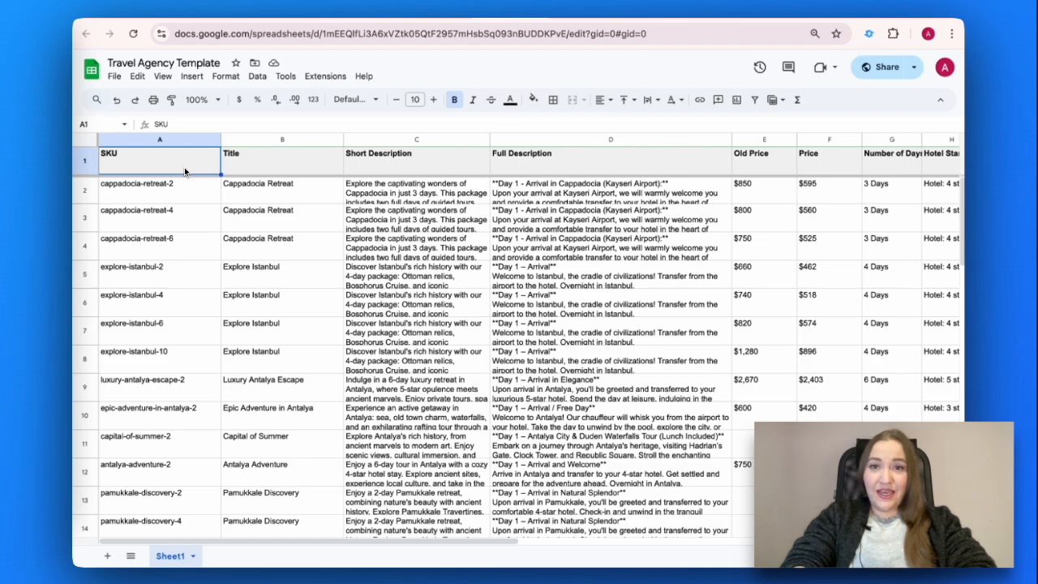
pyautogui.click(416, 152)
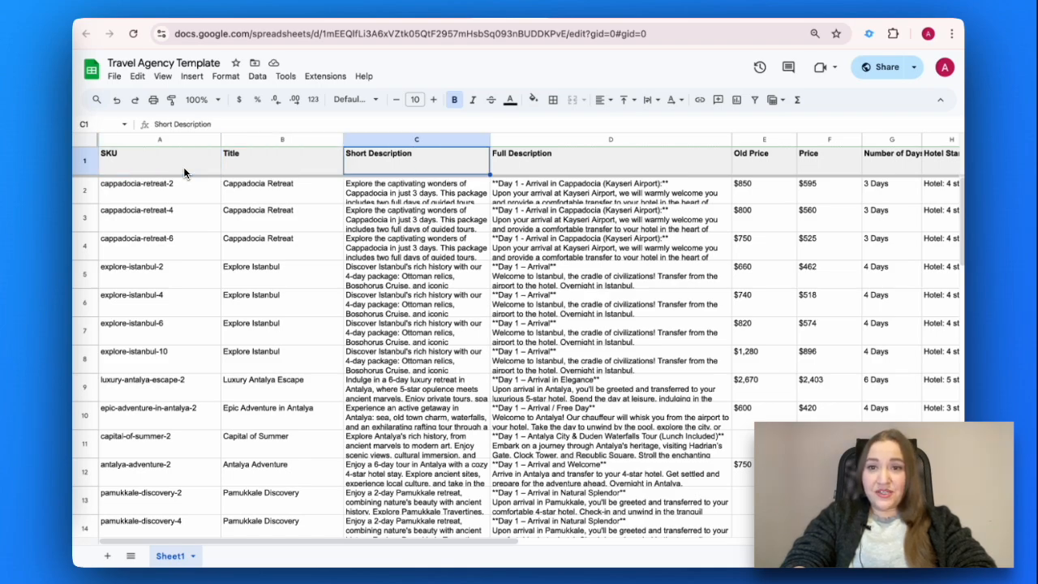
pyautogui.click(610, 152)
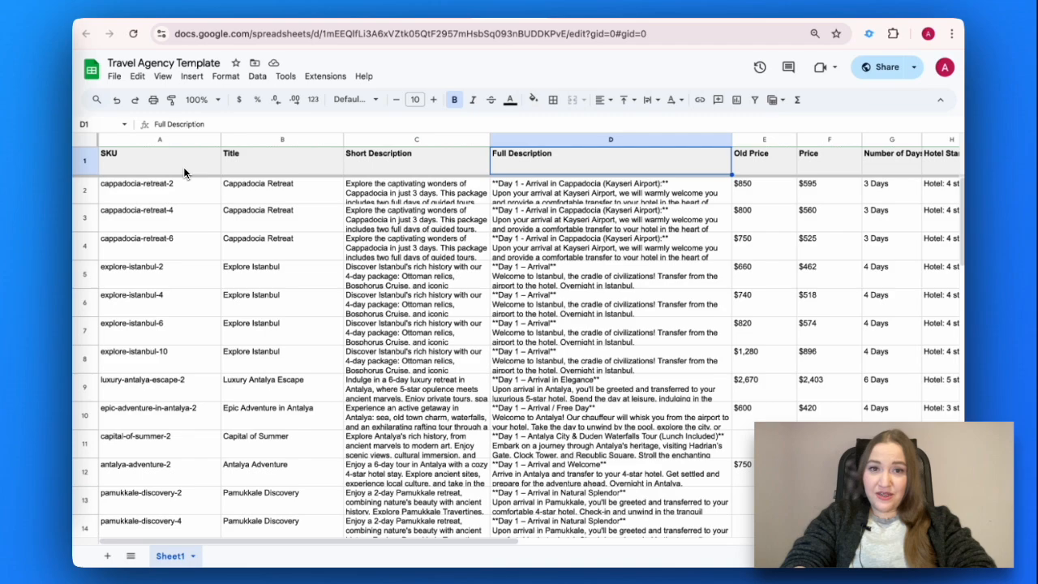
pyautogui.click(827, 153)
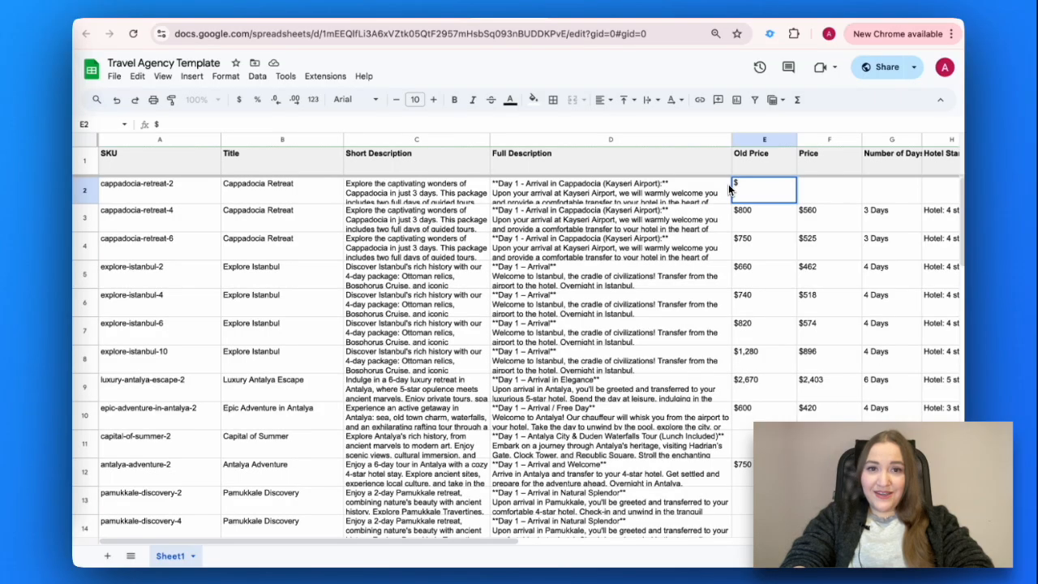
pyautogui.click(828, 188)
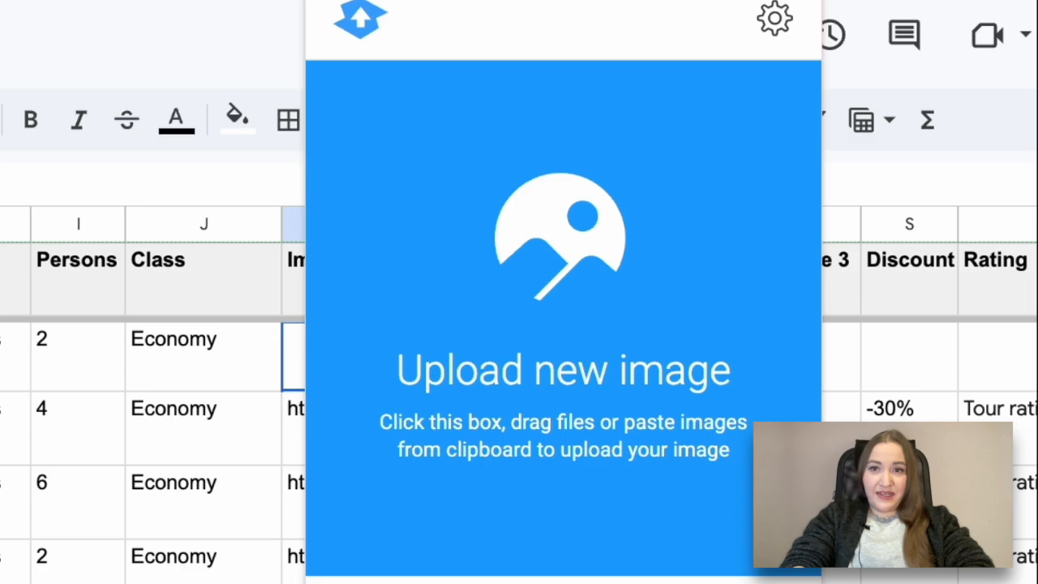
pyautogui.moveTo(536, 334)
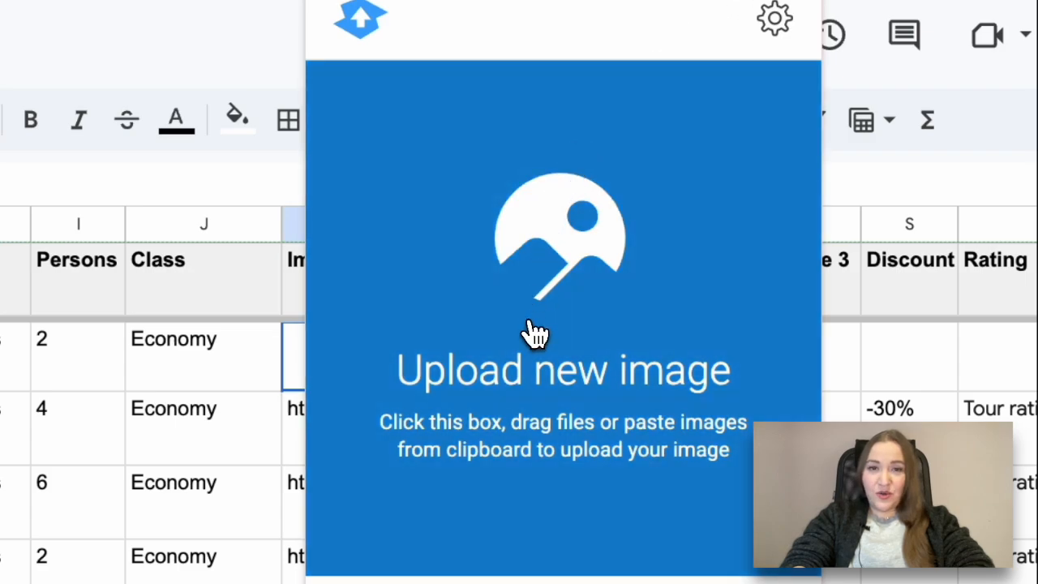
# Start uploading a new tour image in the Image Uploader extension
pyautogui.click(537, 335)
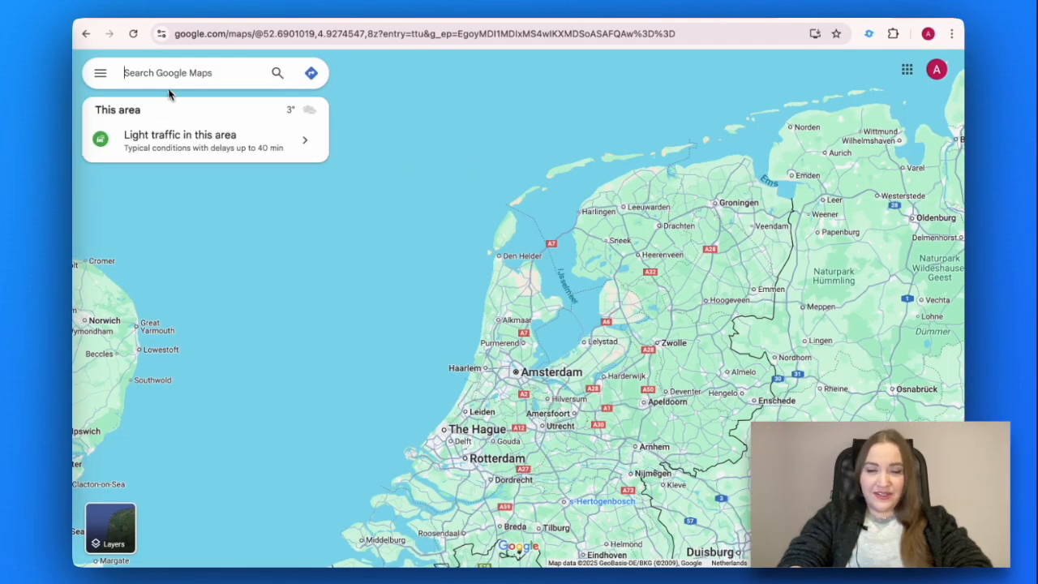
# Search the Göreme address ending '50180 Nevşehir, Türkiye' and copy the pin's coordinates
pyautogui.write('abası, 50180 Nevşehir, Türkiye')
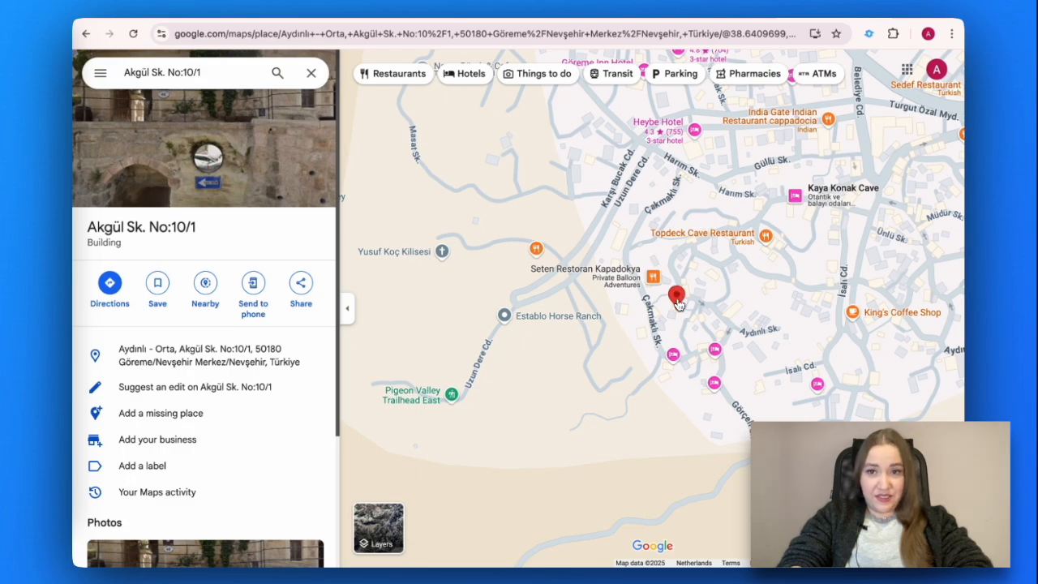
pyautogui.rightClick(679, 297)
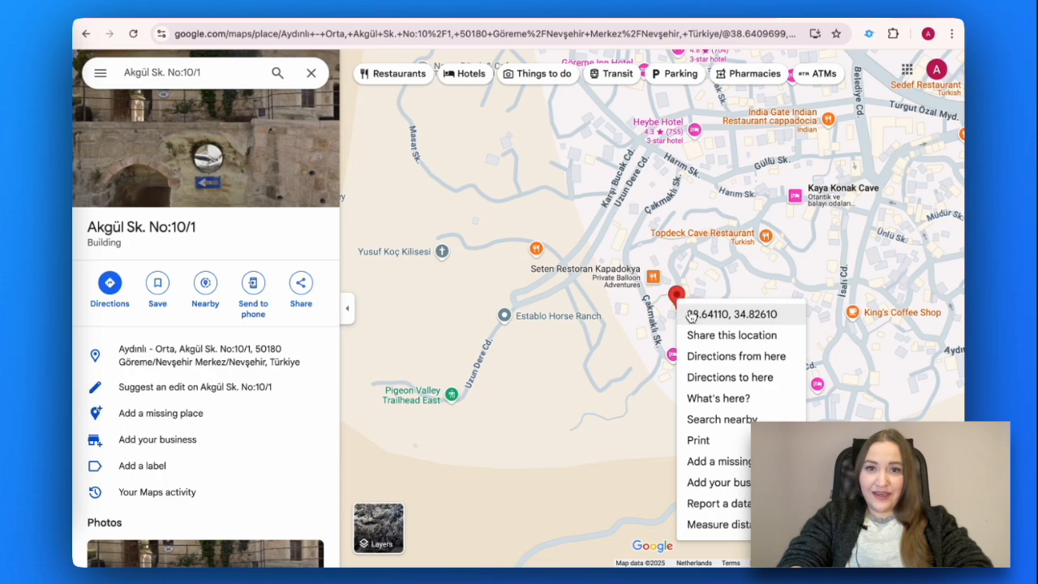
pyautogui.click(740, 315)
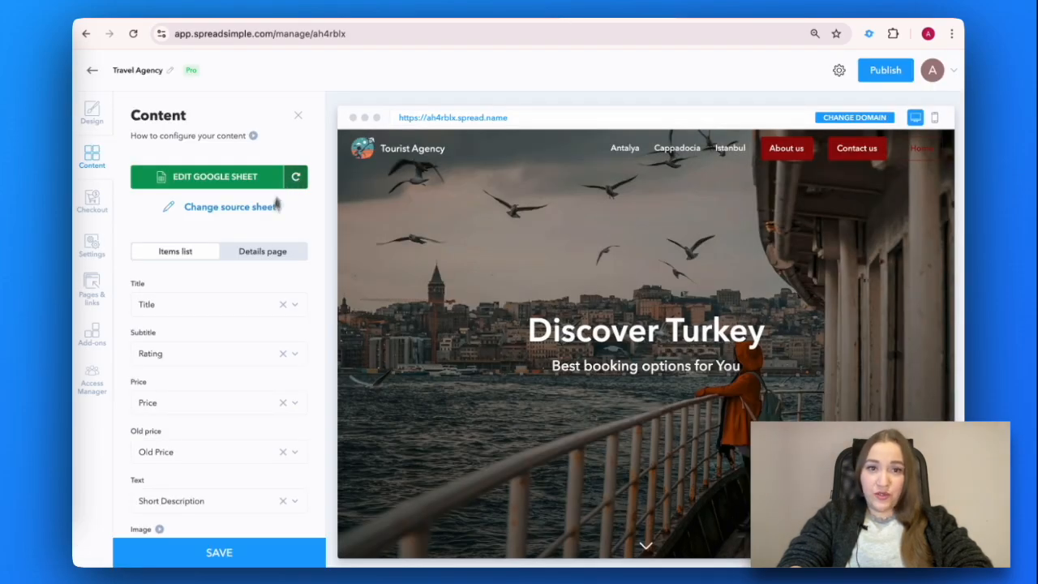
# Turn on Map view and item variations for the tour listings in Items list settings
pyautogui.scroll(-3)
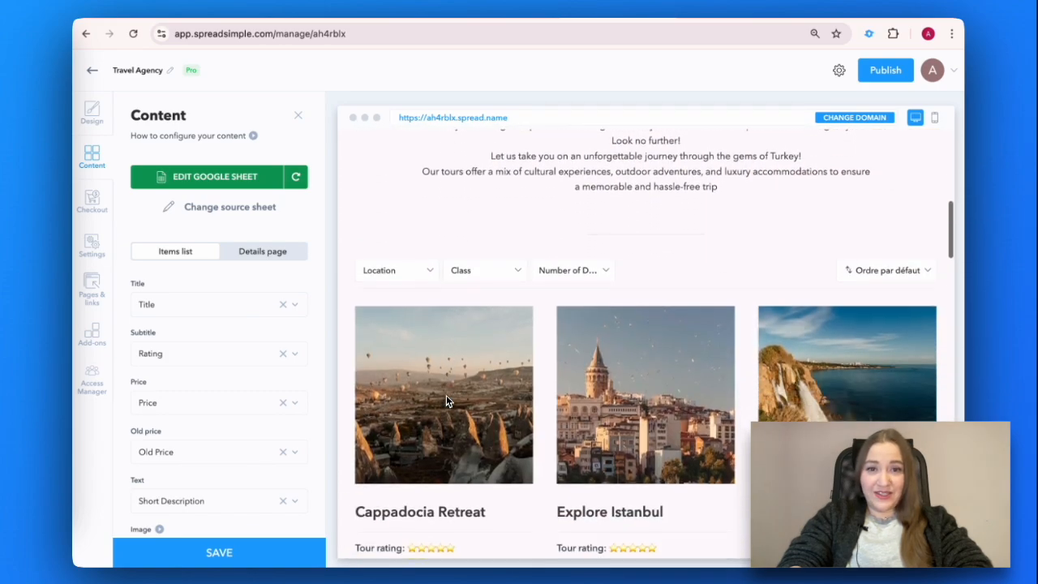
pyautogui.scroll(-3)
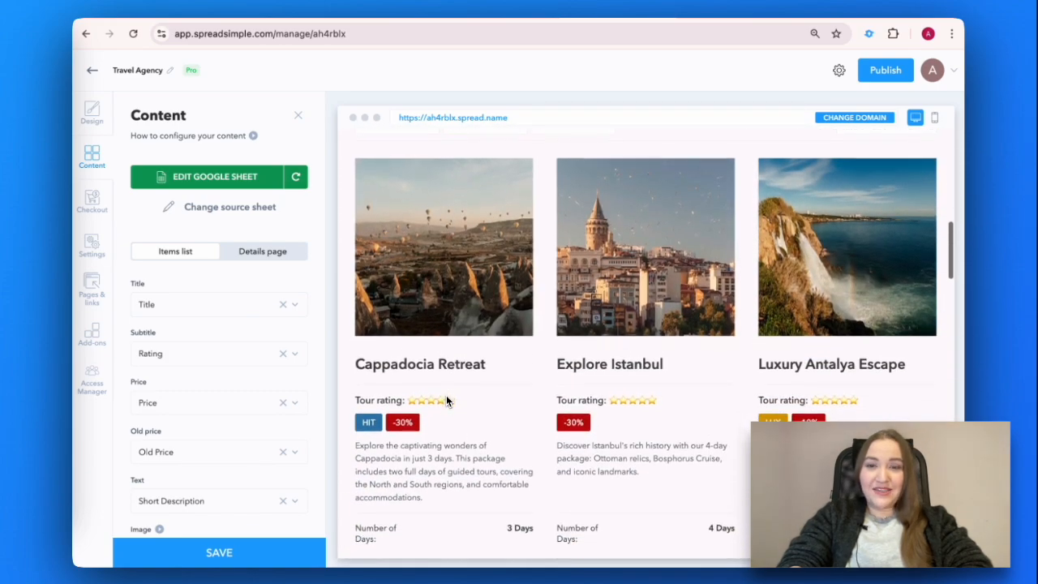
pyautogui.scroll(-3)
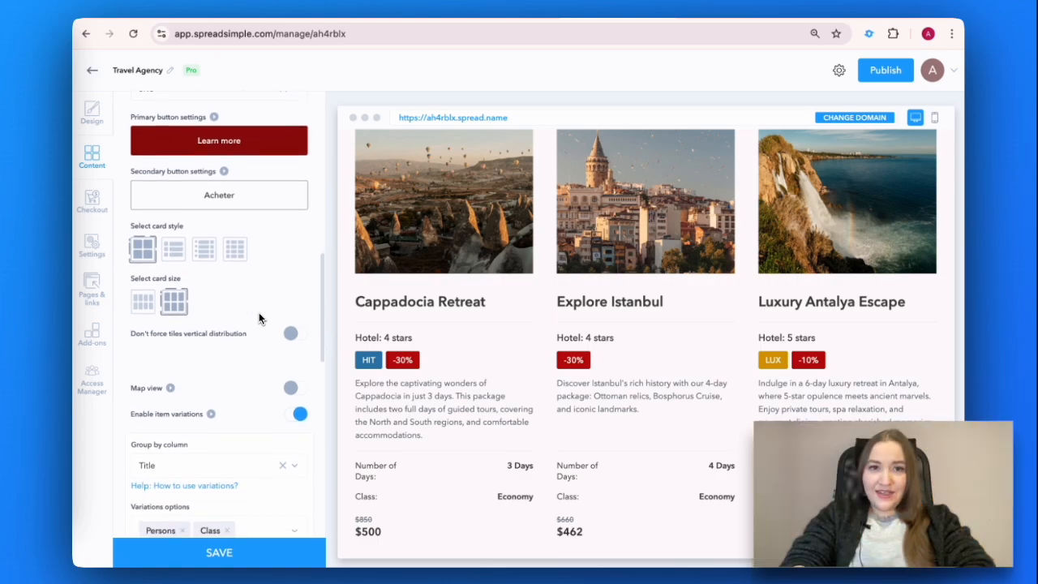
pyautogui.scroll(-3)
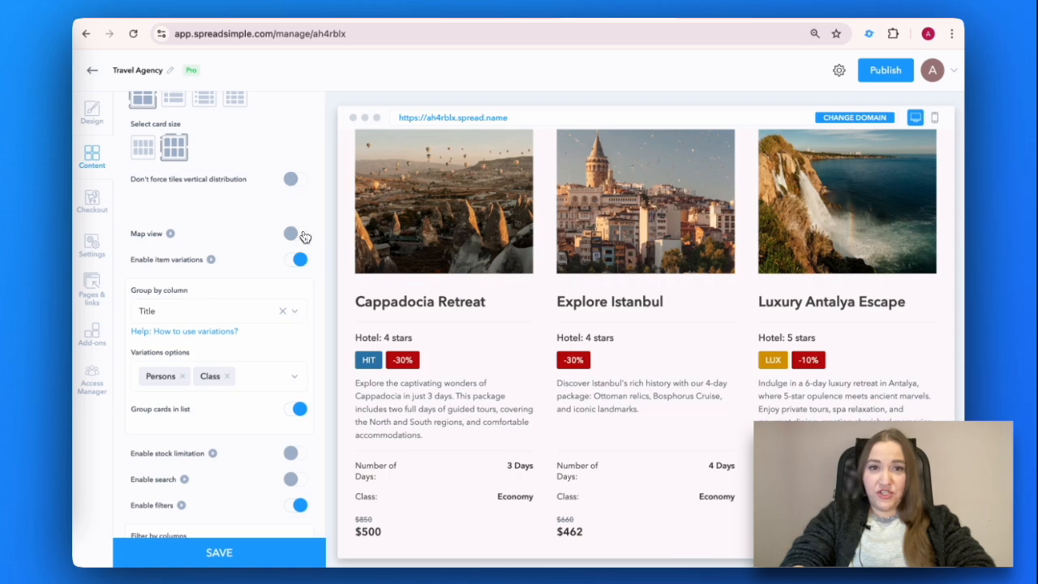
pyautogui.click(299, 234)
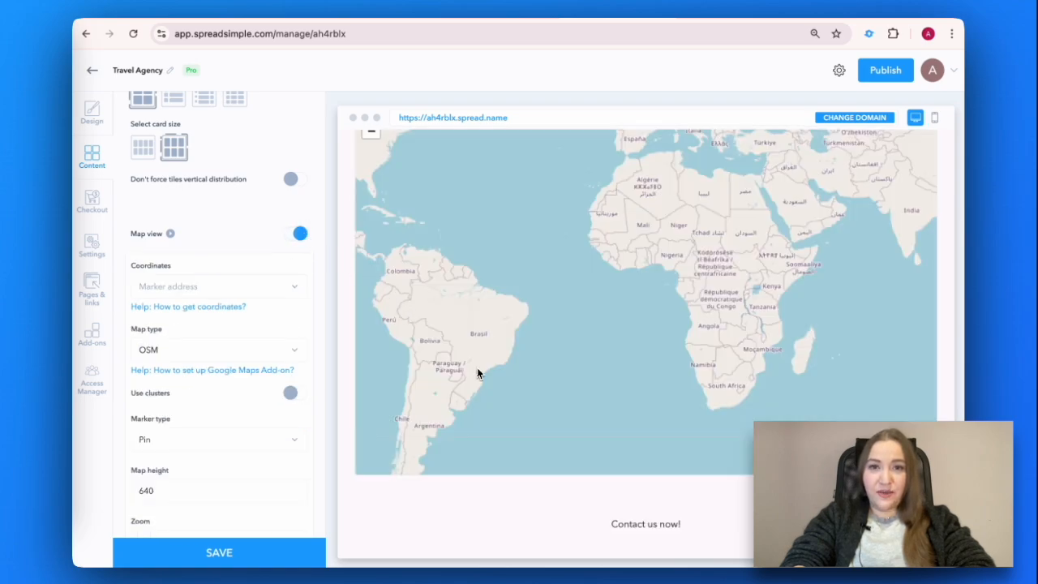
pyautogui.moveTo(484, 376)
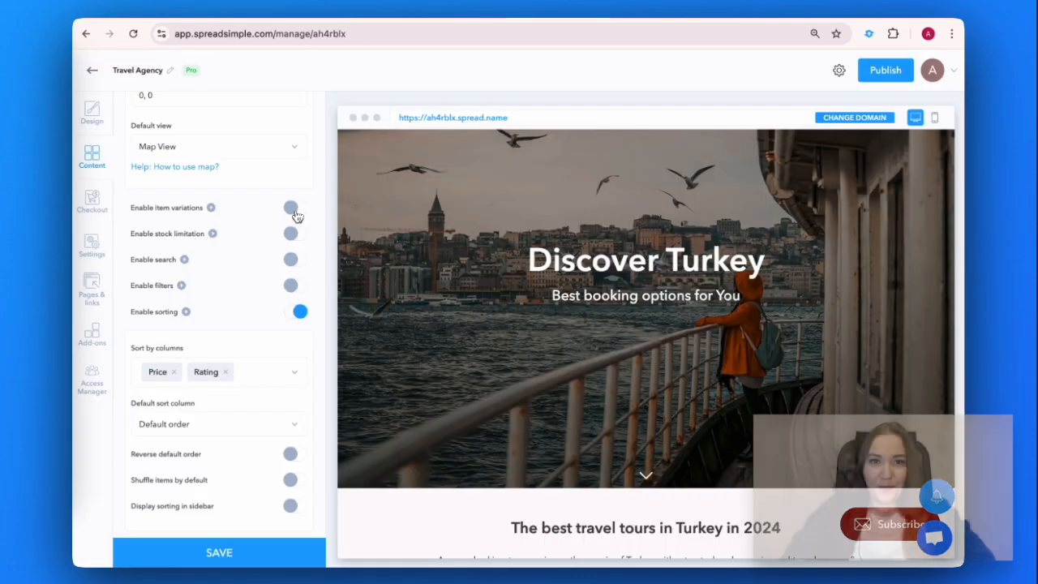
pyautogui.click(290, 208)
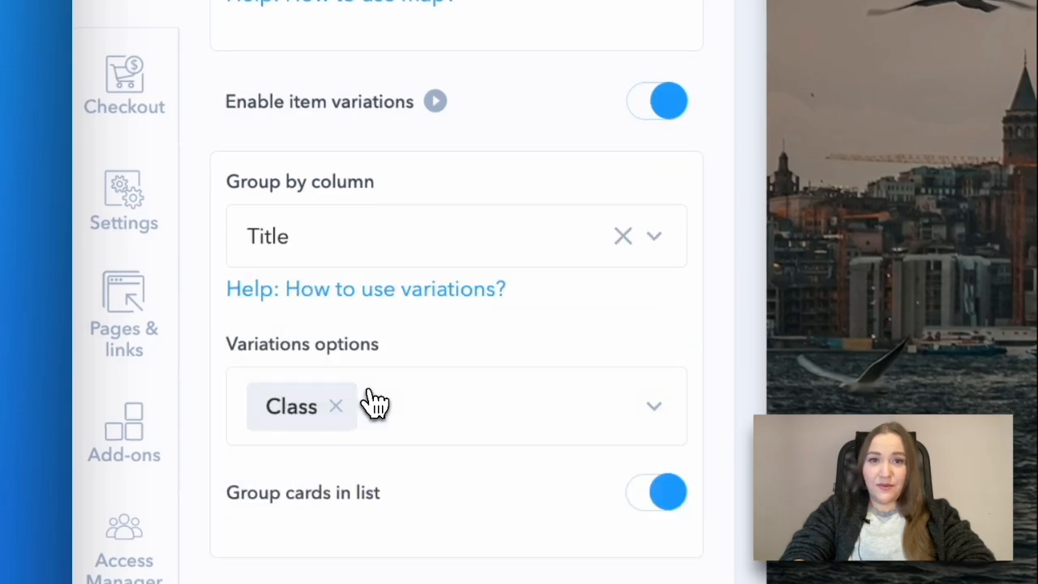
pyautogui.scroll(-3)
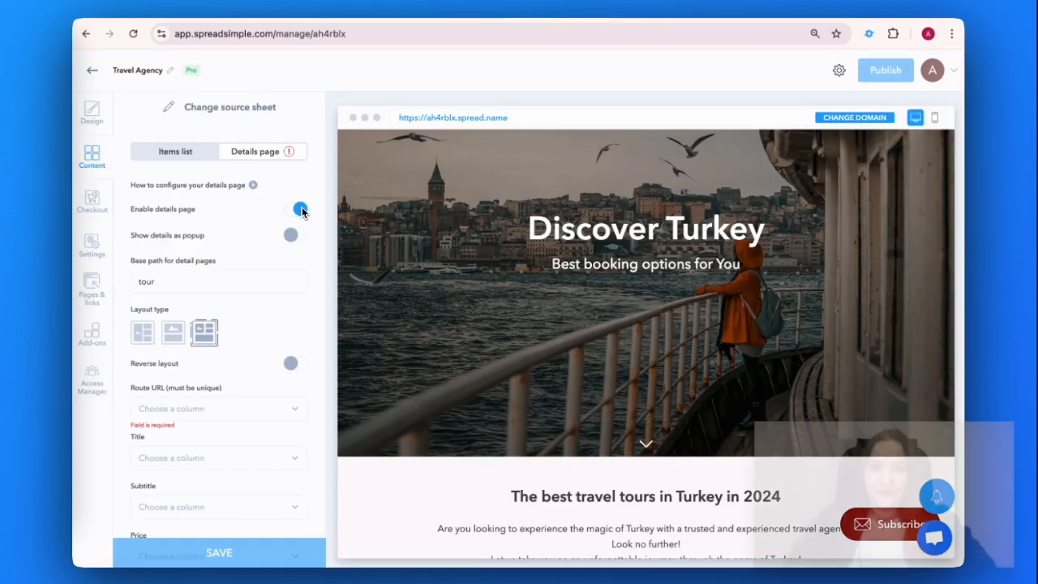
# Map the details page route to SKU, subtitle to Class and text to Full Description
pyautogui.scroll(-3)
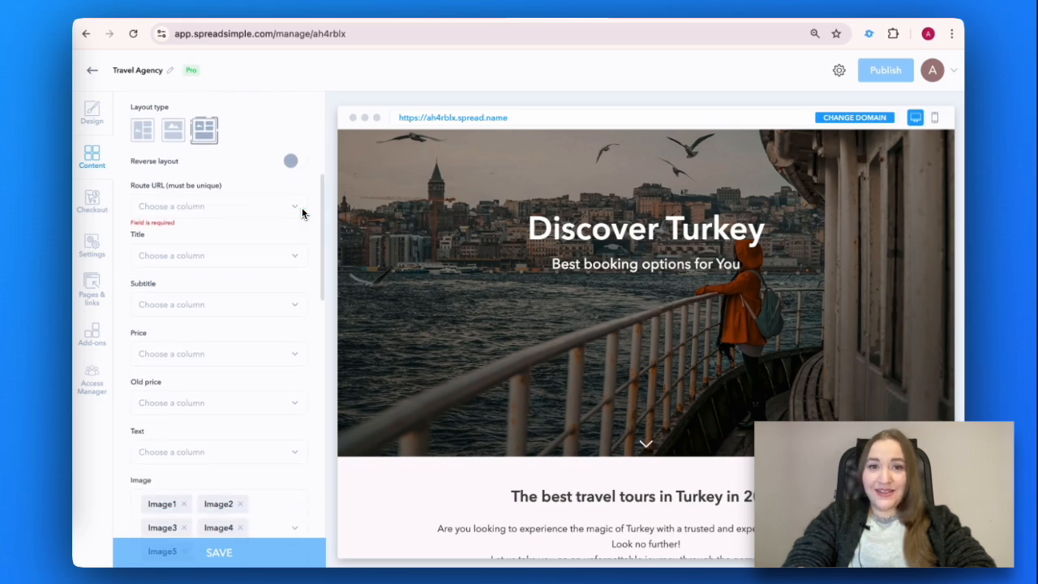
pyautogui.click(218, 208)
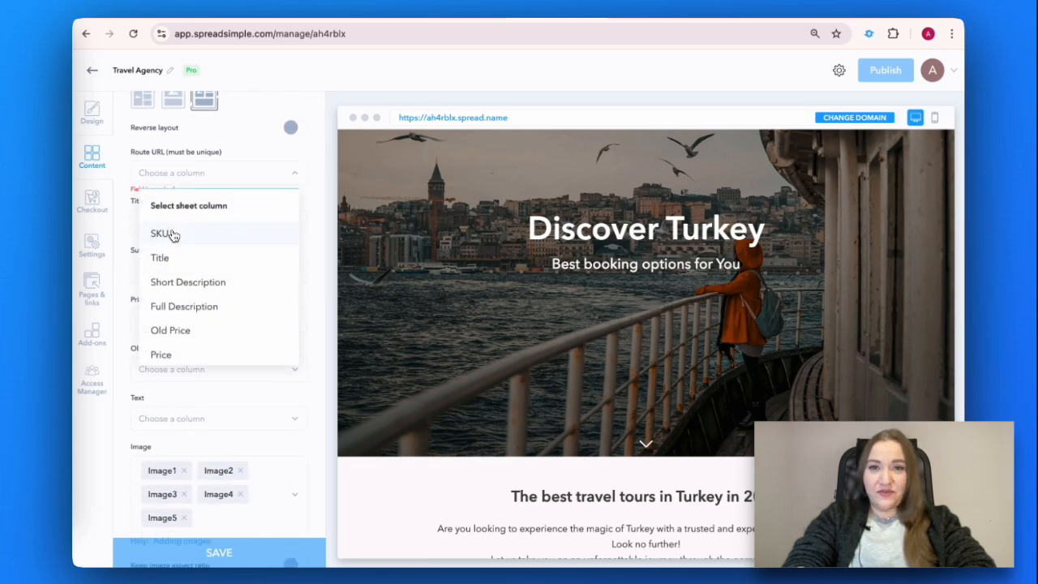
pyautogui.click(159, 234)
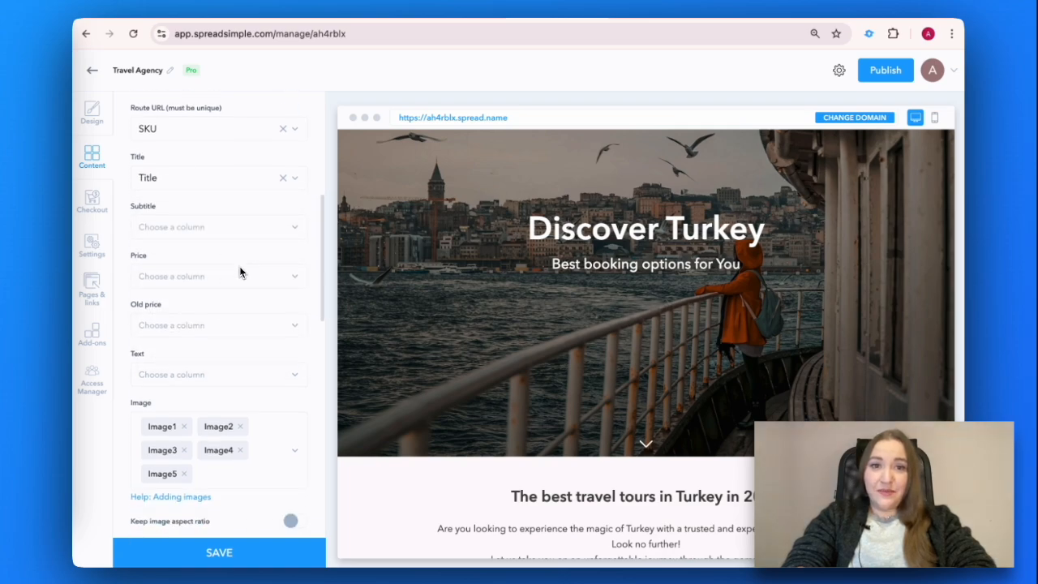
pyautogui.click(217, 227)
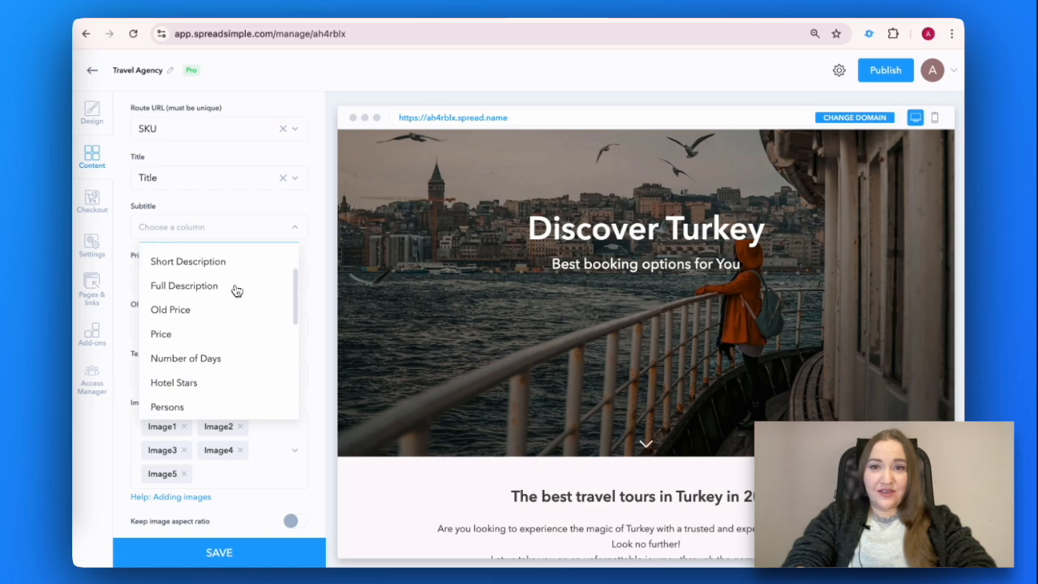
pyautogui.scroll(-3)
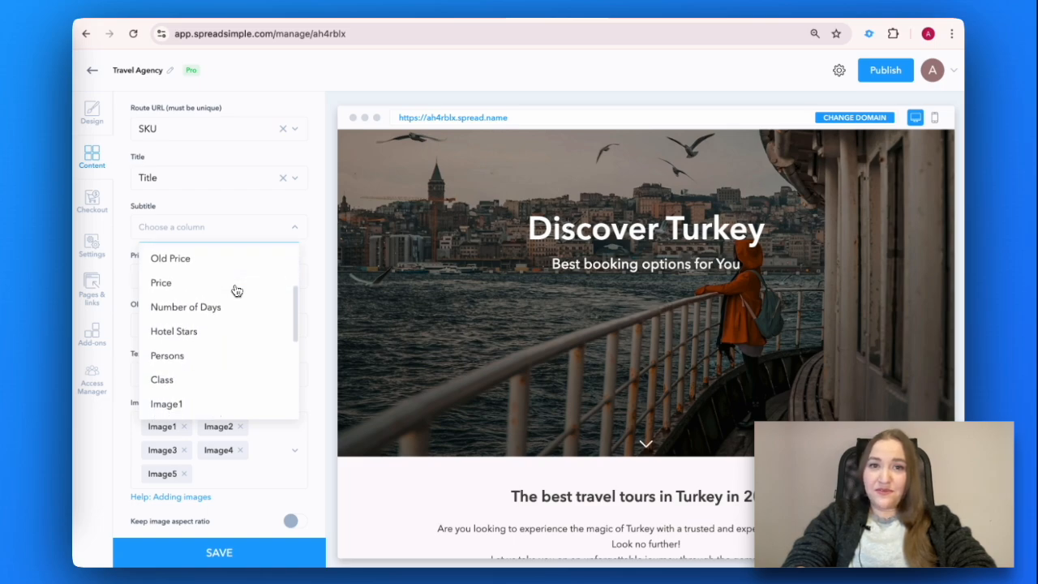
pyautogui.click(163, 380)
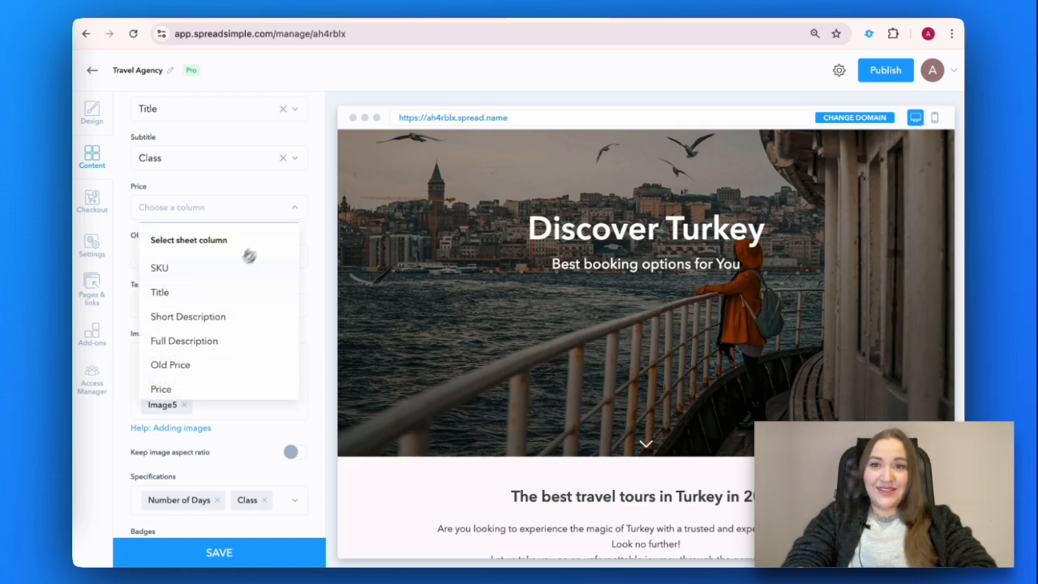
pyautogui.click(160, 390)
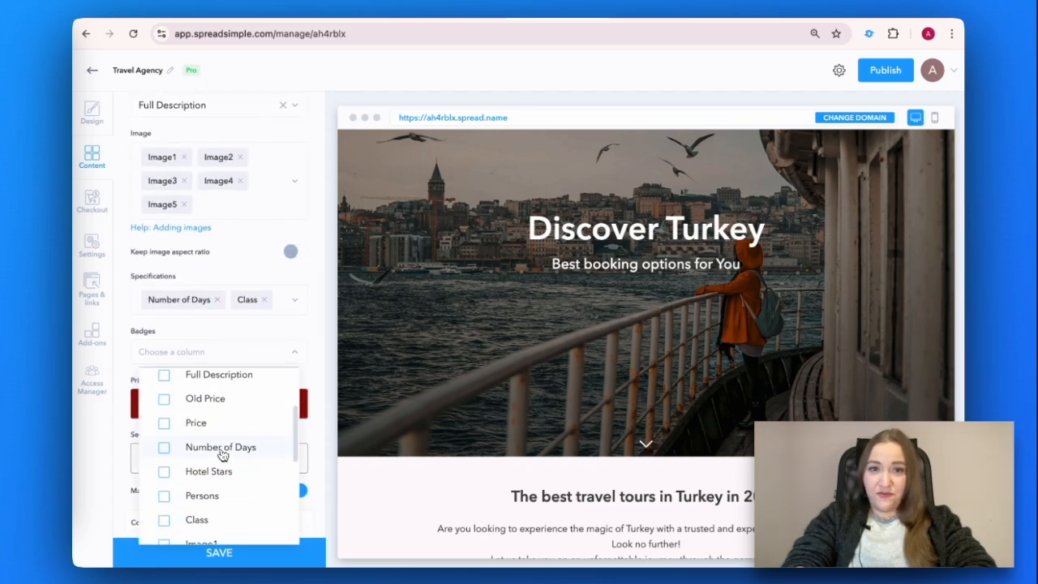
# Add three badge columns and begin relabelling the primary button to 'Re'
pyautogui.click(164, 455)
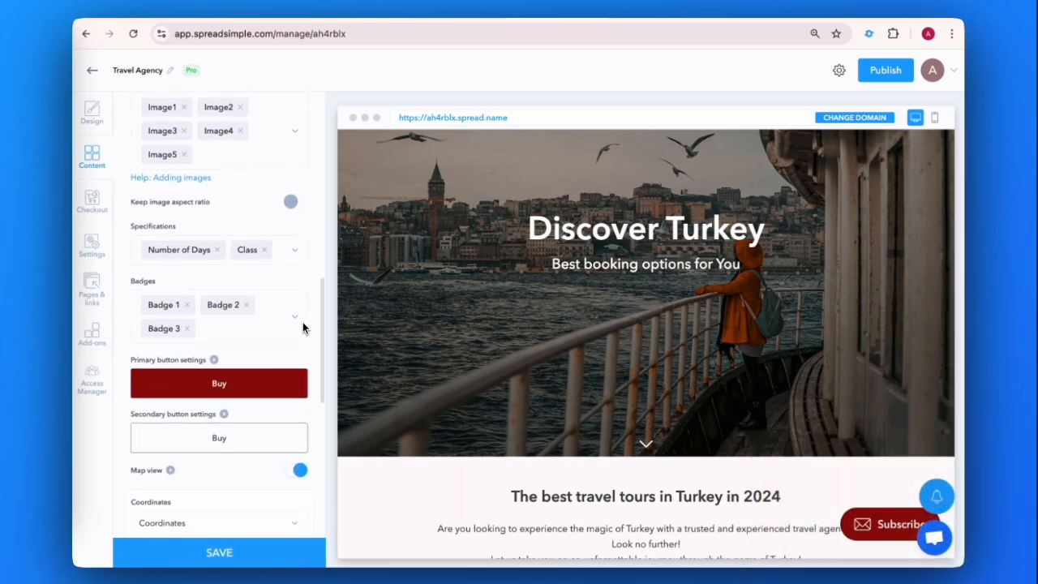
pyautogui.scroll(-3)
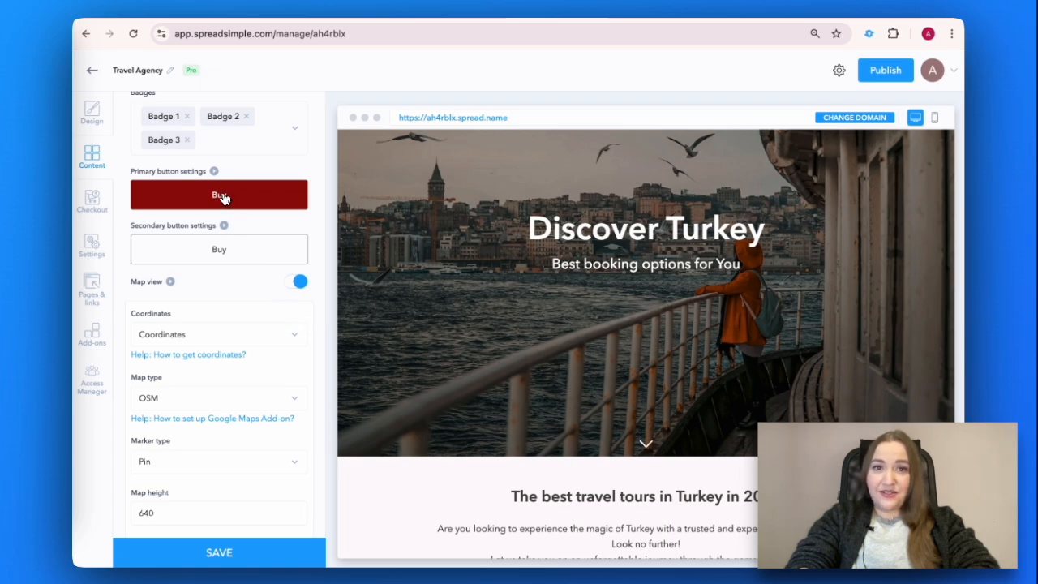
pyautogui.click(218, 195)
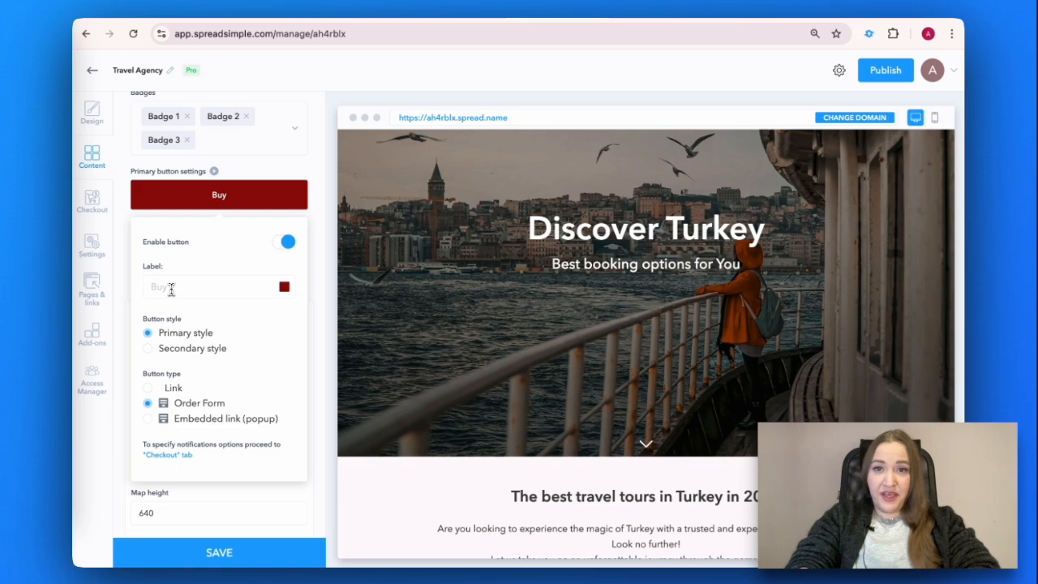
pyautogui.write('Re')
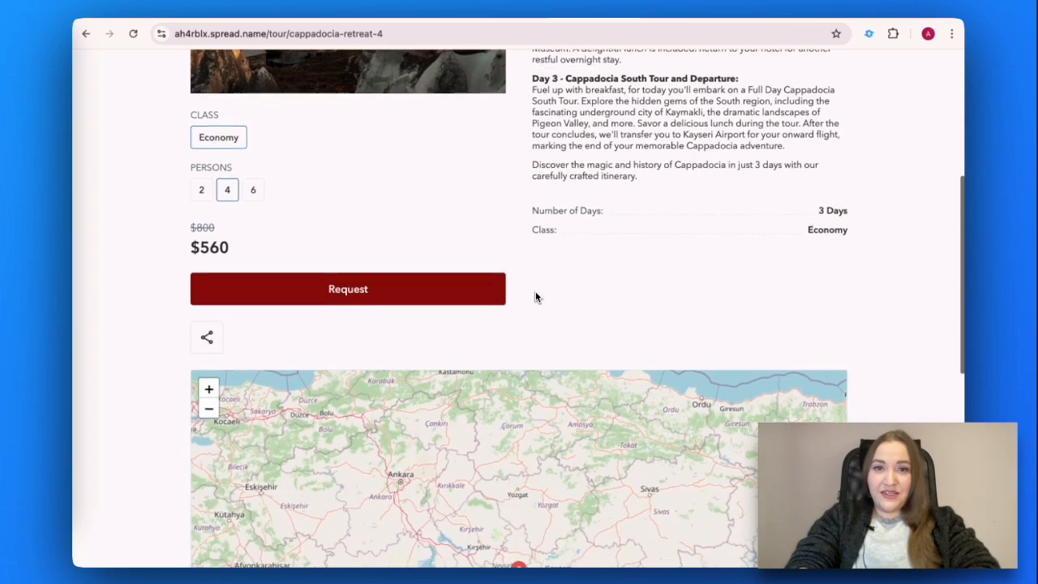
# Request the Cappadocia retreat and review the $616 checkout with its client data form
pyautogui.click(348, 289)
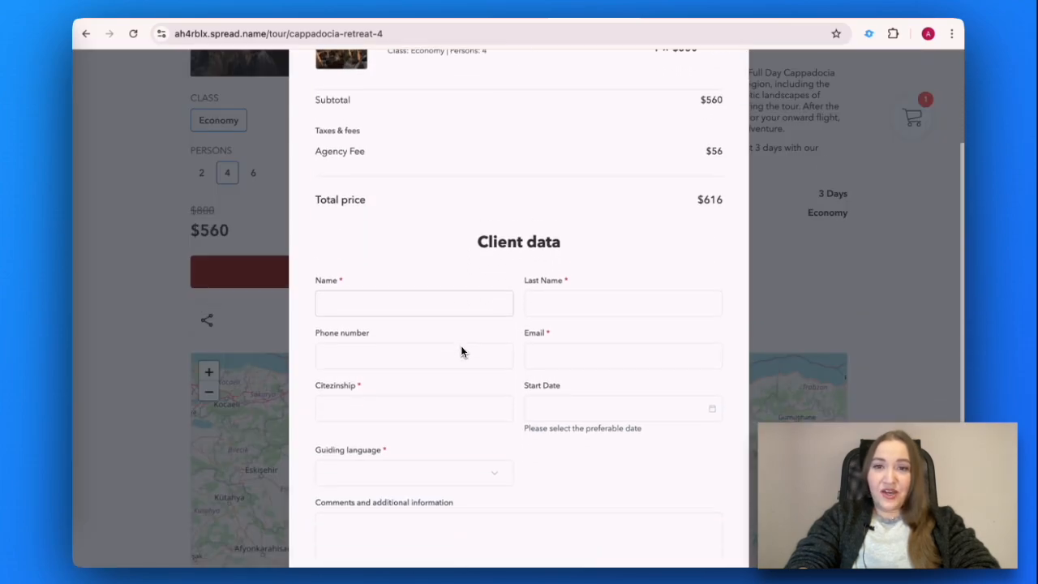
pyautogui.scroll(-3)
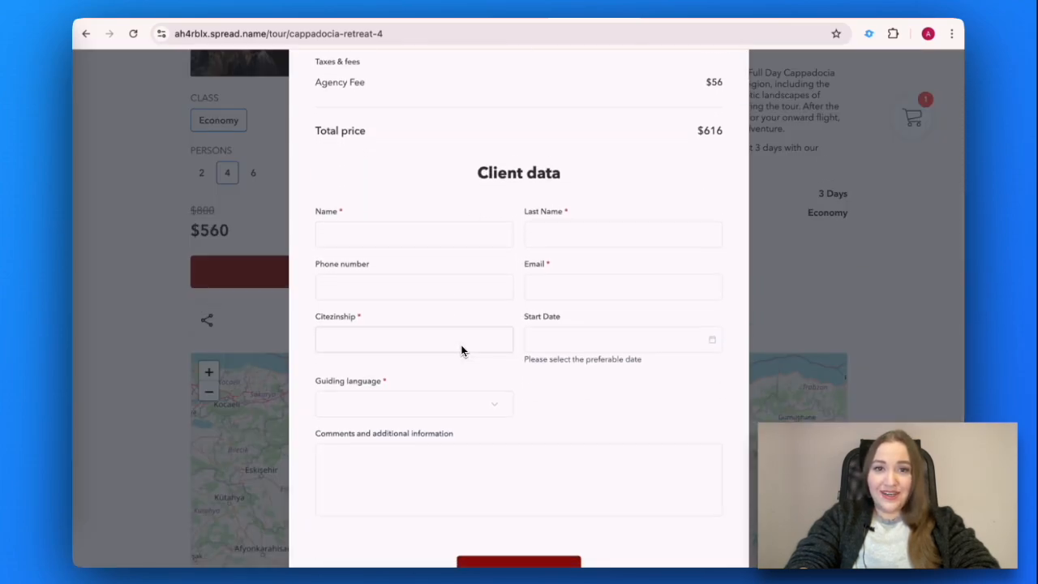
pyautogui.scroll(-3)
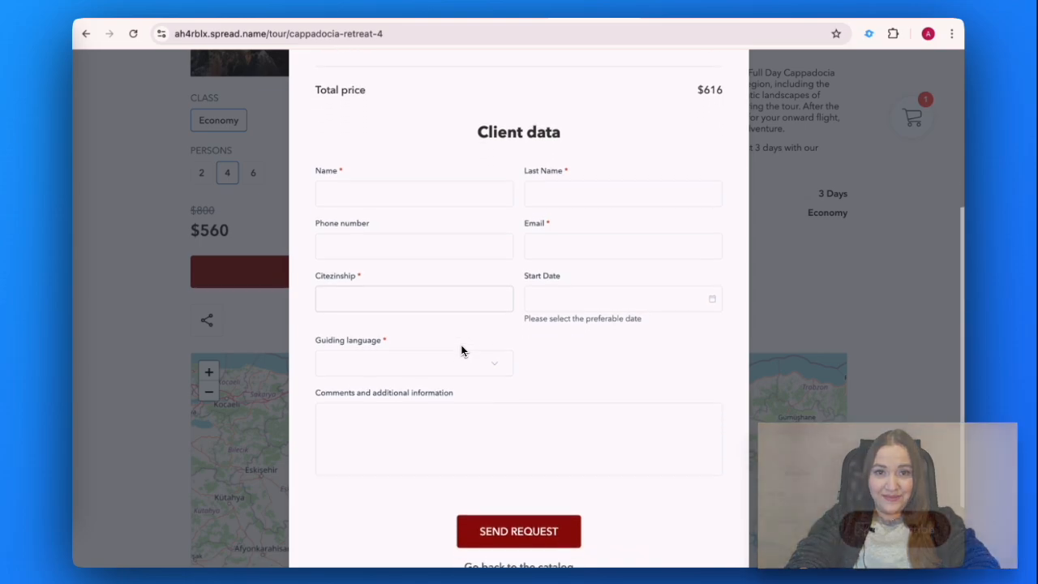
pyautogui.scroll(-3)
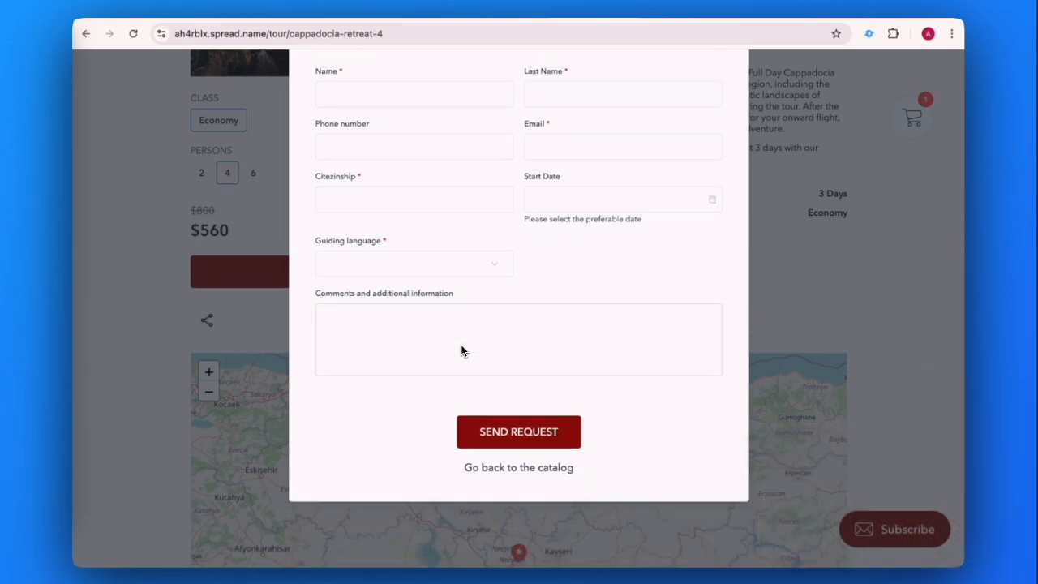
pyautogui.moveTo(347, 493)
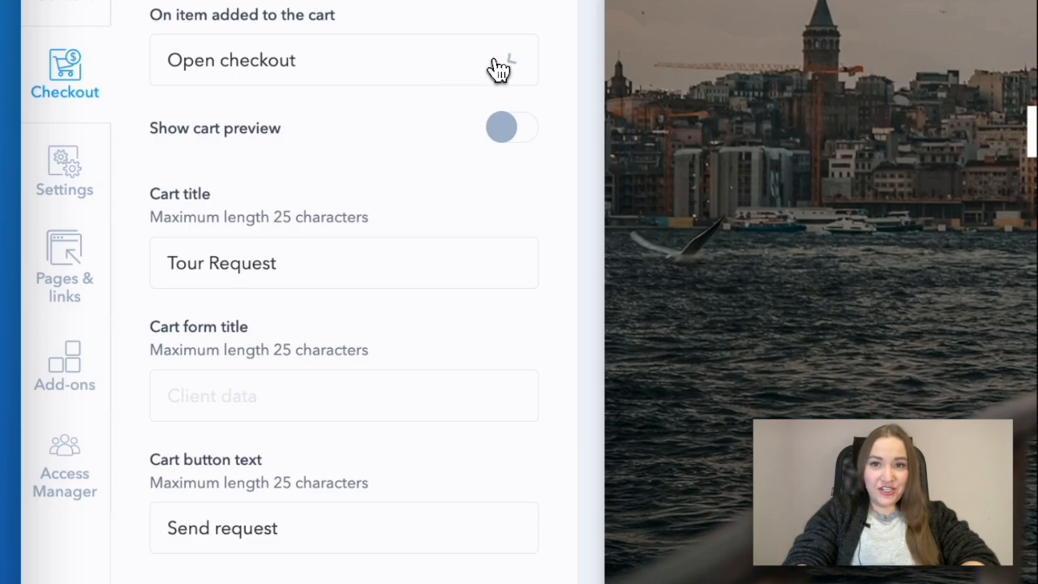
# Start adding a new promo code in the Checkout settings
pyautogui.click(344, 60)
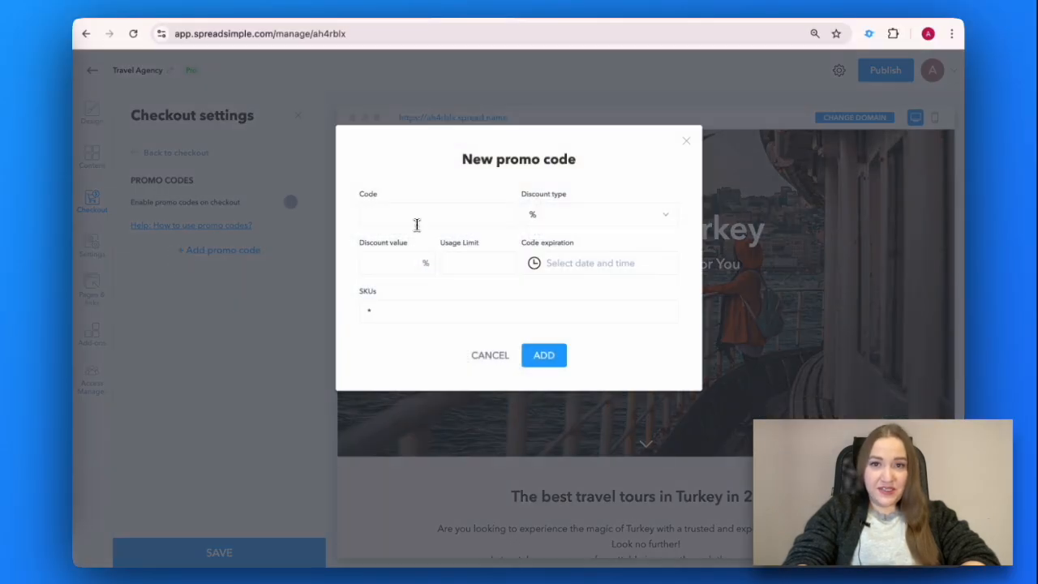
pyautogui.write('Vacation')
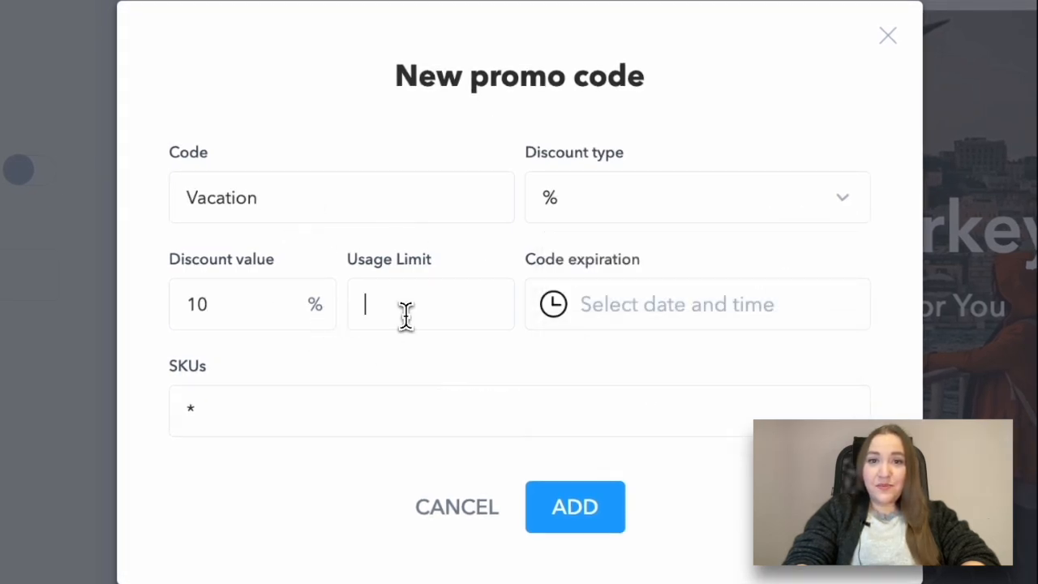
pyautogui.click(698, 305)
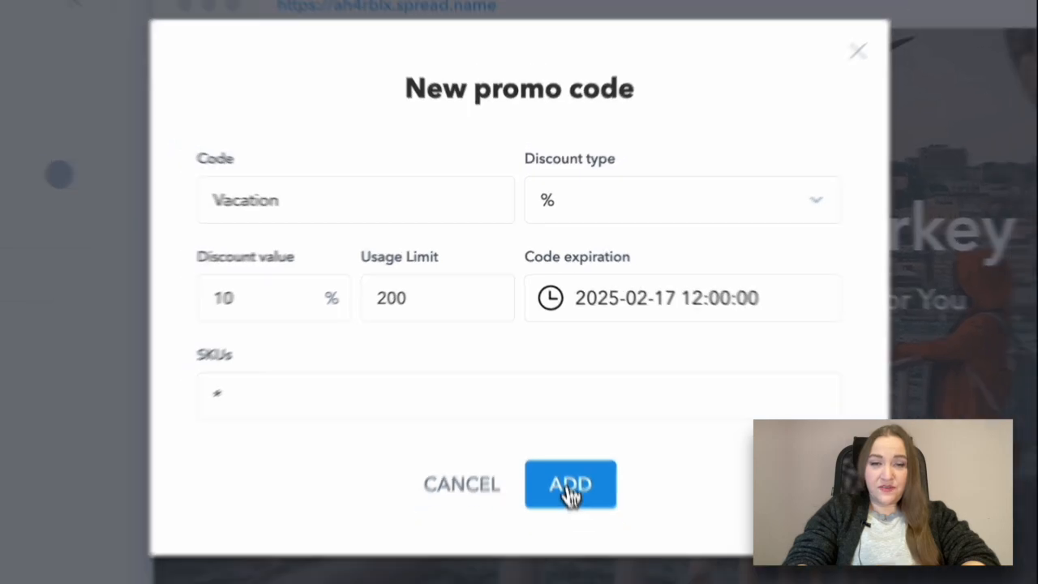
pyautogui.click(570, 483)
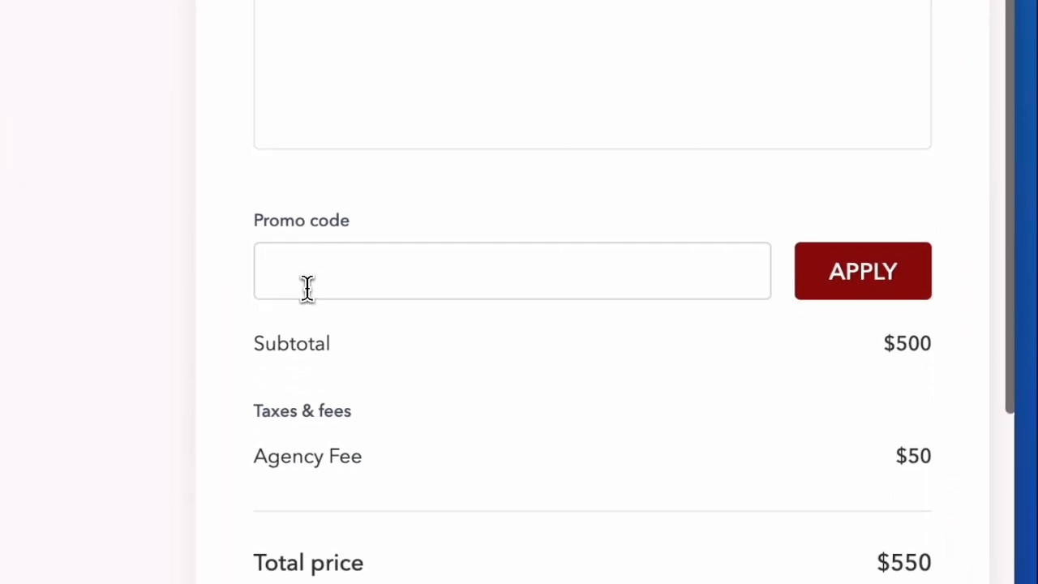
# Apply the promo code 'Vacation' on the live tour checkout
pyautogui.write('Vacation')
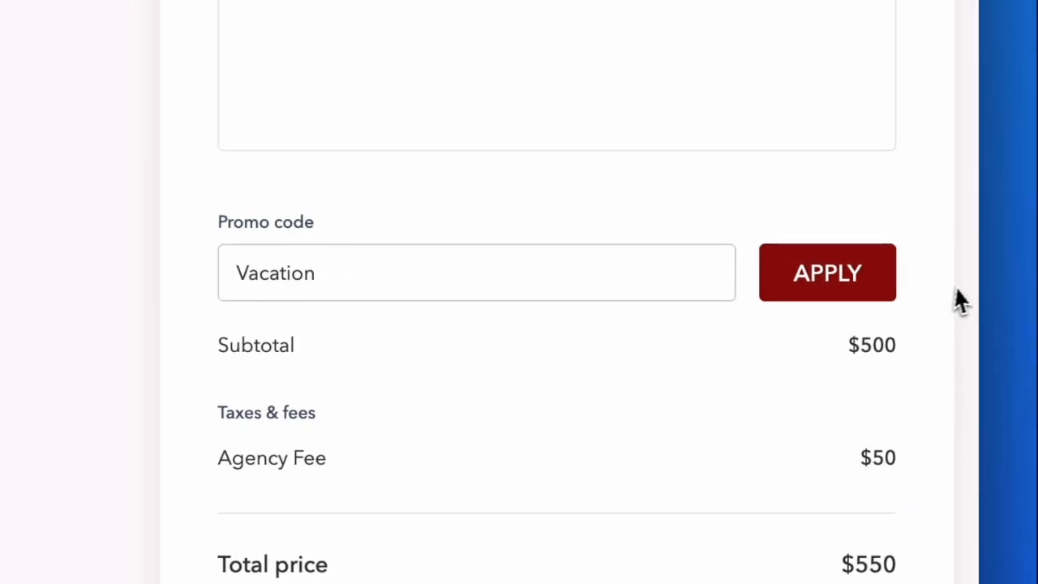
pyautogui.click(827, 273)
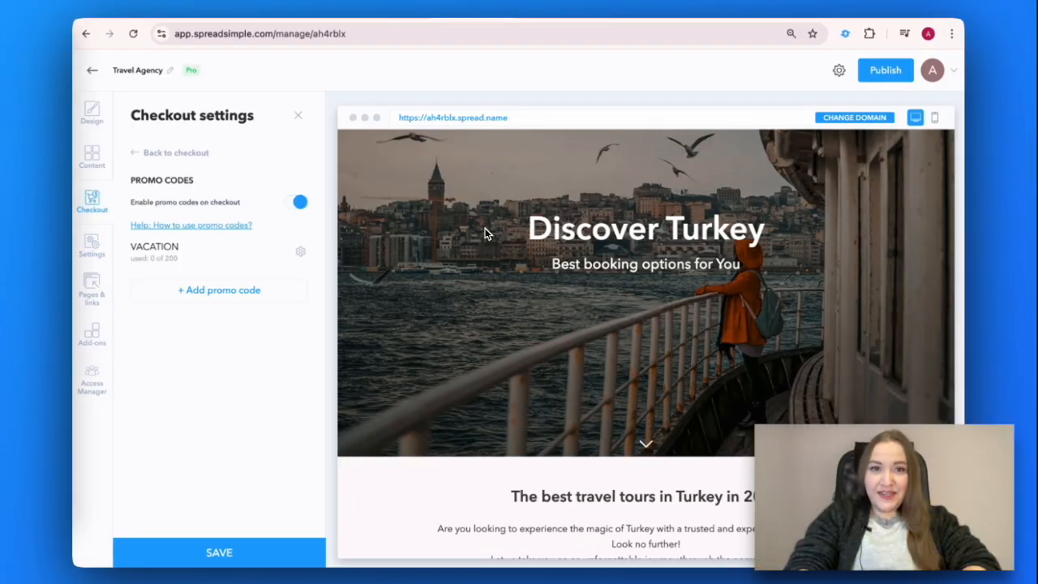
# Review the site's Domain settings, then visit bluehost.com in the browser
pyautogui.click(90, 246)
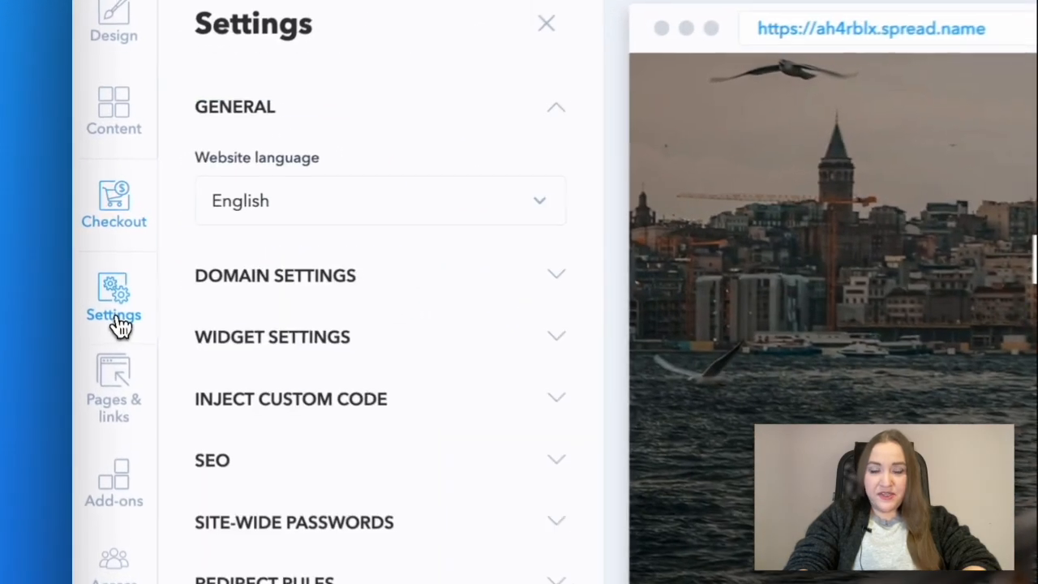
pyautogui.click(276, 275)
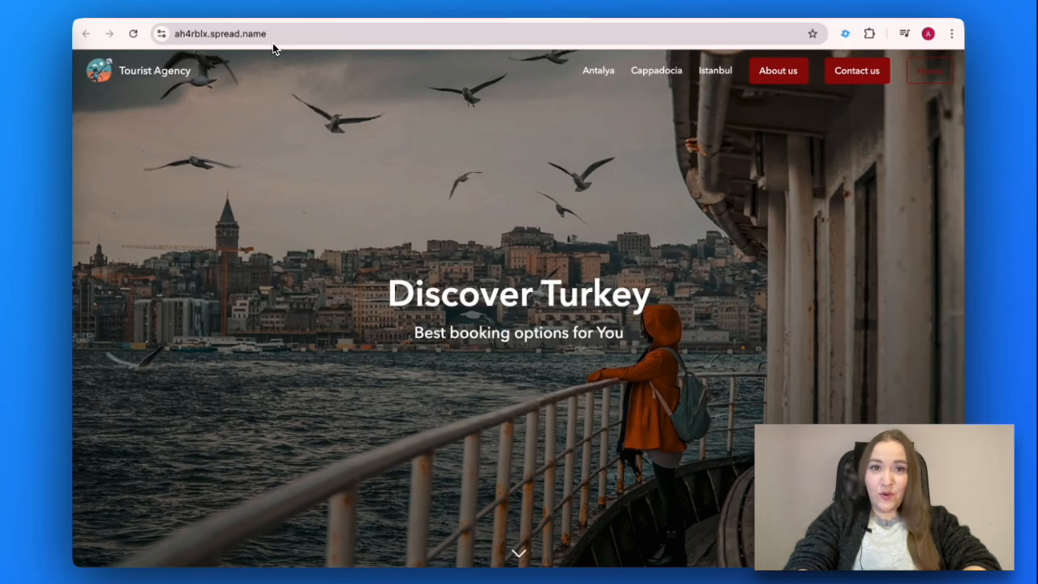
pyautogui.click(227, 33)
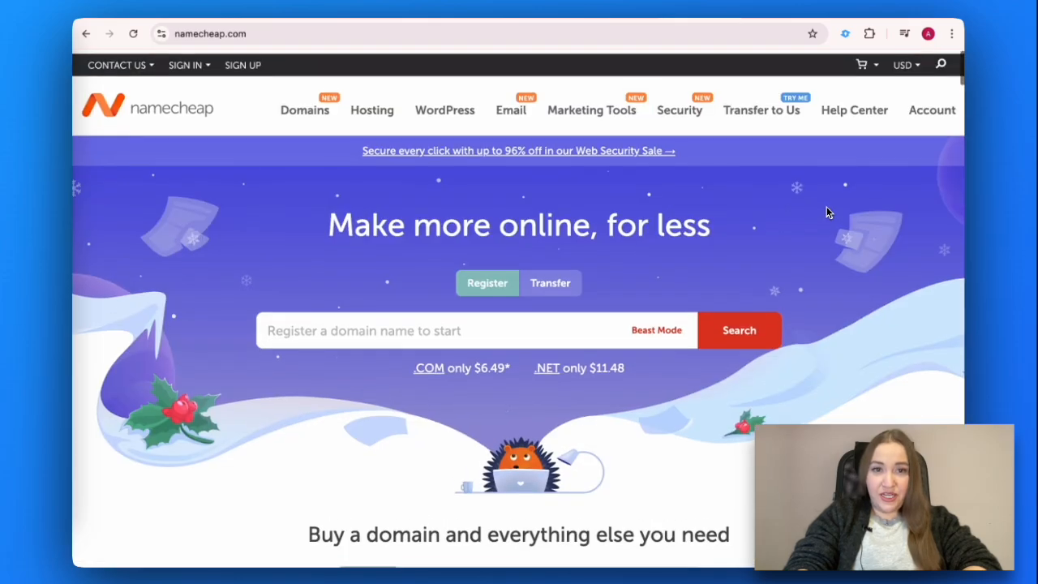
pyautogui.write('bluehost.com')
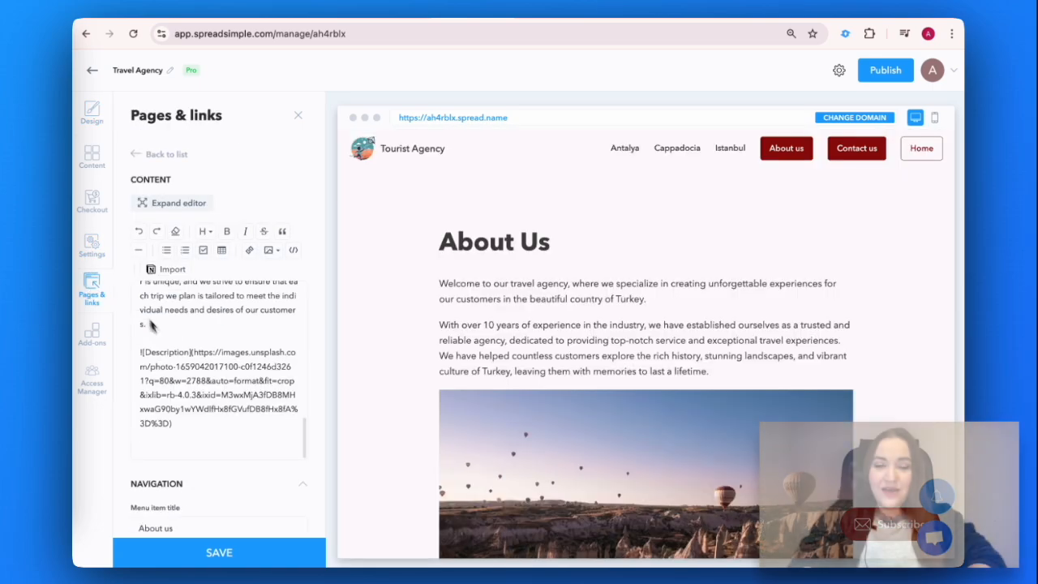
# Expand the About Us page's Content section into the full markdown editor
pyautogui.scroll(-3)
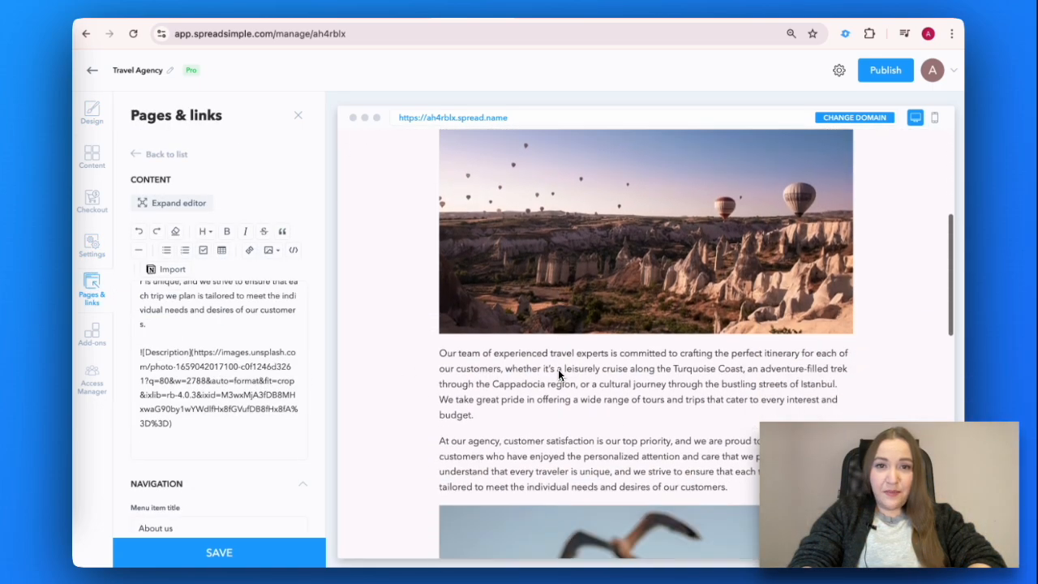
pyautogui.scroll(-3)
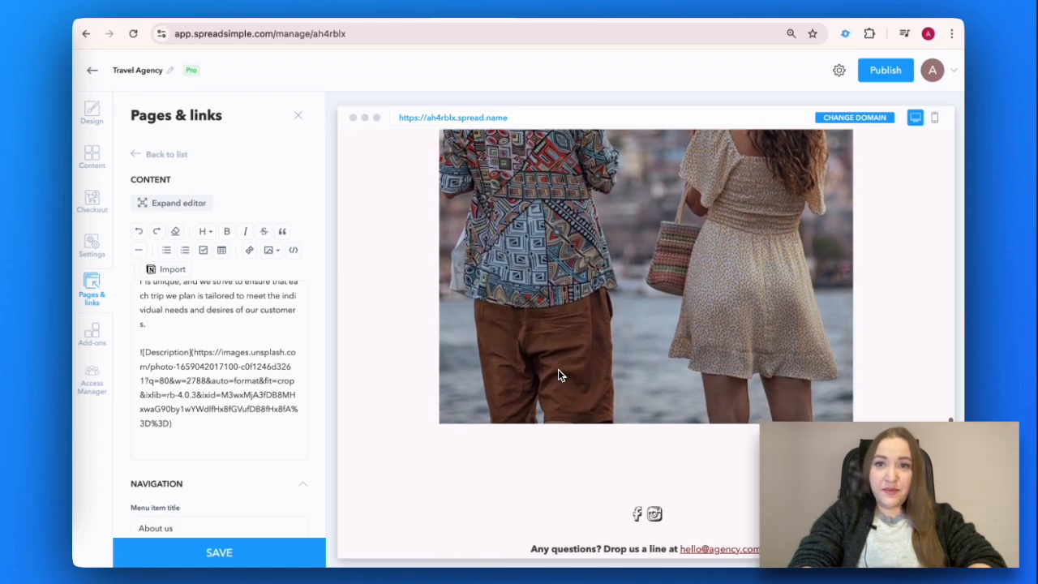
pyautogui.click(170, 202)
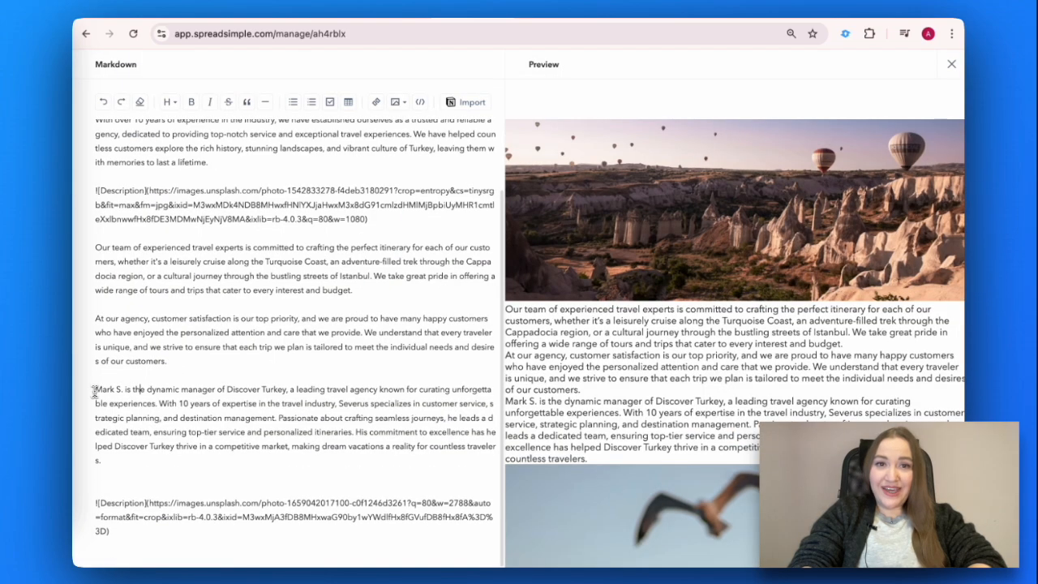
pyautogui.click(166, 100)
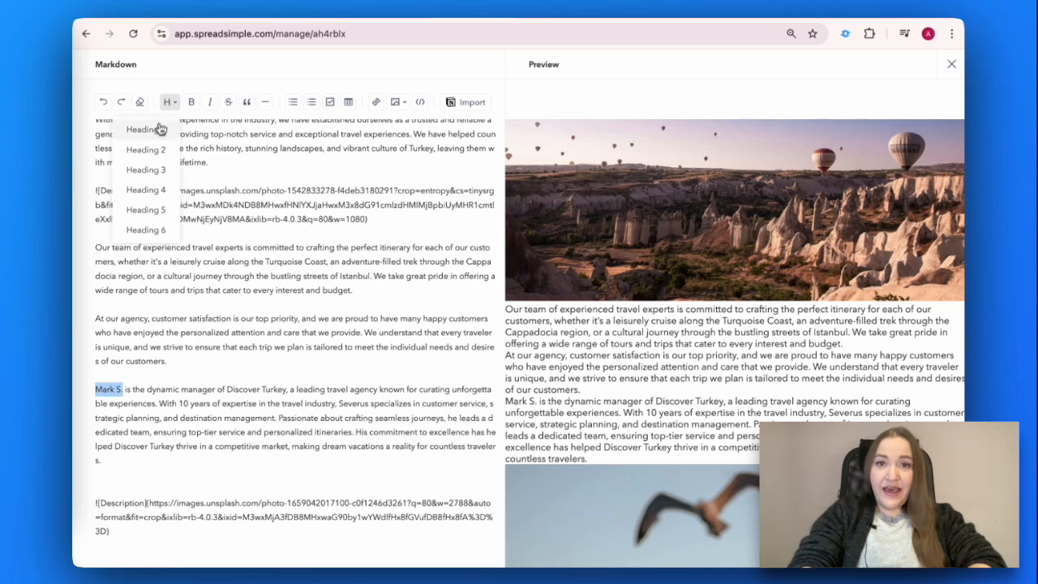
pyautogui.click(146, 170)
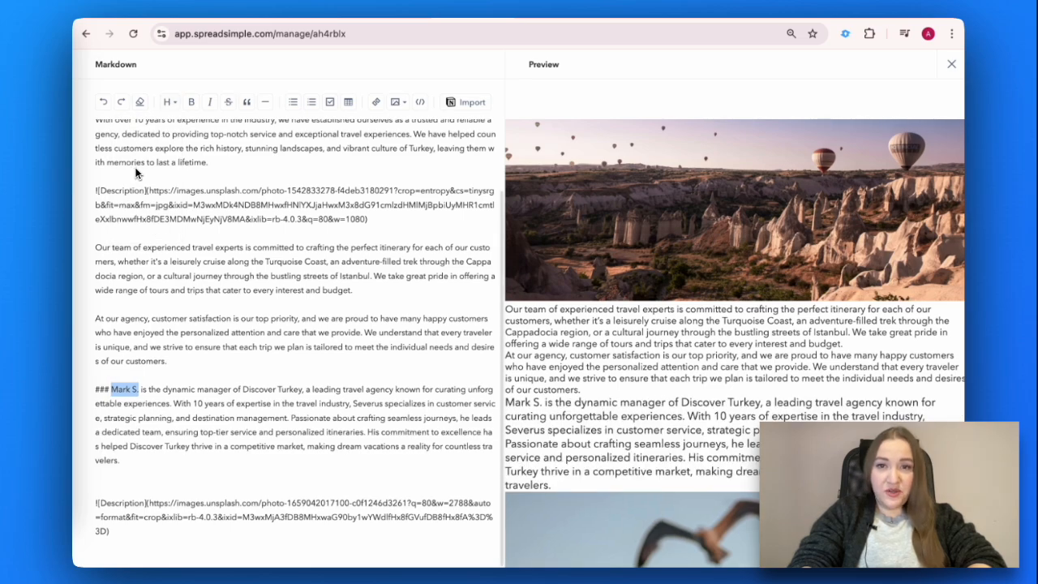
pyautogui.click(191, 100)
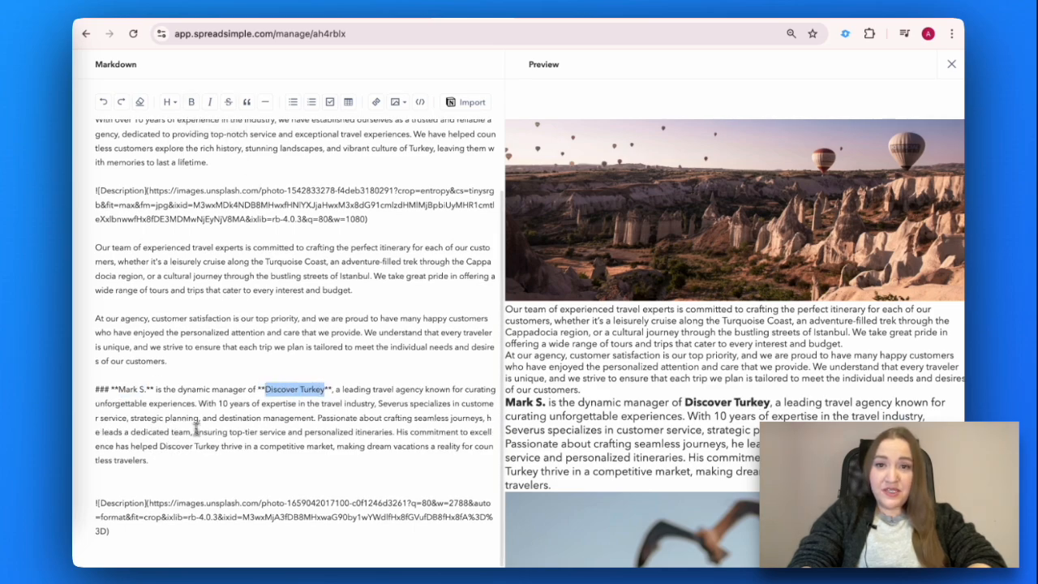
pyautogui.doubleClick(187, 454)
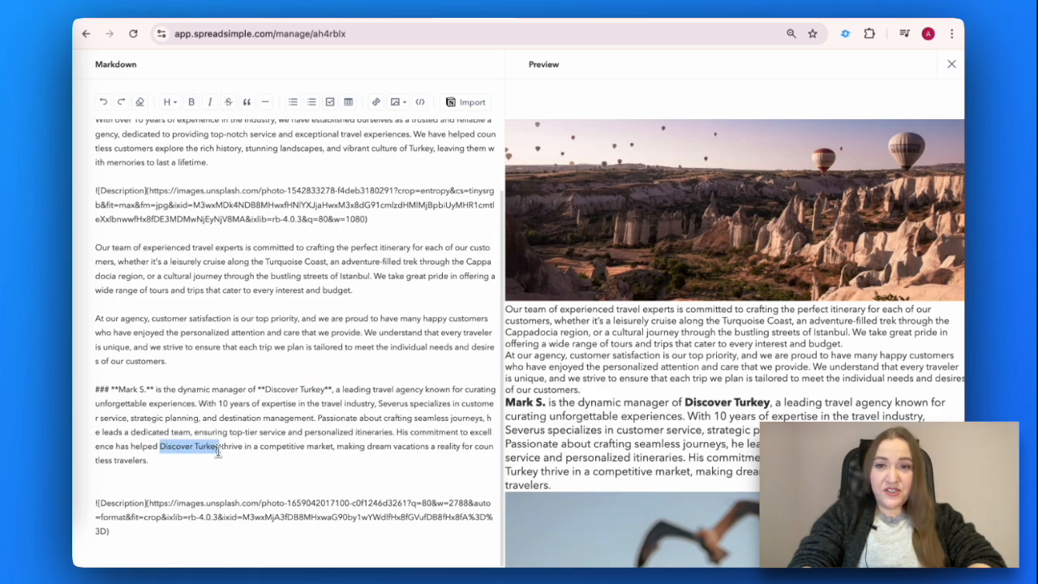
pyautogui.click(191, 101)
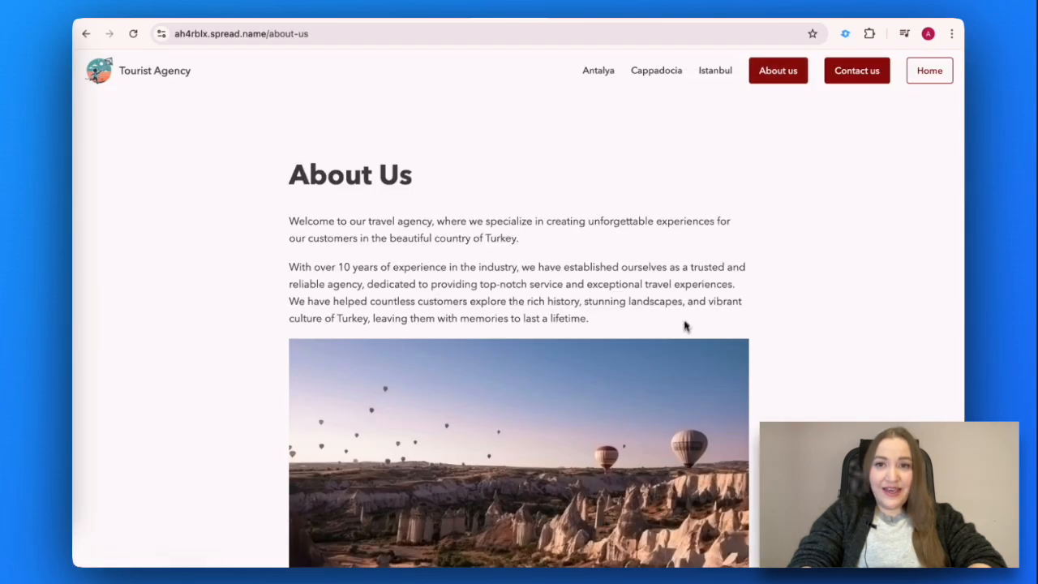
pyautogui.scroll(-3)
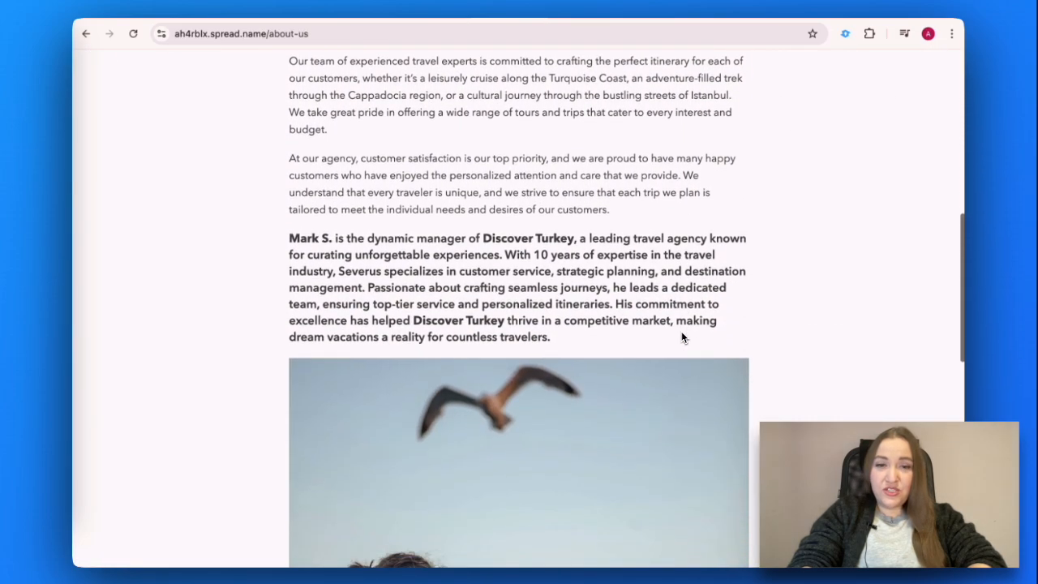
pyautogui.scroll(-3)
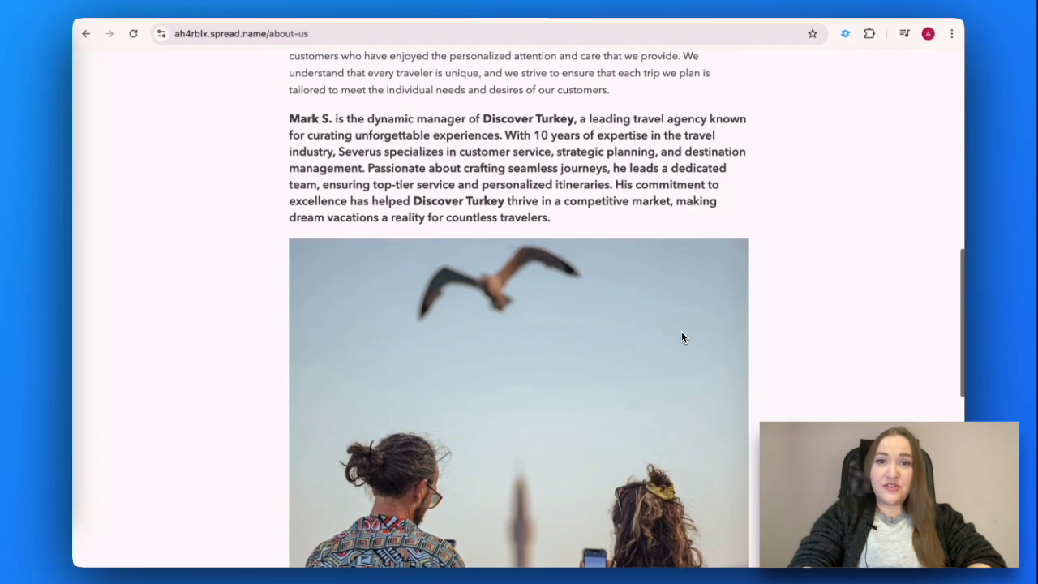
pyautogui.scroll(-3)
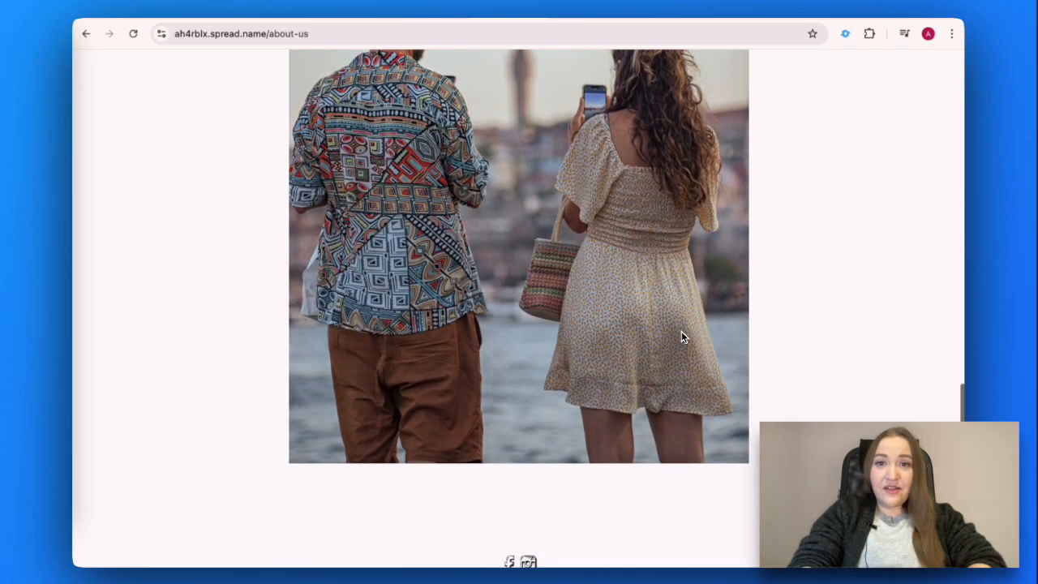
pyautogui.click(856, 70)
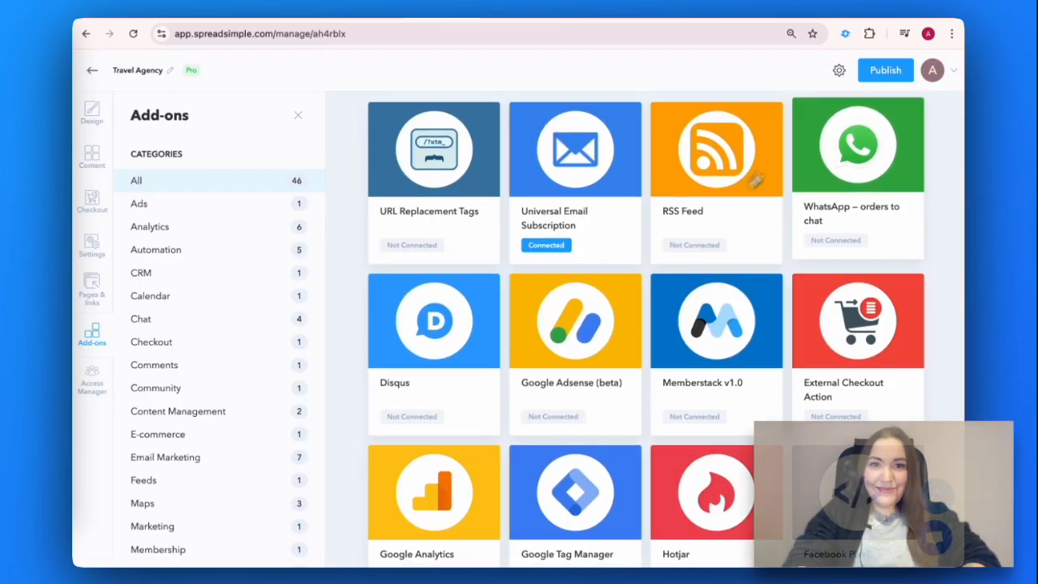
# Read and close the WhatsApp ordering and Disqus add-on descriptions
pyautogui.click(857, 149)
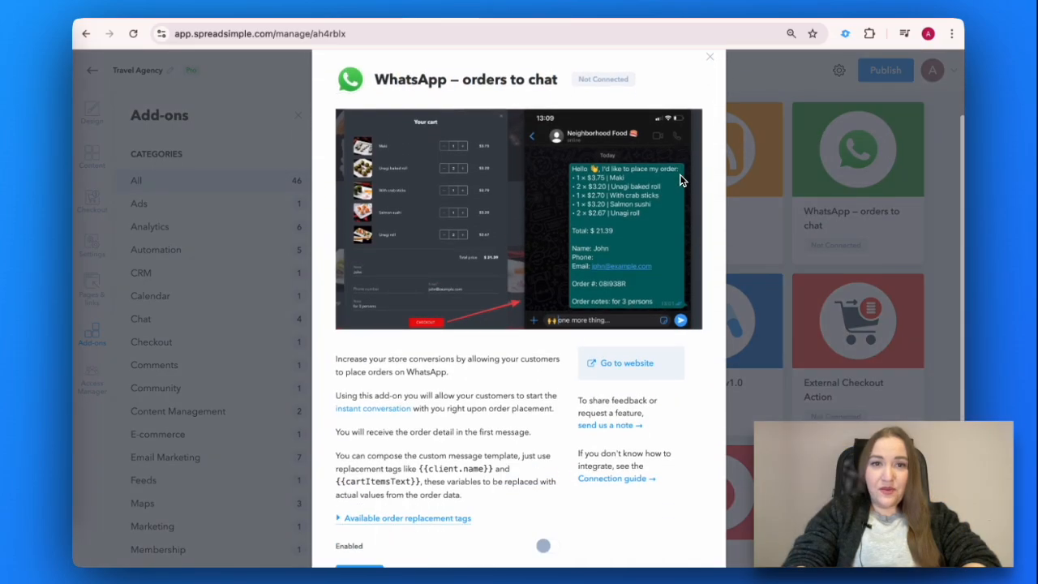
pyautogui.click(710, 57)
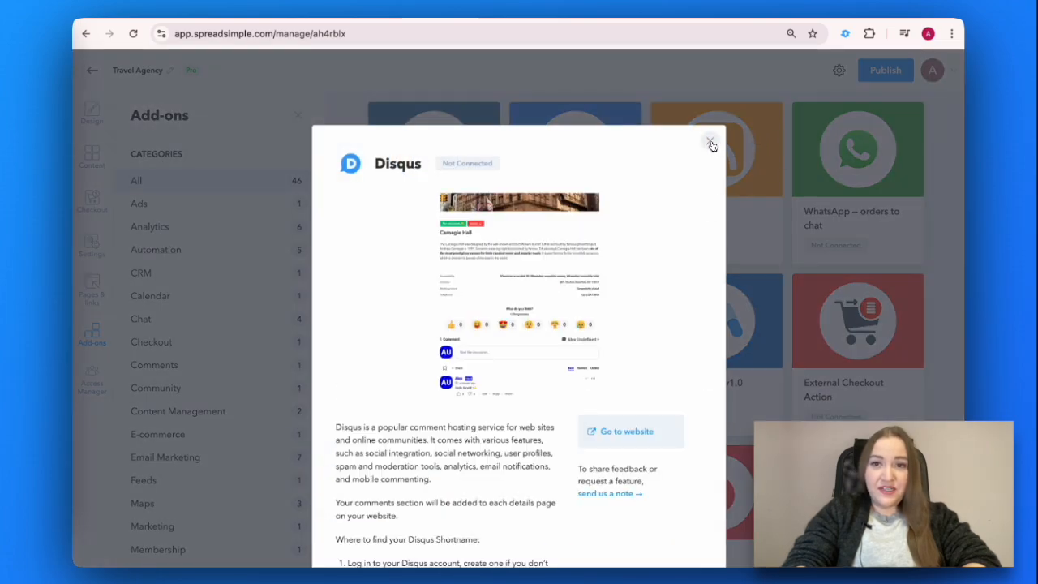
pyautogui.click(711, 143)
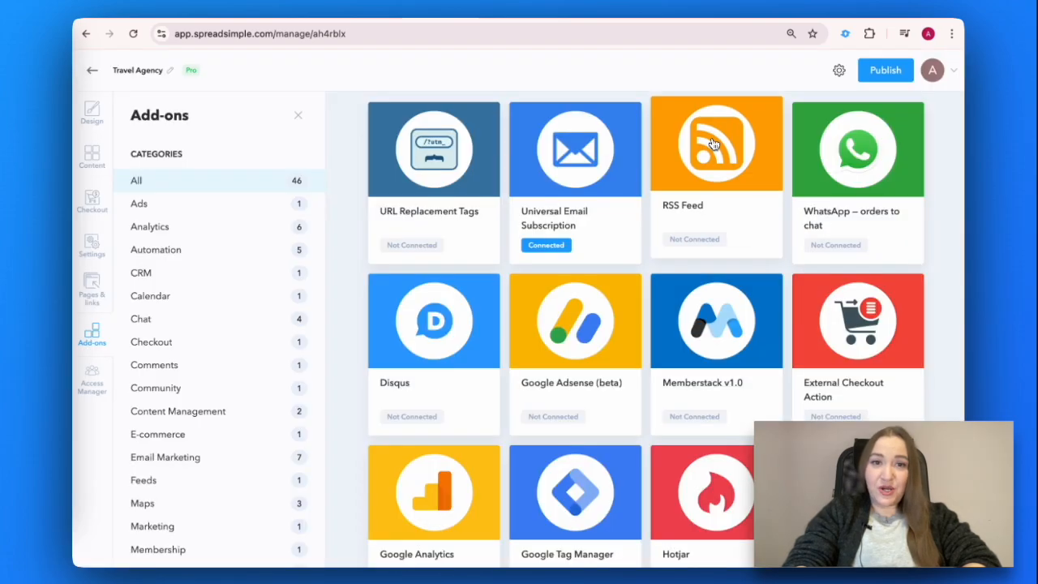
pyautogui.scroll(-3)
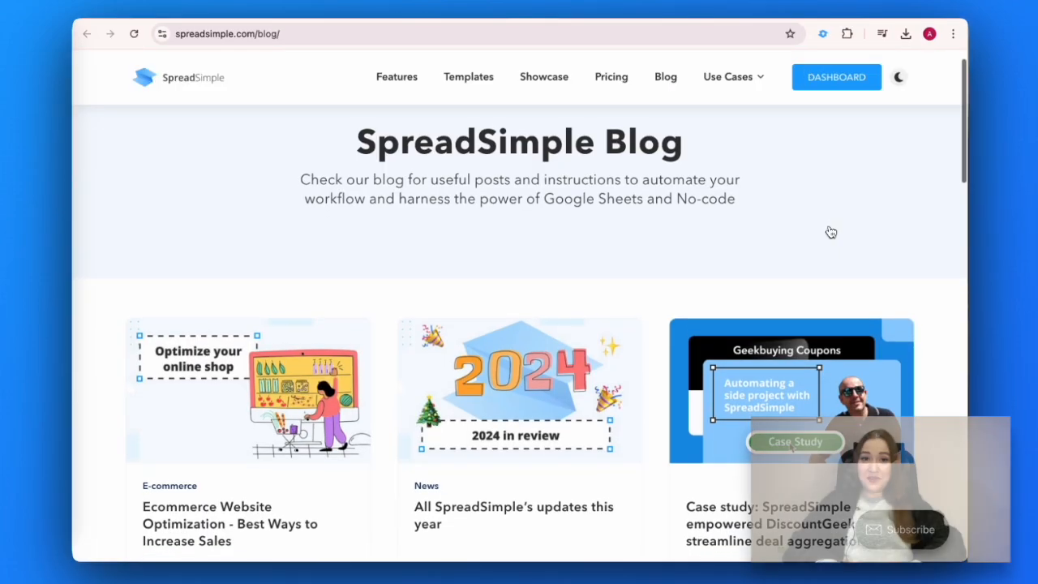
# Scroll through the 'How to create a website with AI' blog article
pyautogui.scroll(-3)
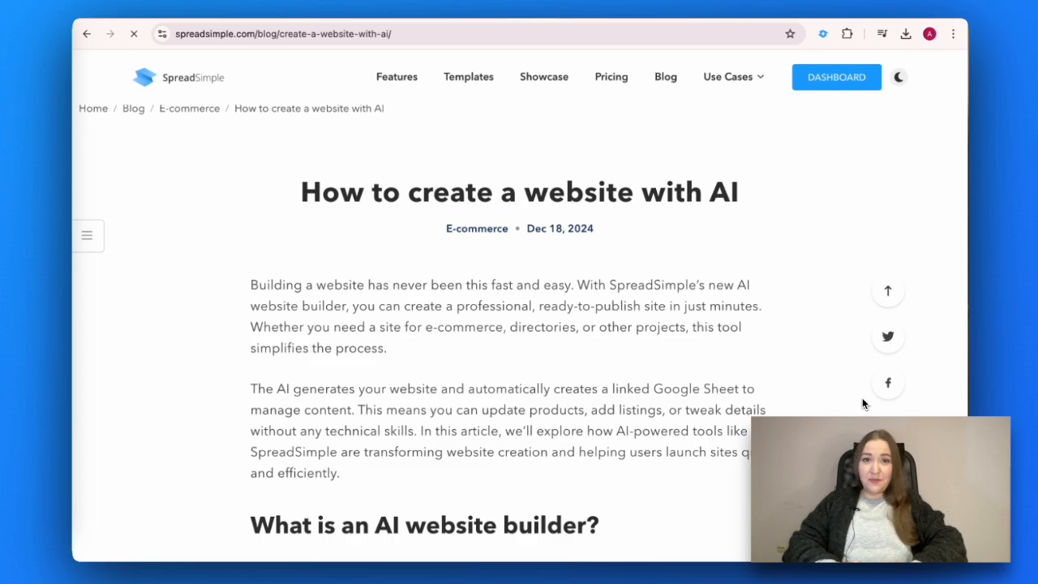
pyautogui.scroll(-3)
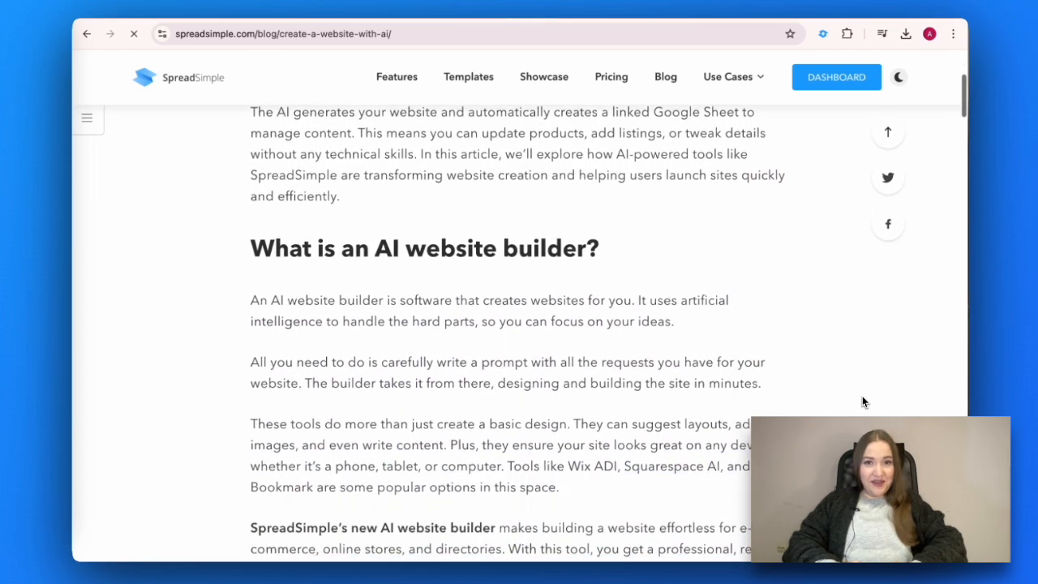
pyautogui.scroll(-3)
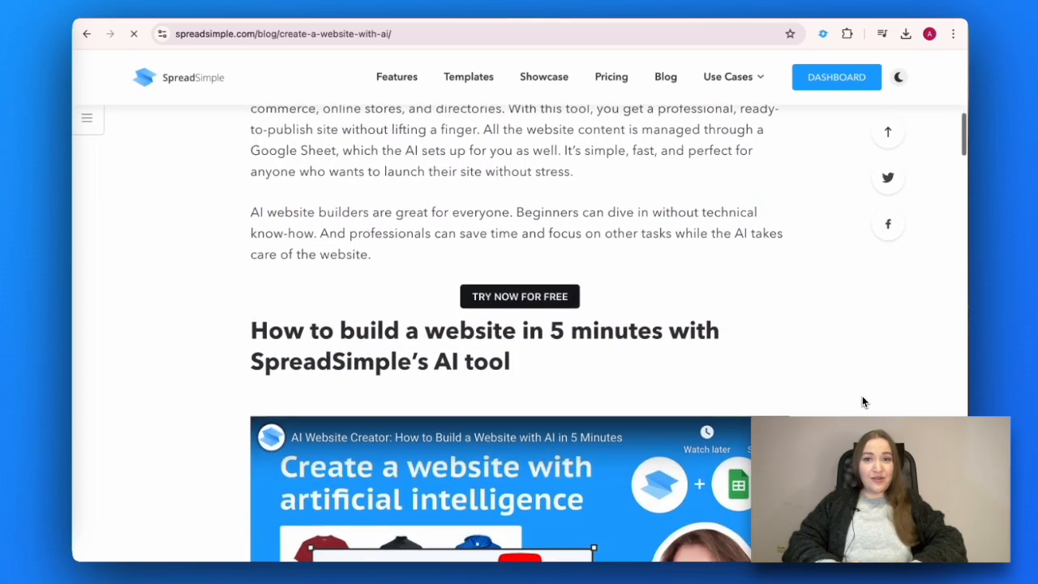
pyautogui.scroll(-3)
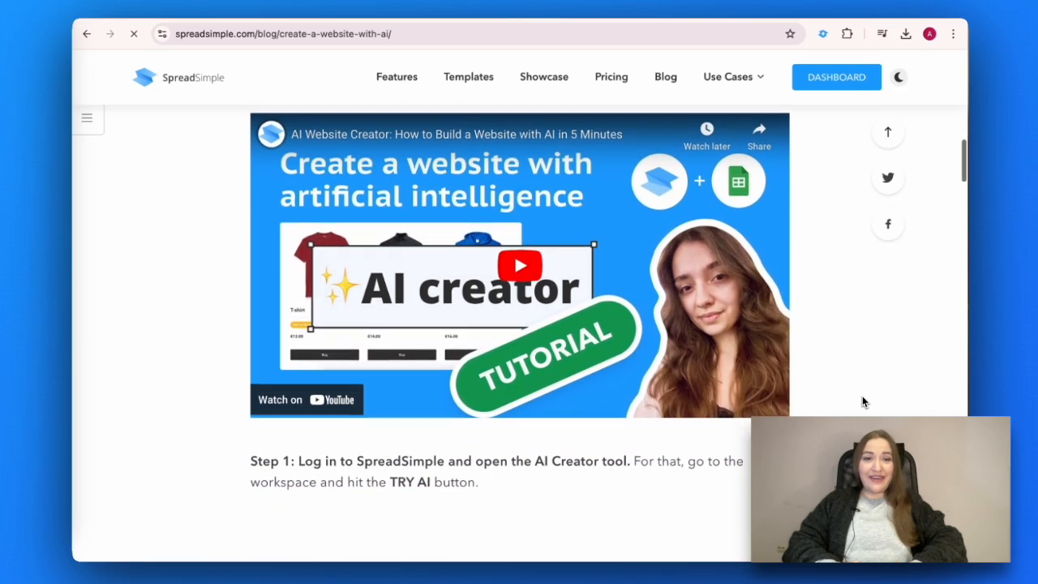
pyautogui.scroll(-3)
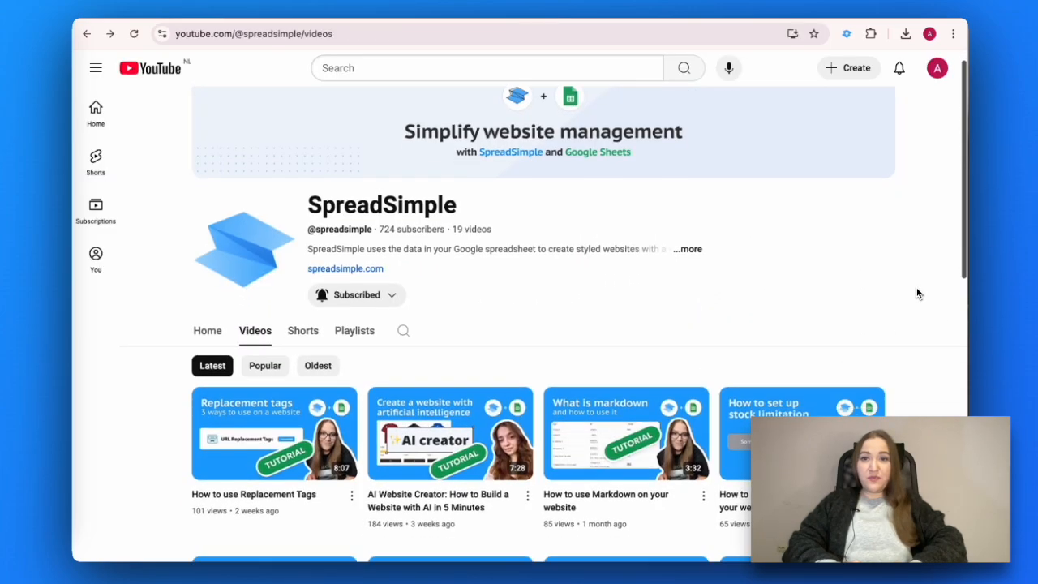
# Scroll the SpreadSimple channel's Videos tab and pick a tutorial
pyautogui.scroll(-3)
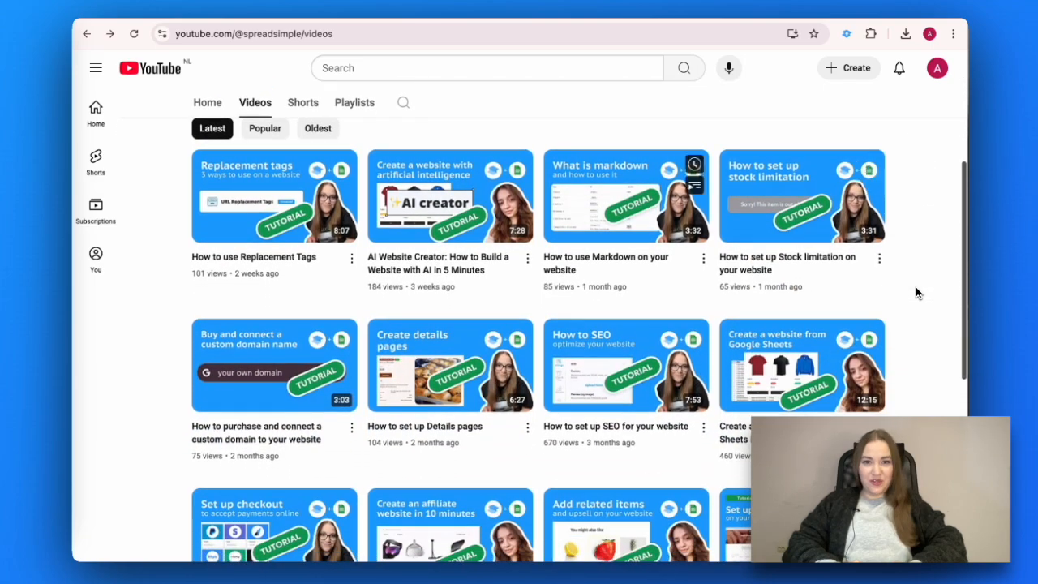
pyautogui.click(451, 196)
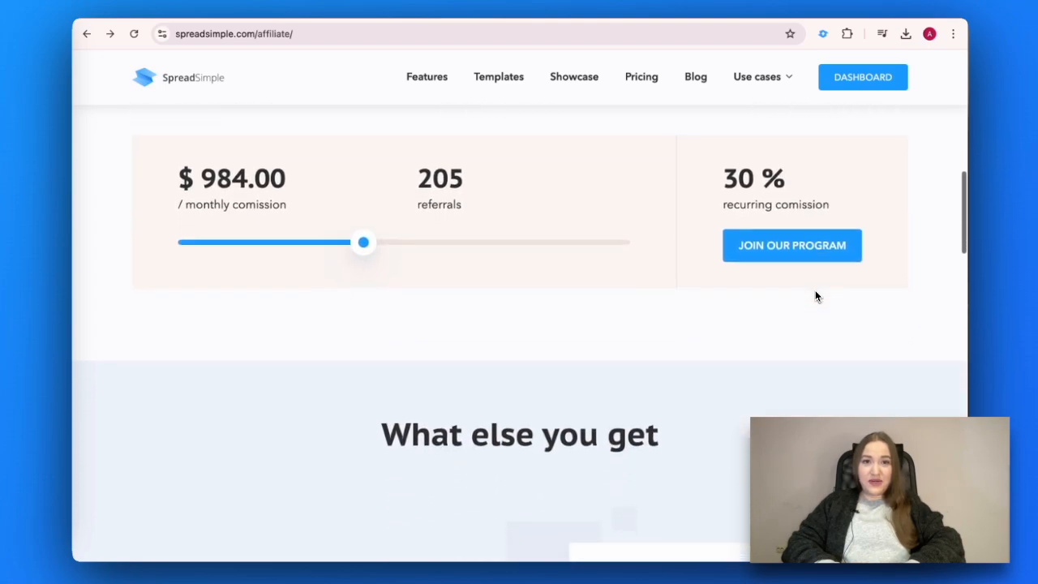
# Read the affiliate page through its FAQ and reach the Join Now sign-up form
pyautogui.scroll(-3)
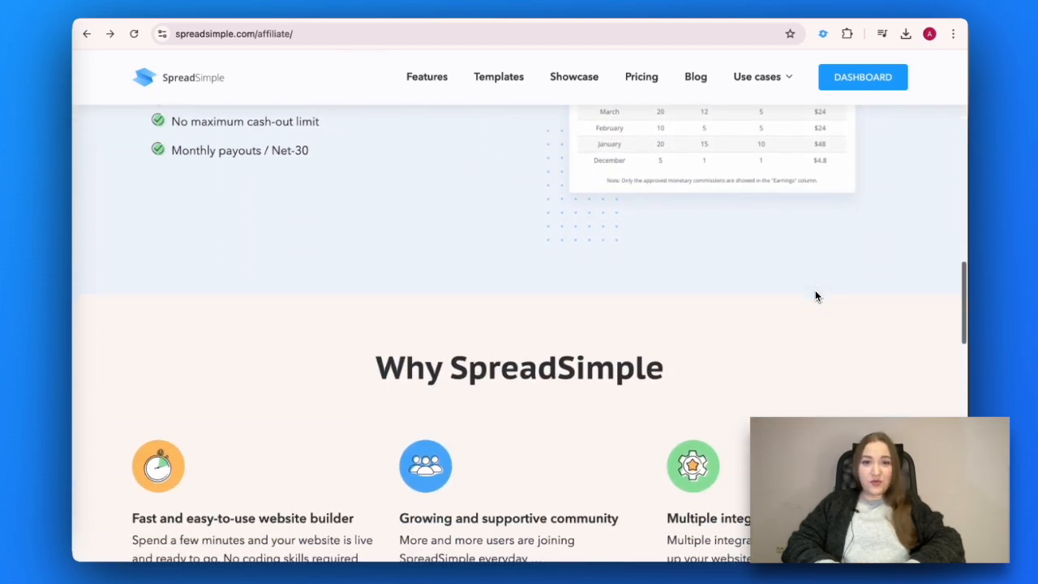
pyautogui.scroll(-3)
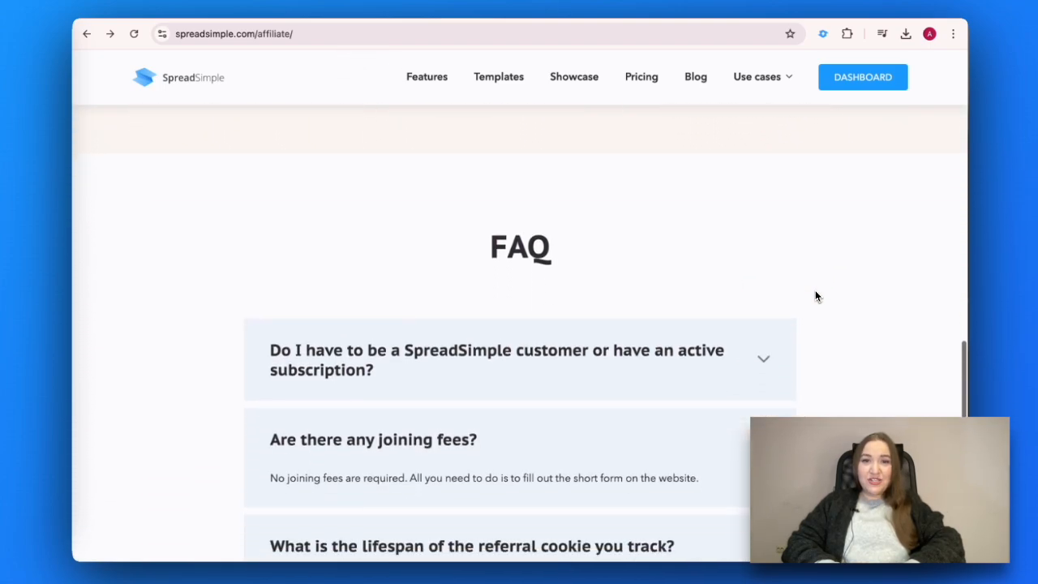
pyautogui.scroll(-3)
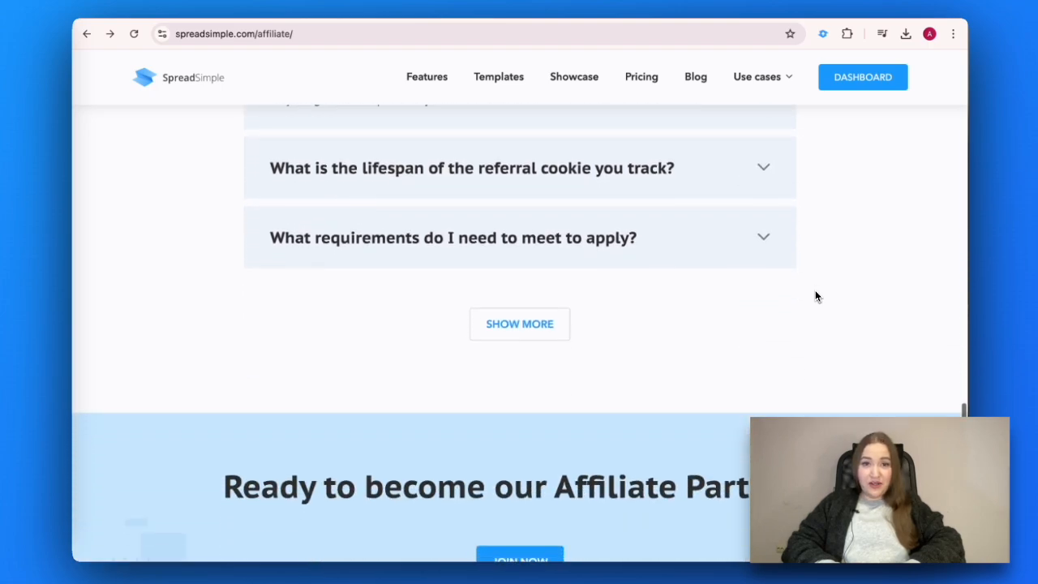
pyautogui.scroll(-3)
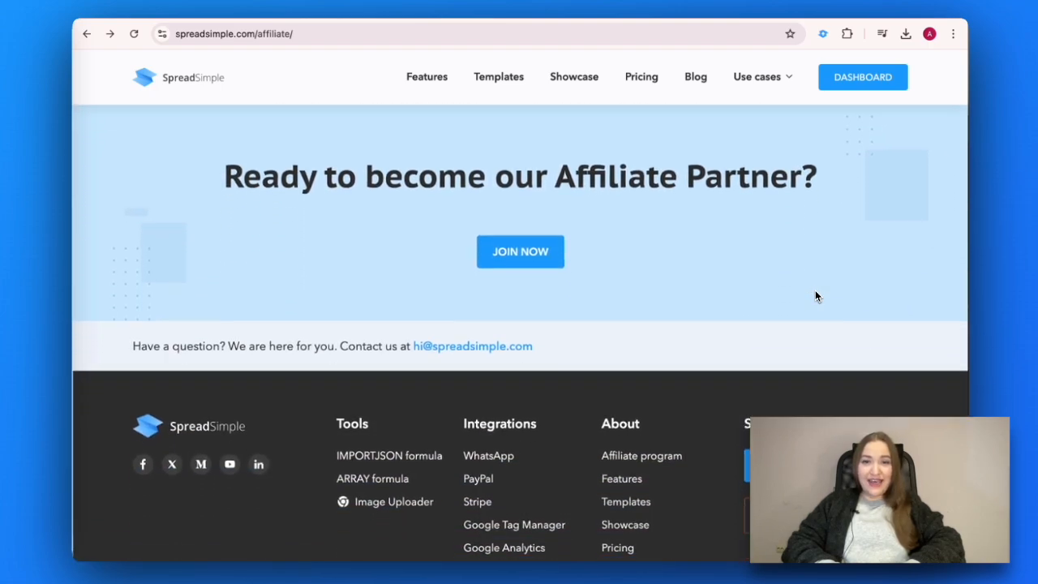
pyautogui.click(519, 251)
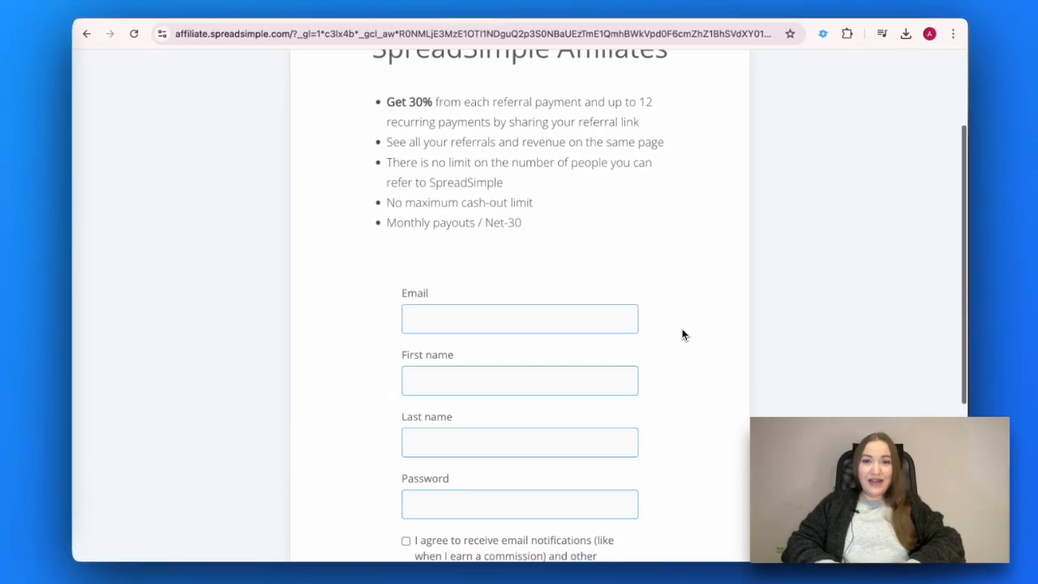
pyautogui.scroll(-3)
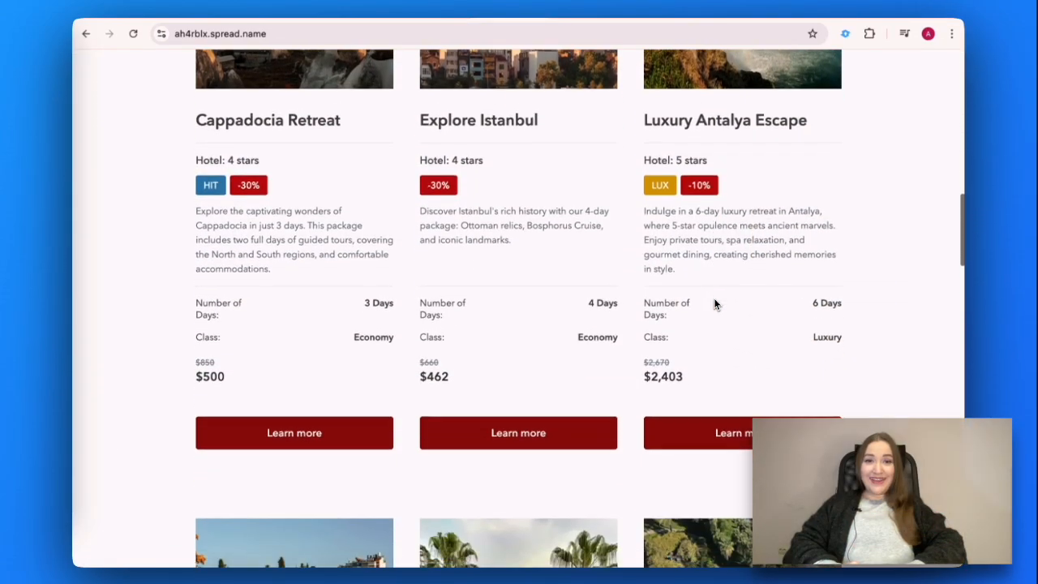
# Scroll the live site's tour cards and the Capital of Summer itinerary
pyautogui.scroll(-3)
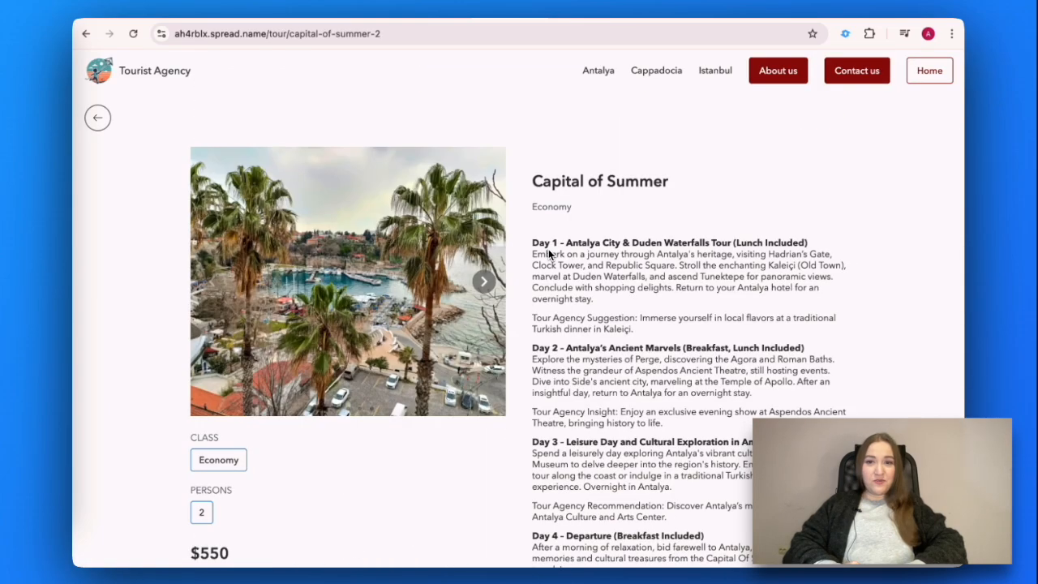
pyautogui.scroll(-3)
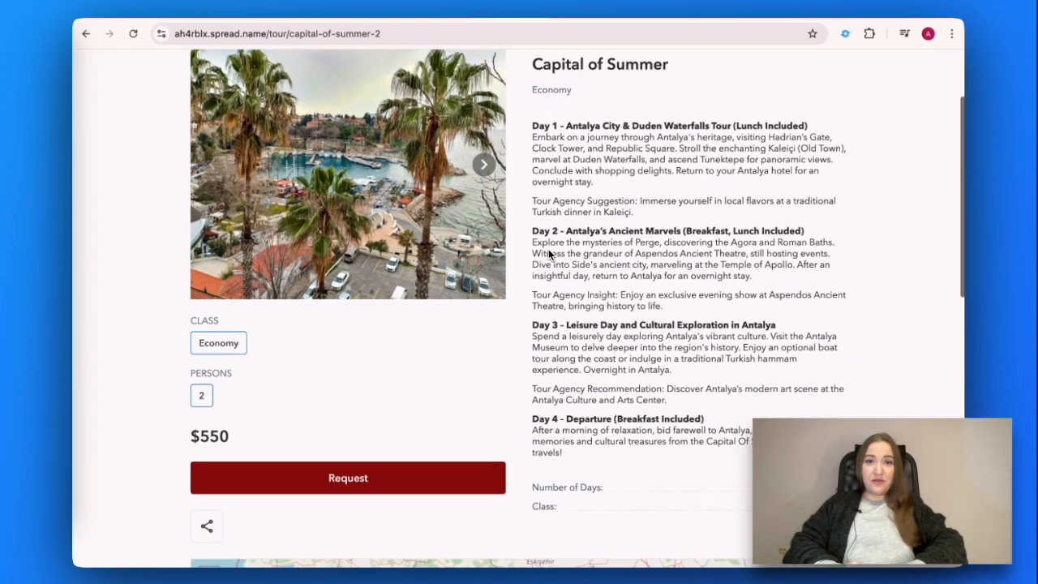
pyautogui.scroll(-3)
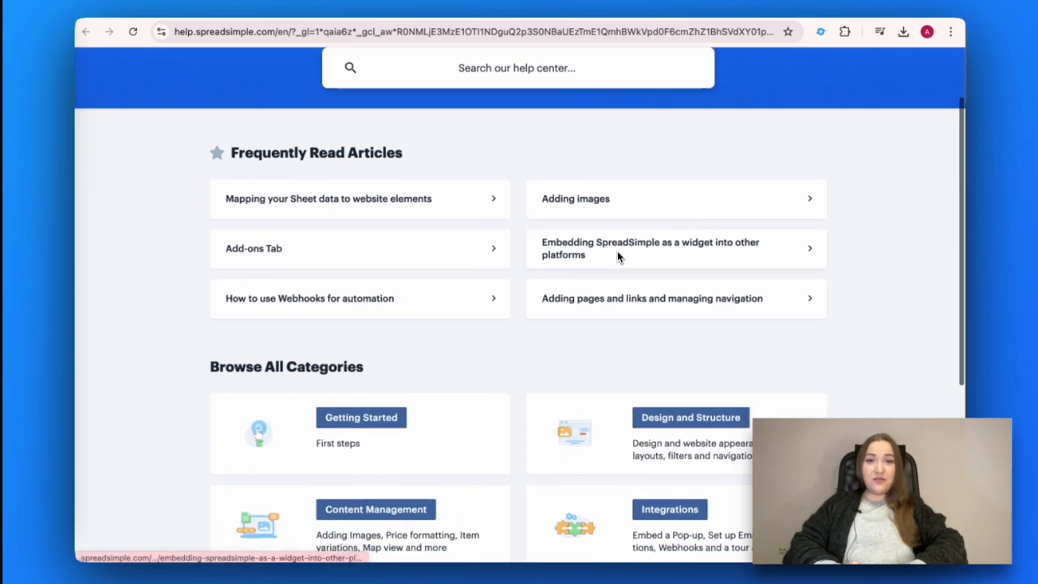
# Scroll through Frequently Read Articles and Browse All Categories in the help center
pyautogui.scroll(-3)
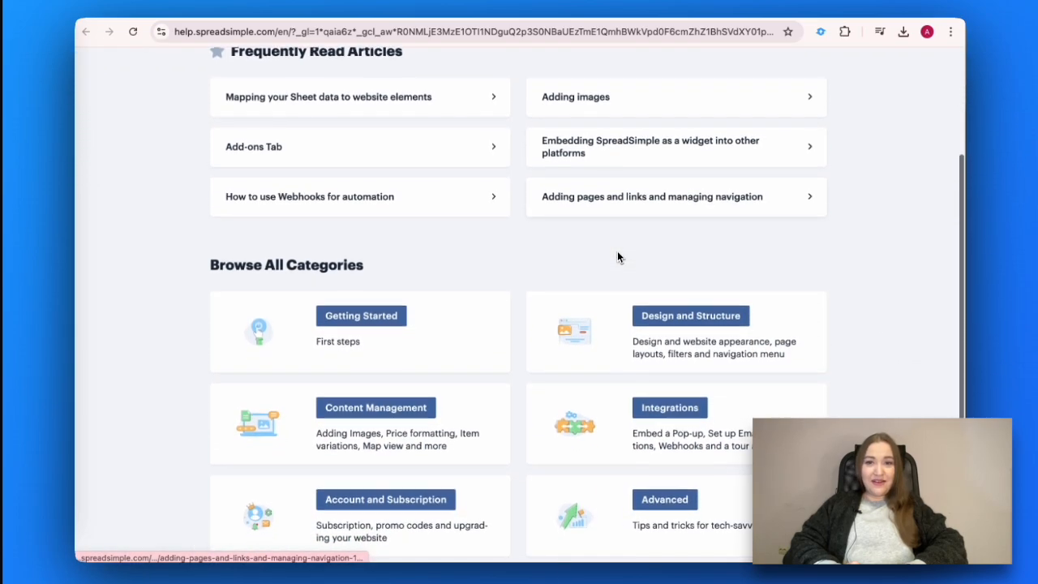
pyautogui.scroll(-3)
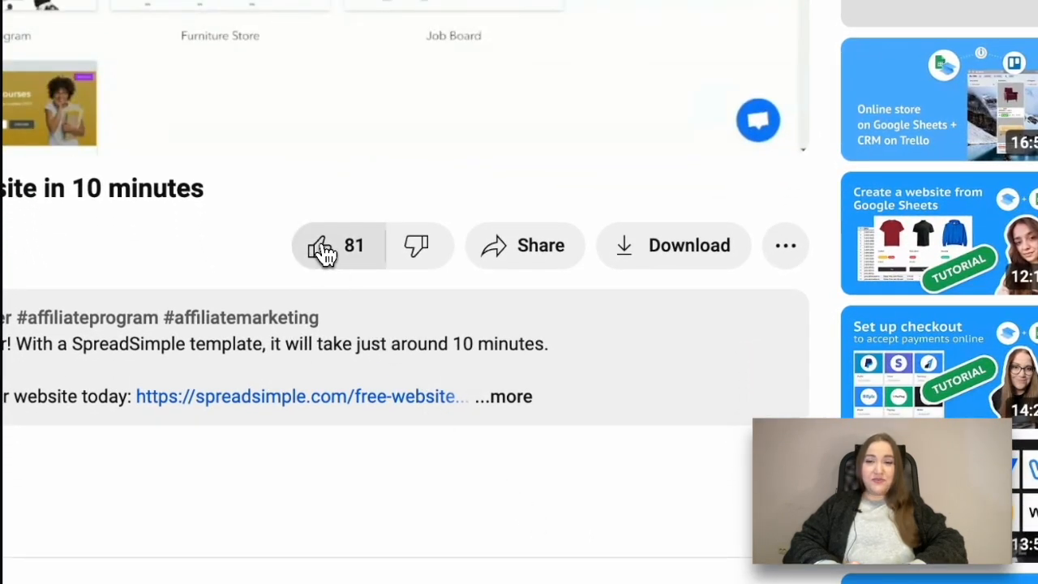
# Like the SpreadSimple tutorial video on YouTube
pyautogui.click(322, 245)
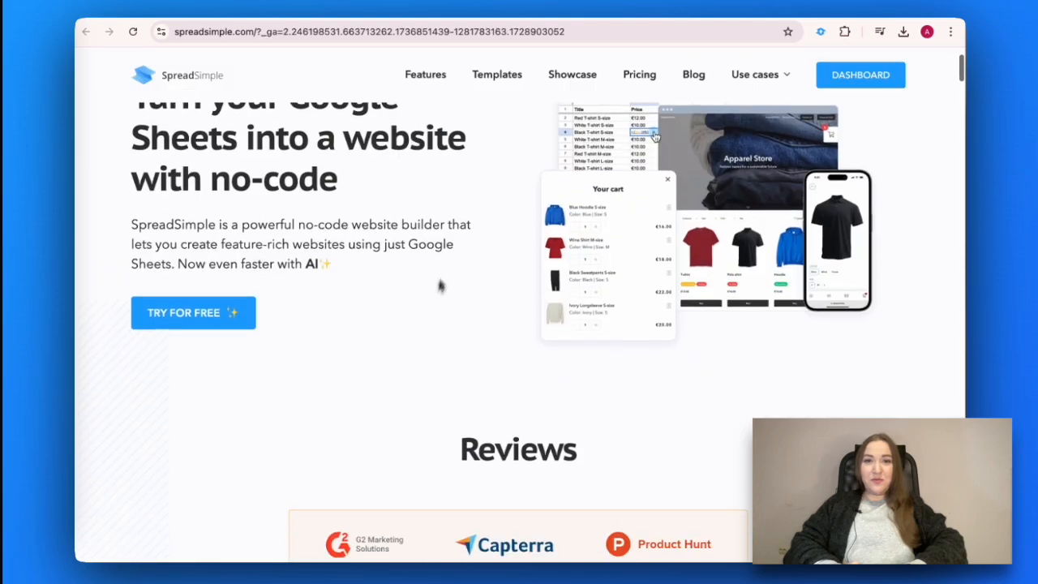
# Scroll the SpreadSimple homepage past Reviews to the AI Creator section
pyautogui.scroll(-3)
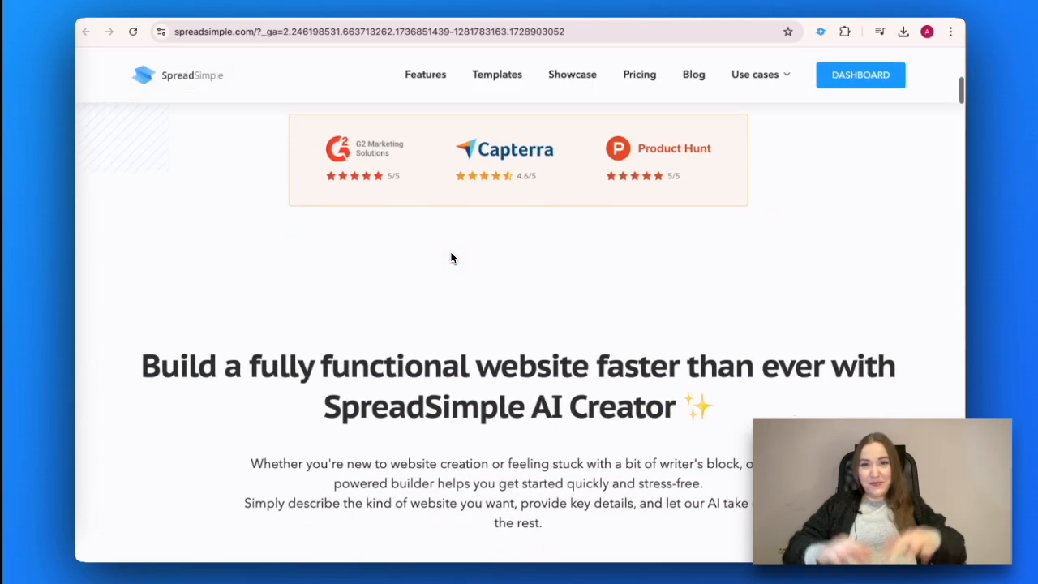